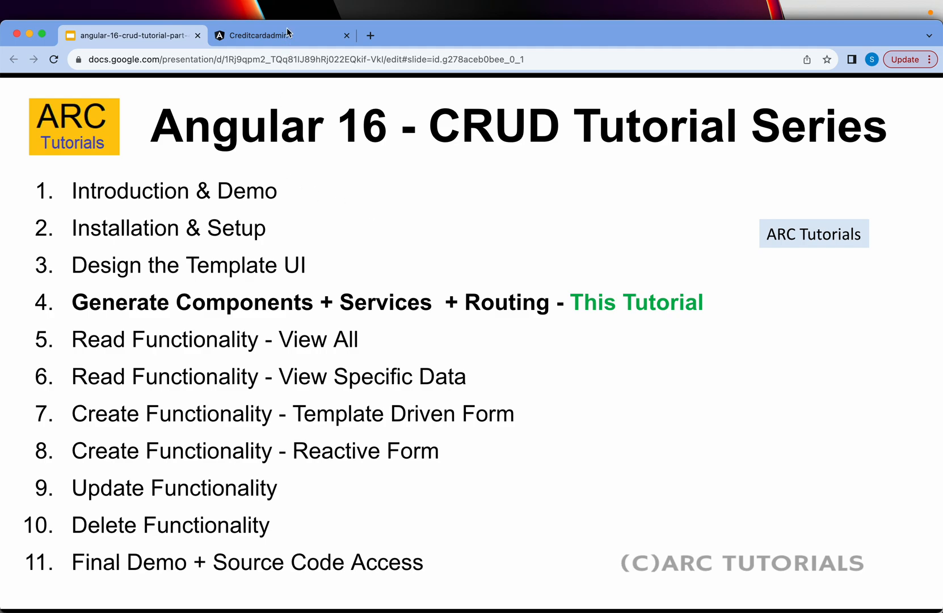
After glancing at the running app and slides, expand creditcardadmin's src folder
left_click(282, 35)
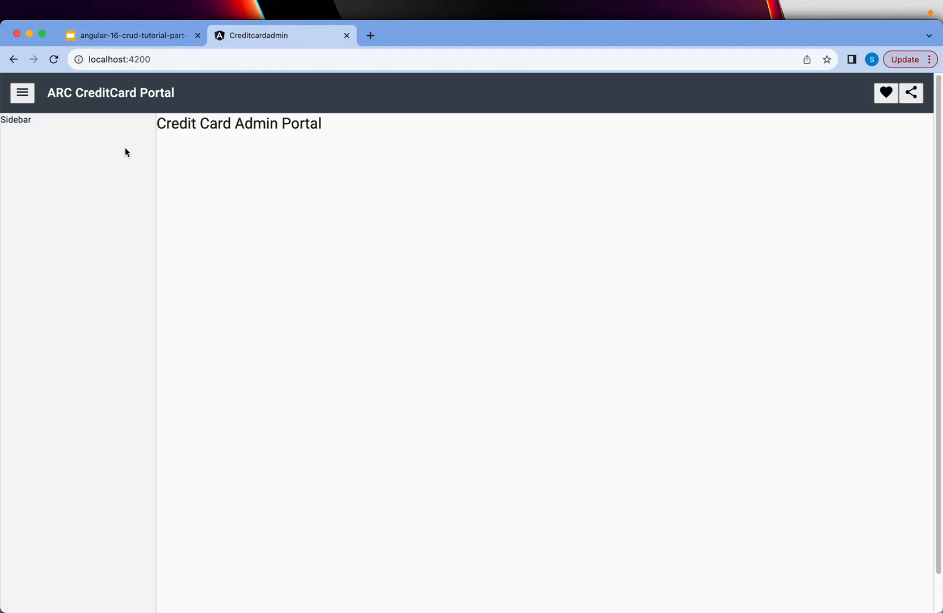
mouse_move(303, 259)
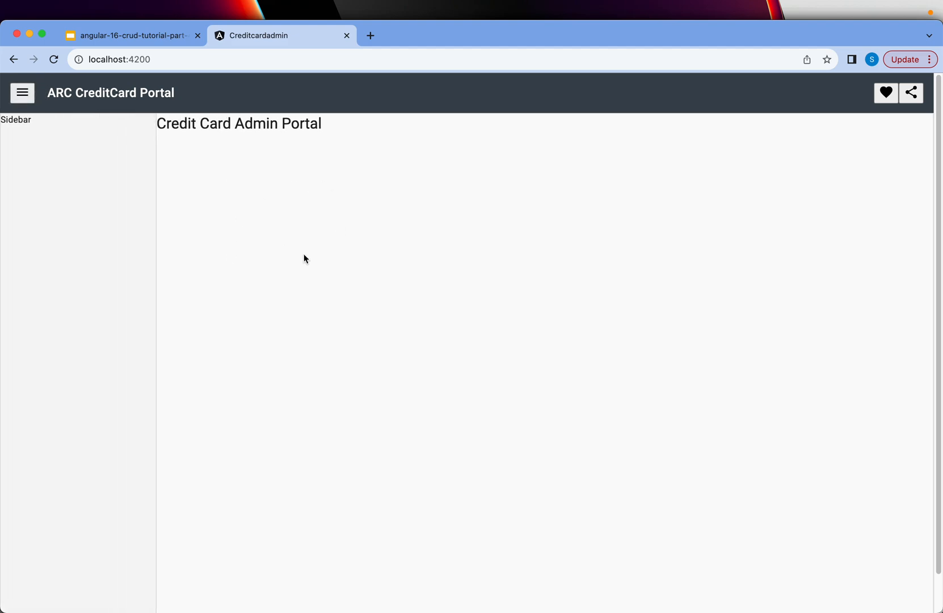
mouse_move(49, 211)
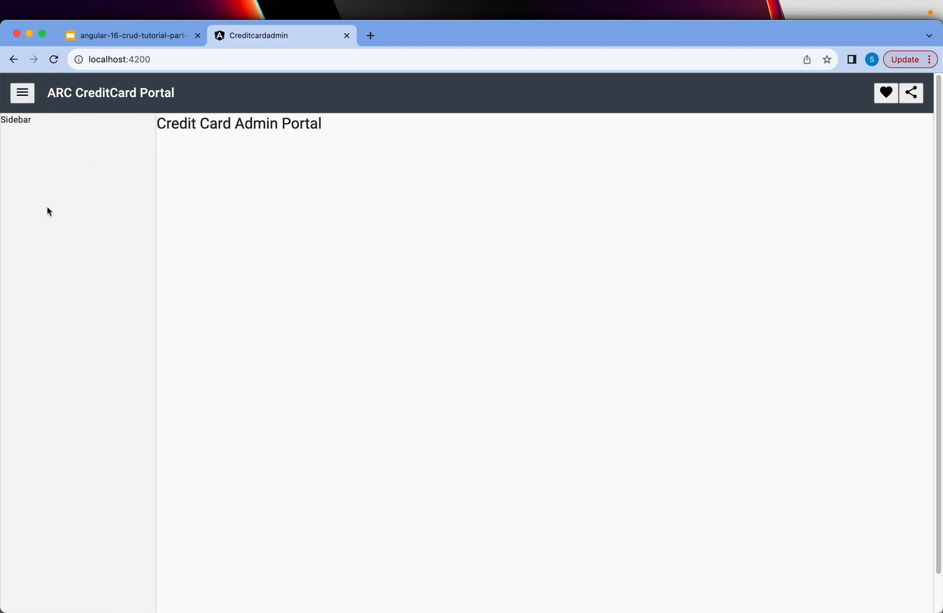
mouse_move(522, 251)
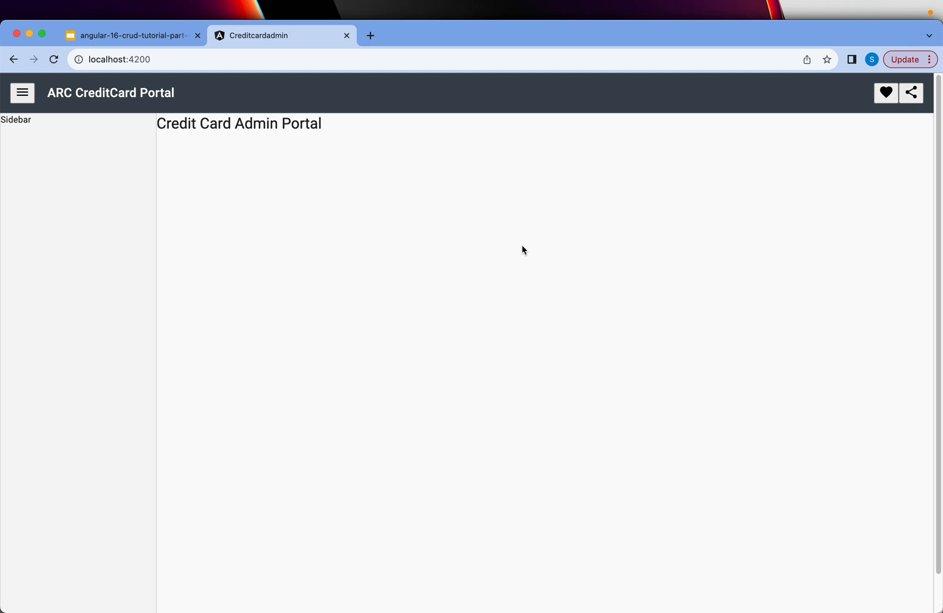
mouse_move(253, 151)
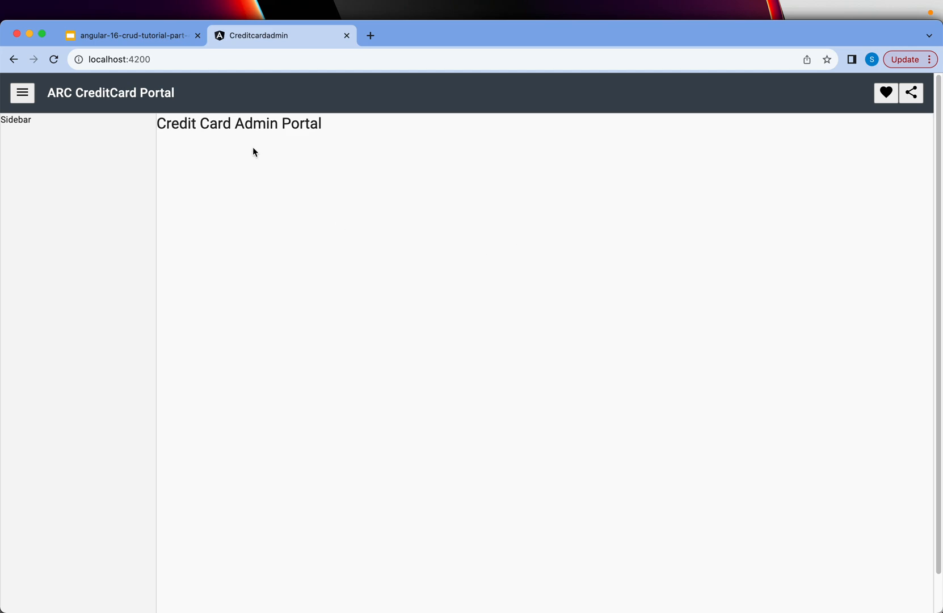
left_click(131, 36)
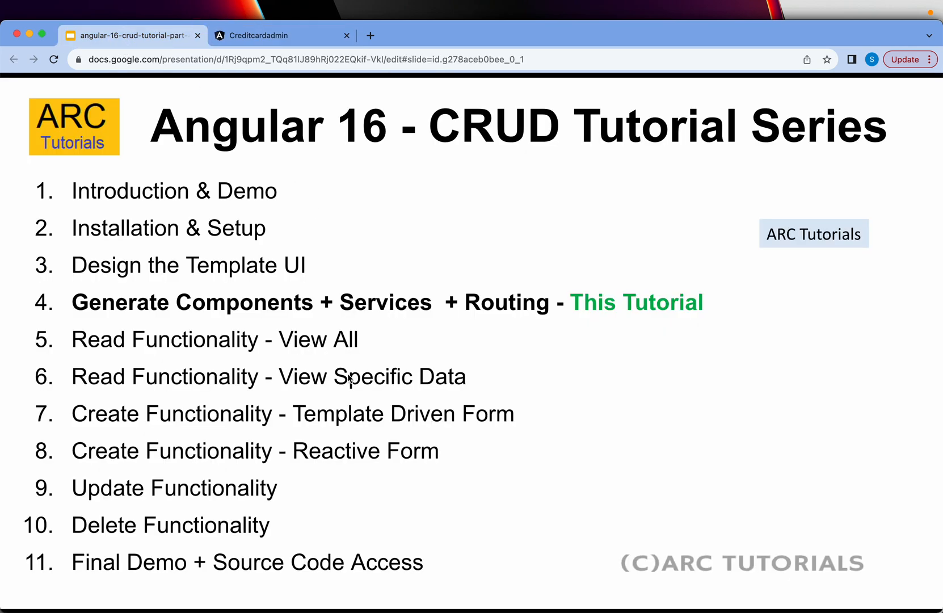
mouse_move(551, 369)
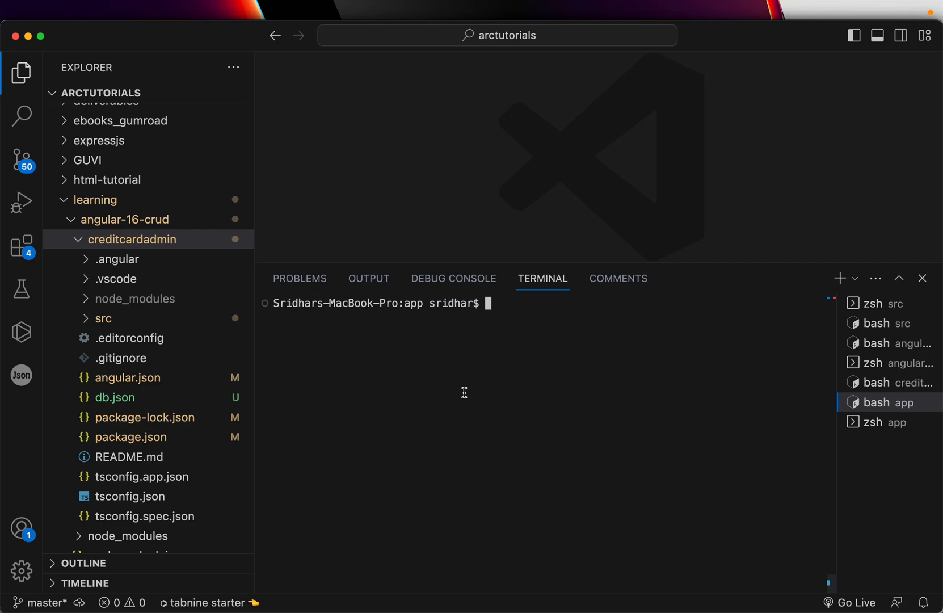
mouse_move(429, 386)
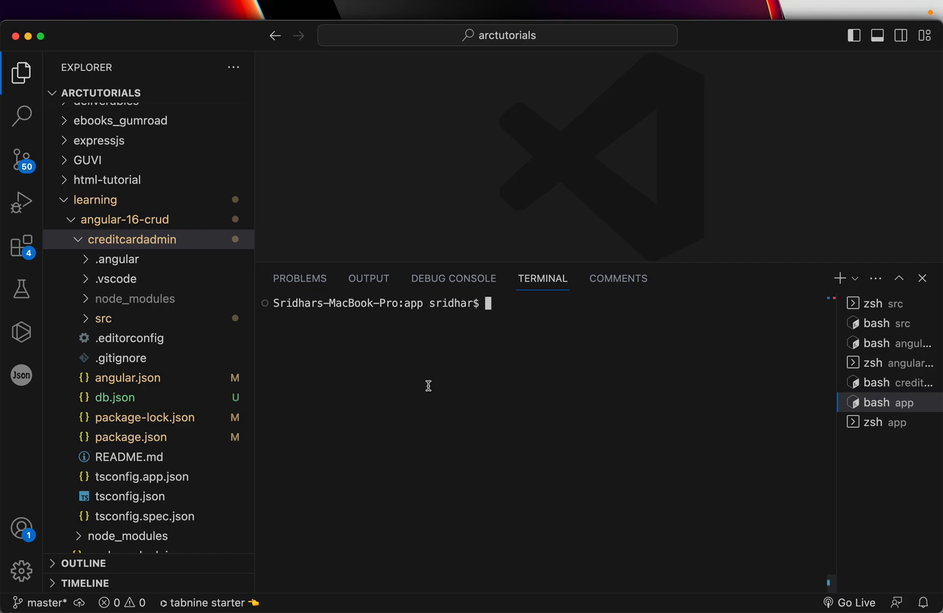
left_click(128, 240)
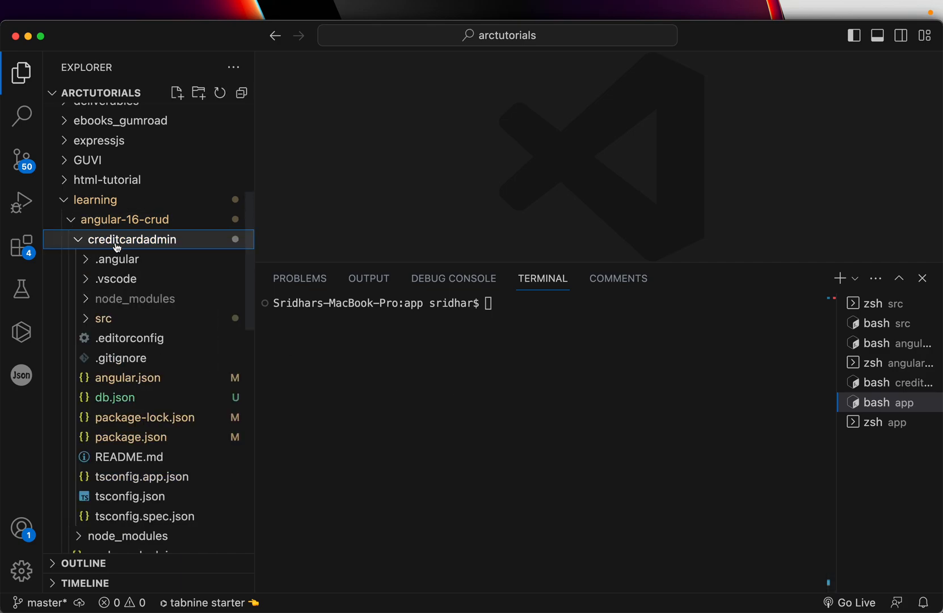
left_click(103, 319)
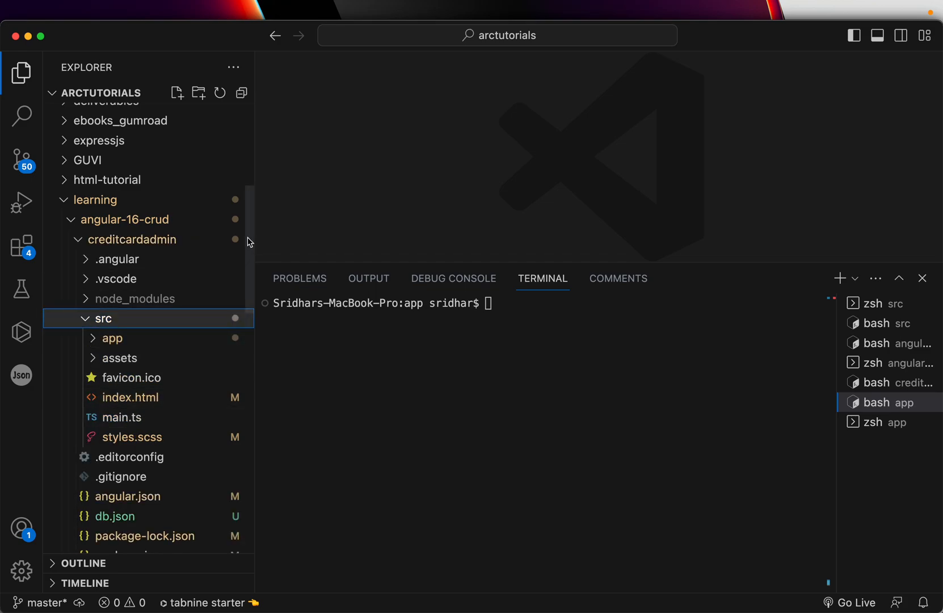
scroll("down", 3)
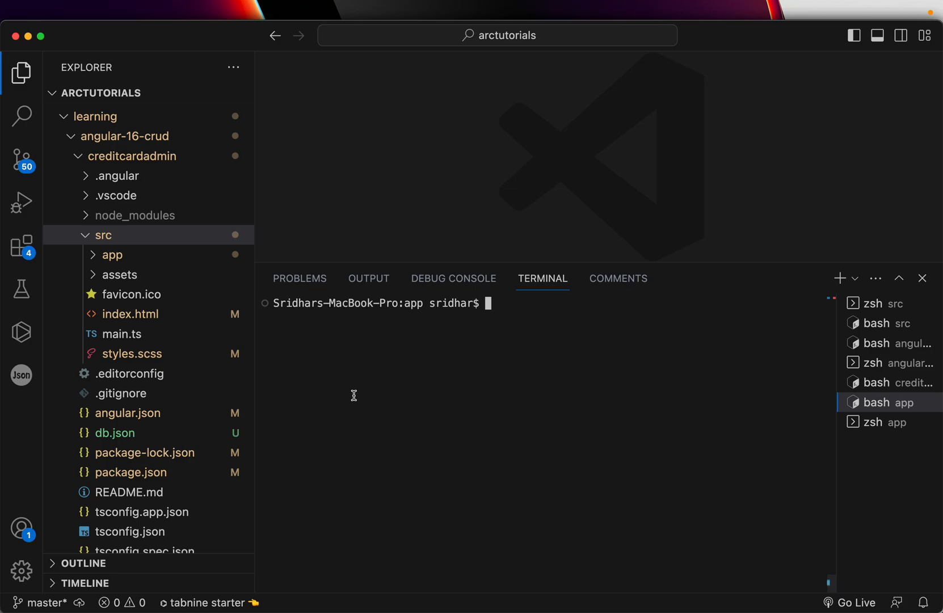
Discard the unfinished ng command and move up one directory with cd .
type("ng g modul")
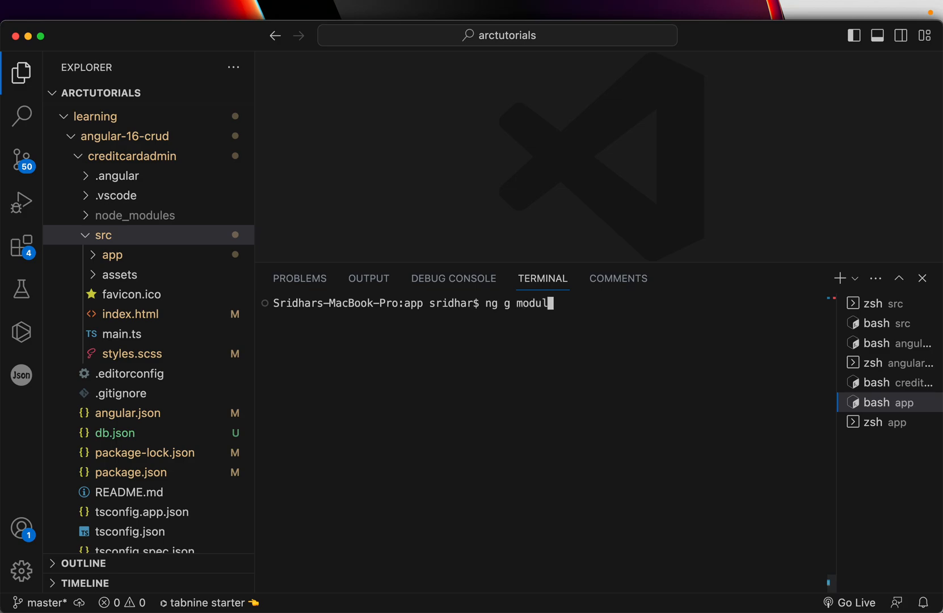
type("e")
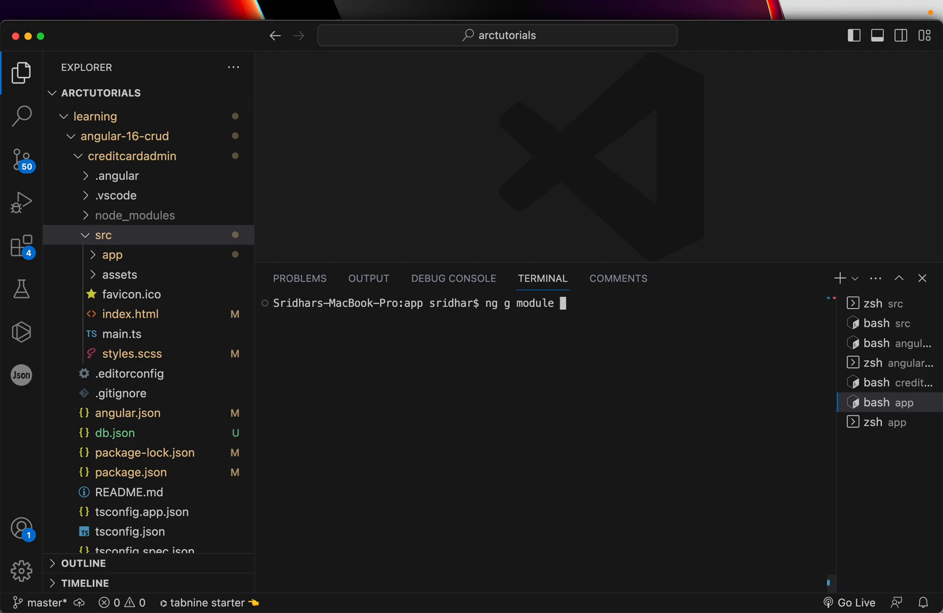
key("Backspace")
type("ls")
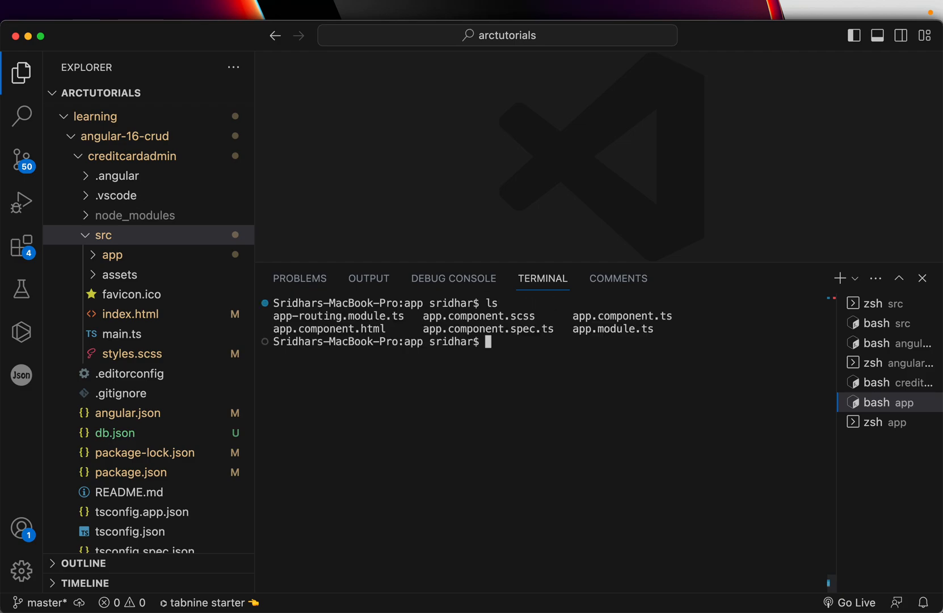
type("cd ..")
type("ls")
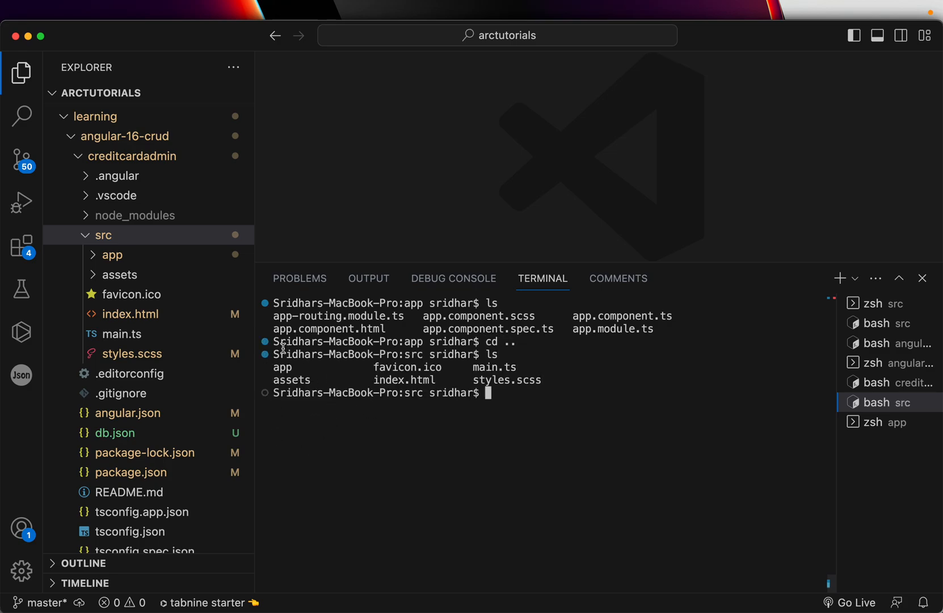
Run ng g module creditcards --route creditcards --module app.module; it fails, reporting app.module missing
type("cle")
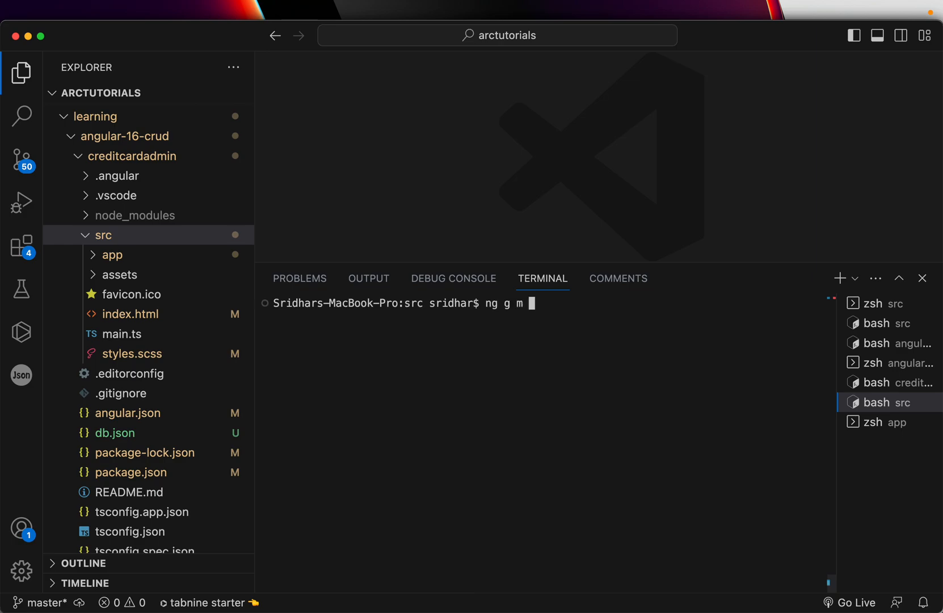
type("odule")
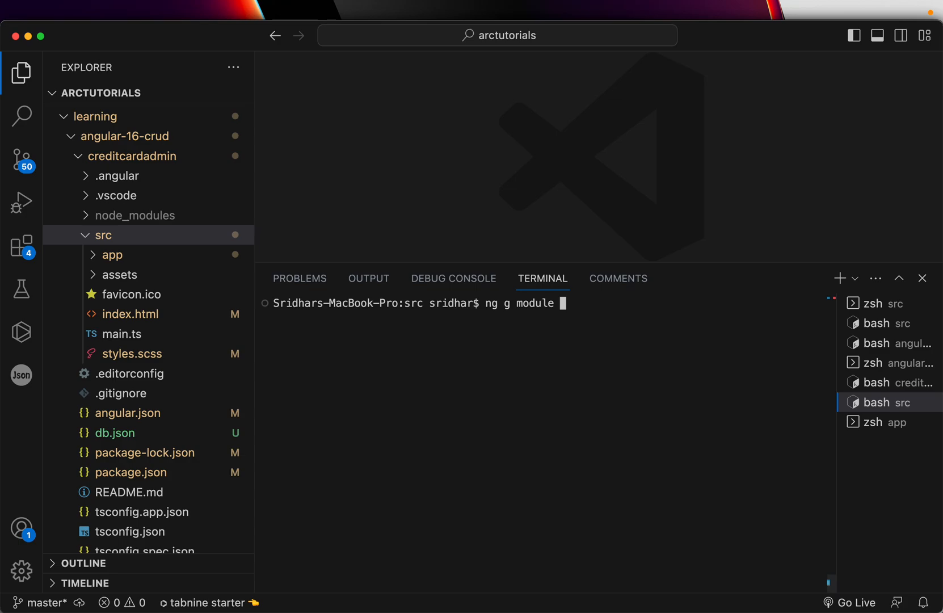
type("creditcar")
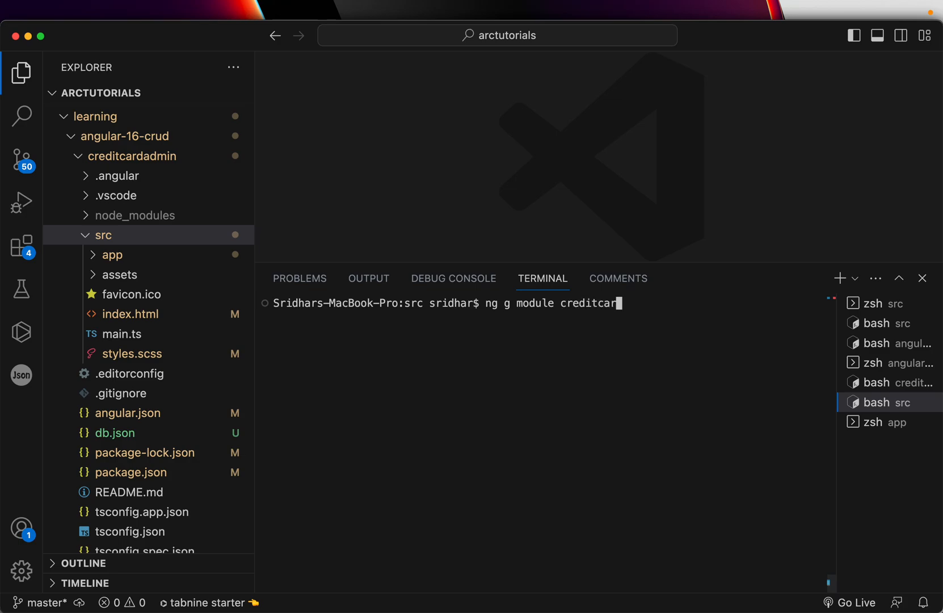
type("s")
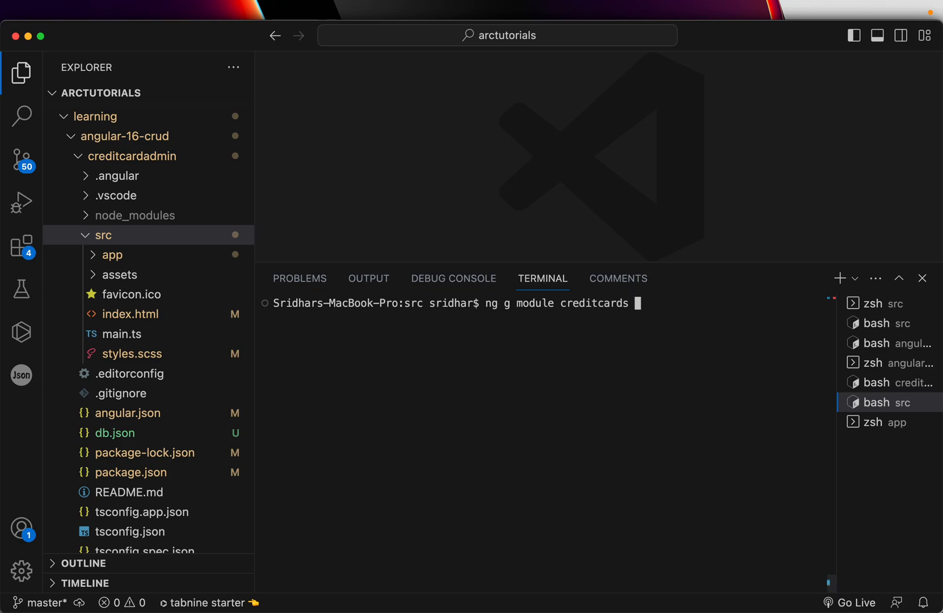
type("--route")
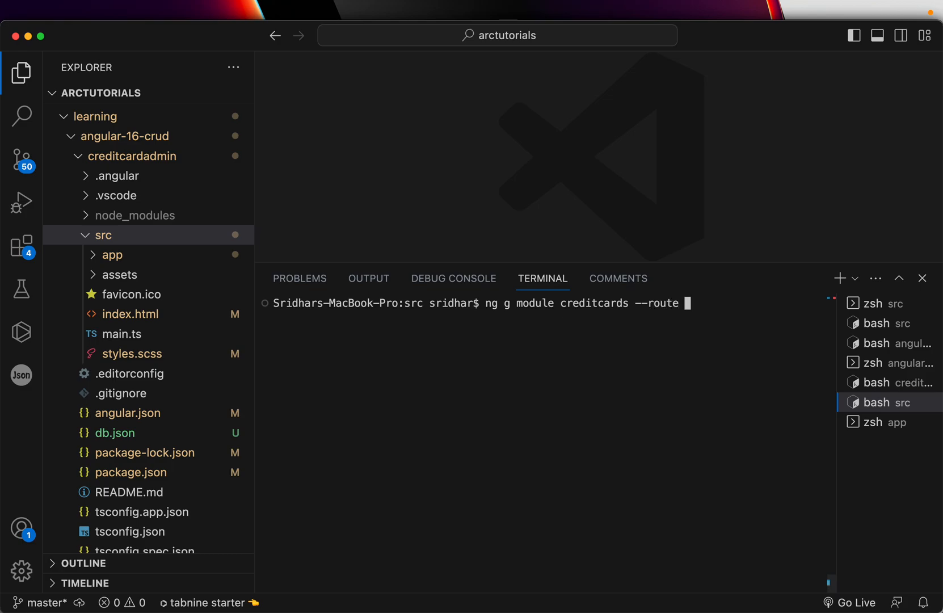
type("cr")
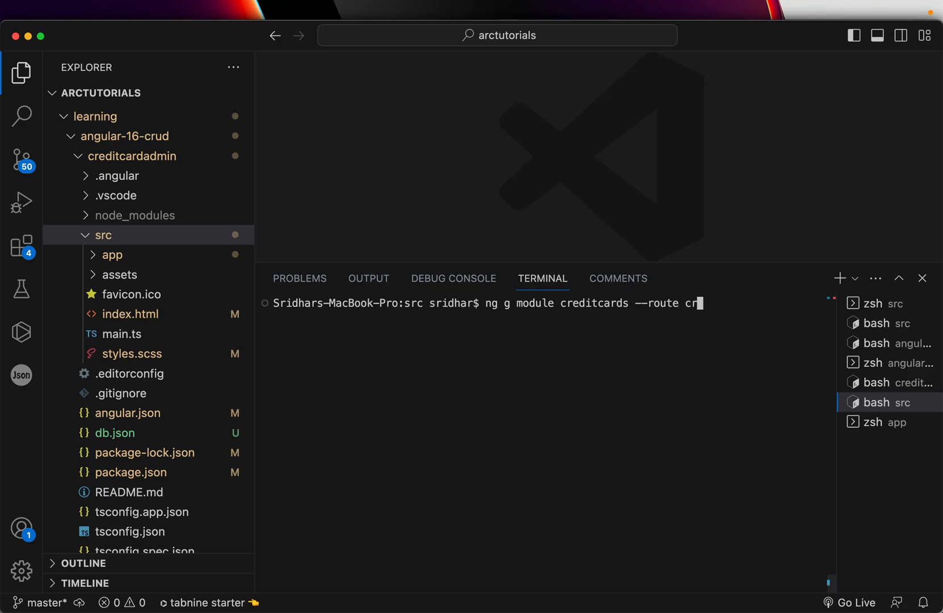
type("editcard")
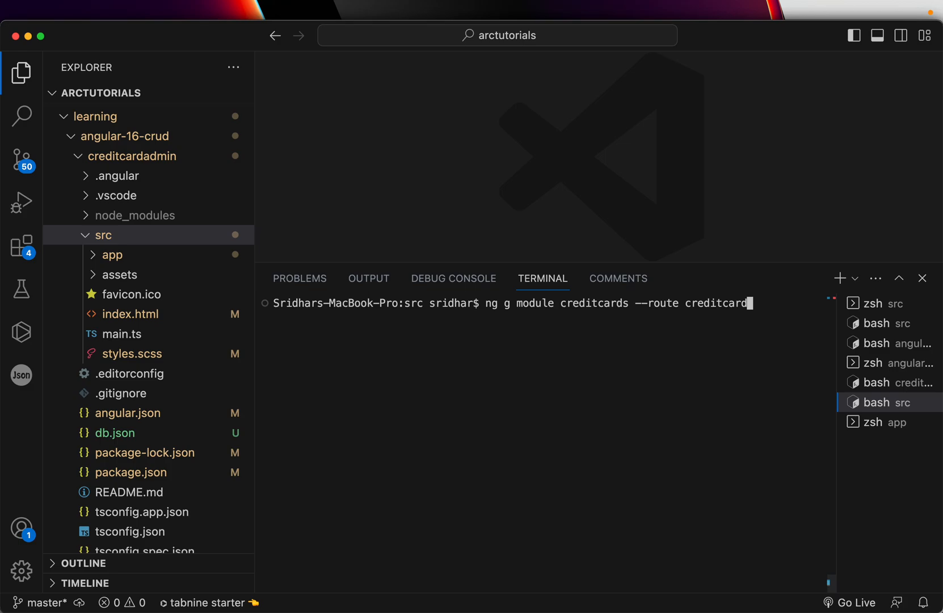
type("s")
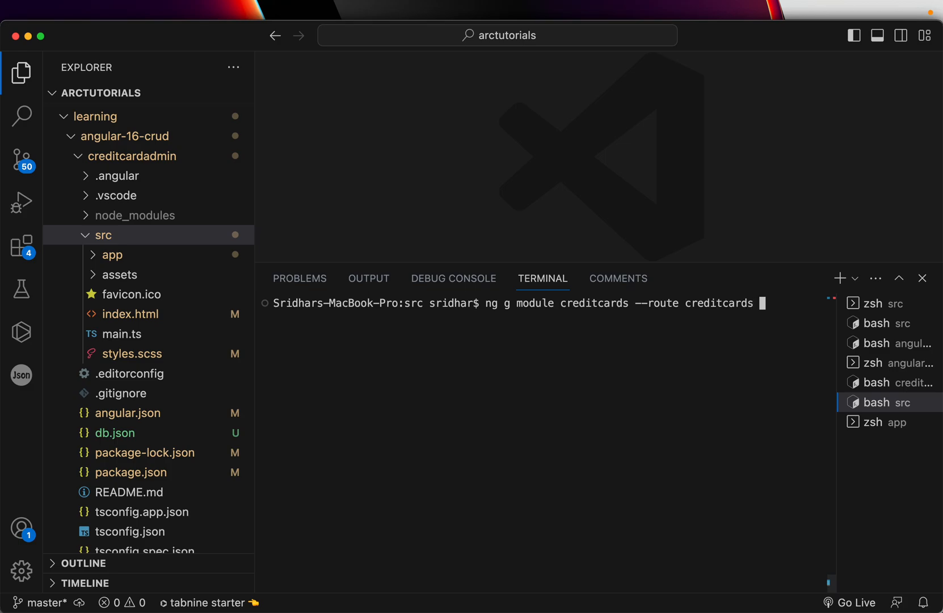
type("--")
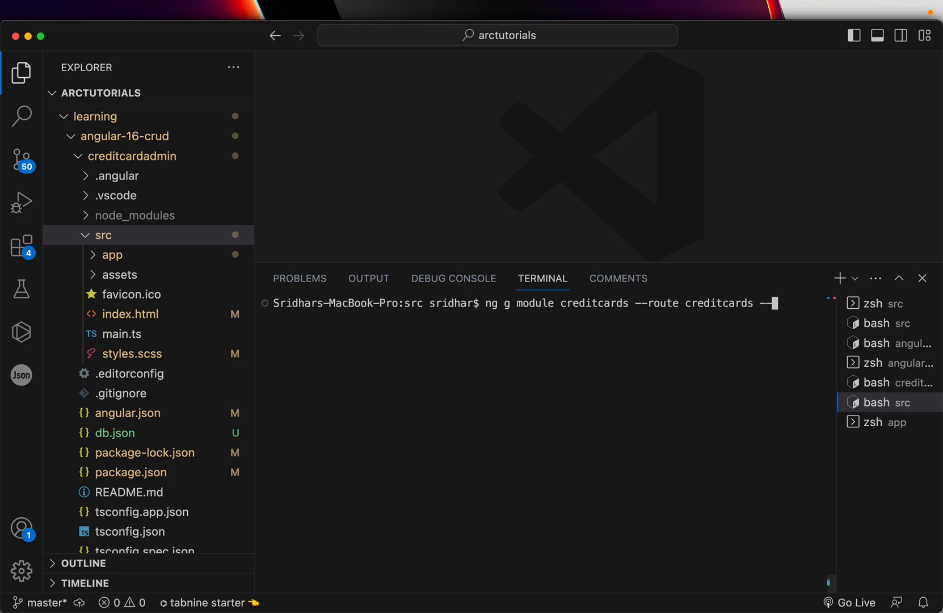
type("--module")
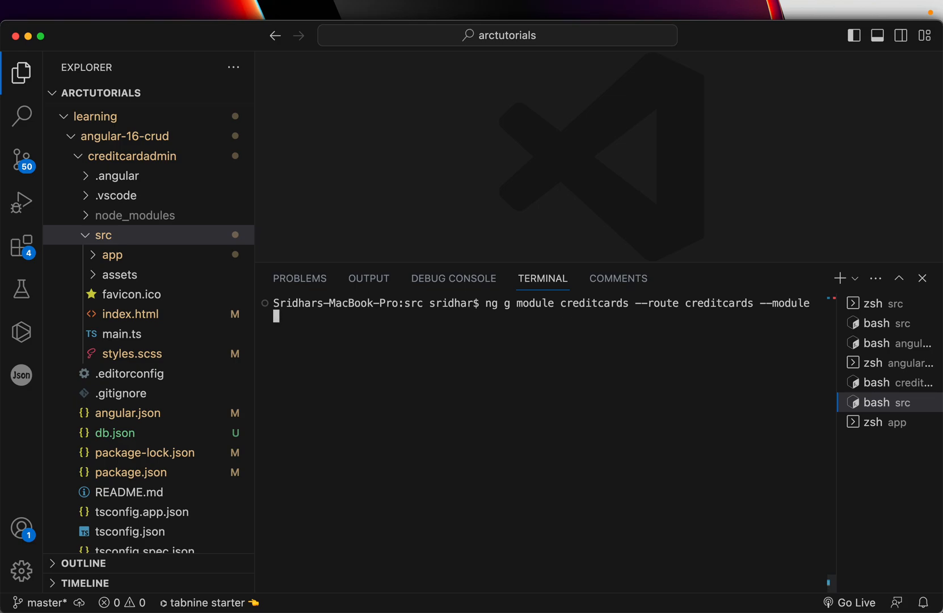
type("app.modul")
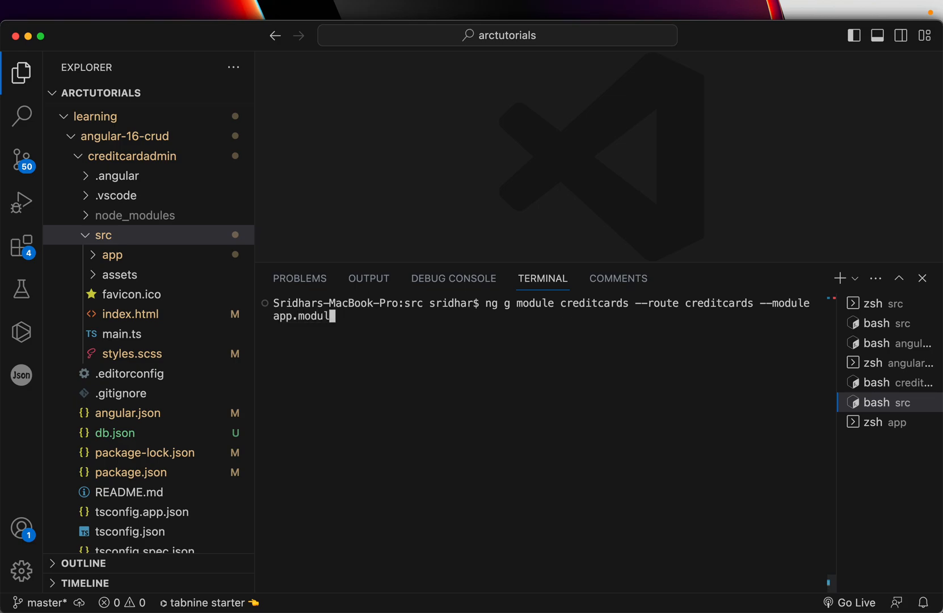
type("e")
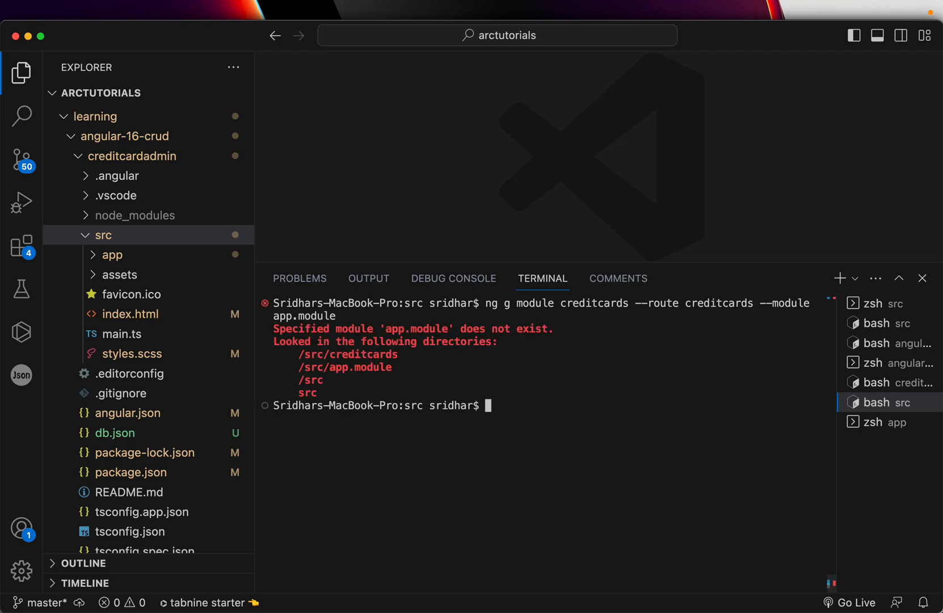
Clear the terminal and rerun the creditcards module generation from the app folder
type("clea")
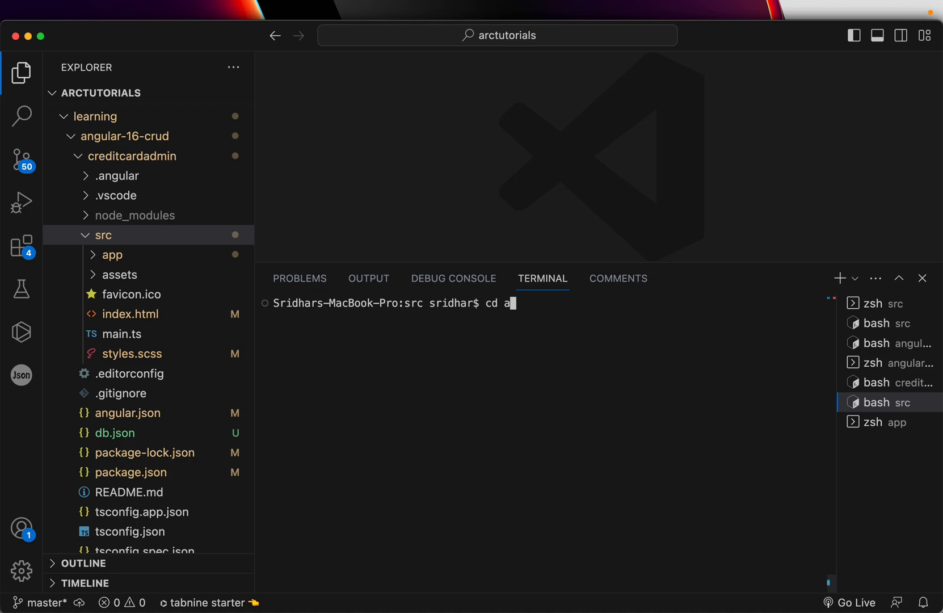
type("sr")
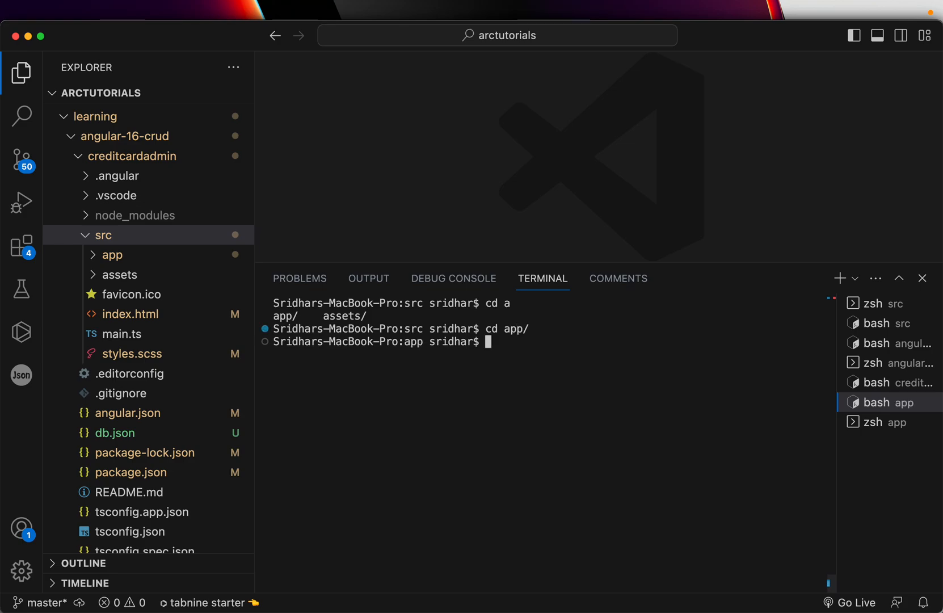
type("clear")
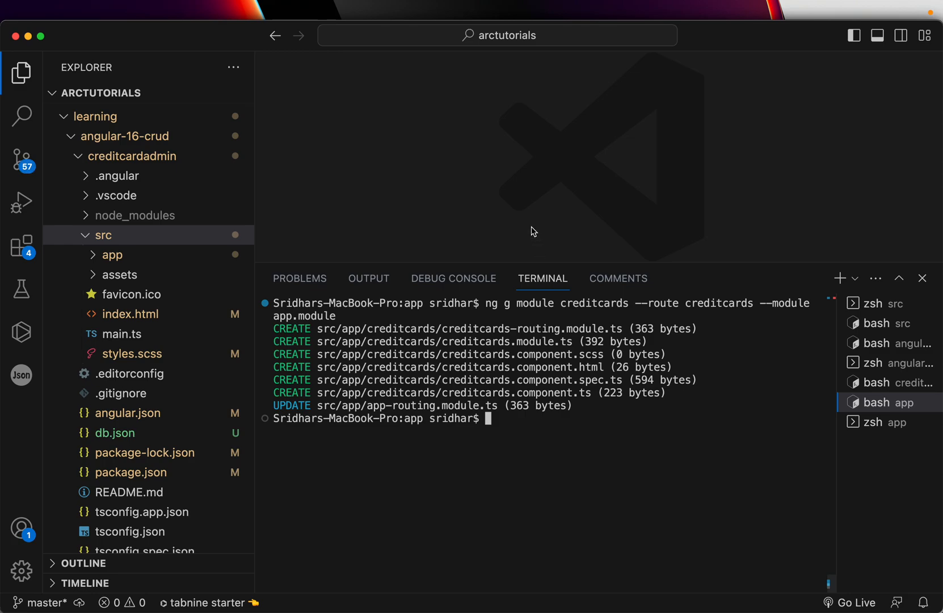
mouse_move(428, 405)
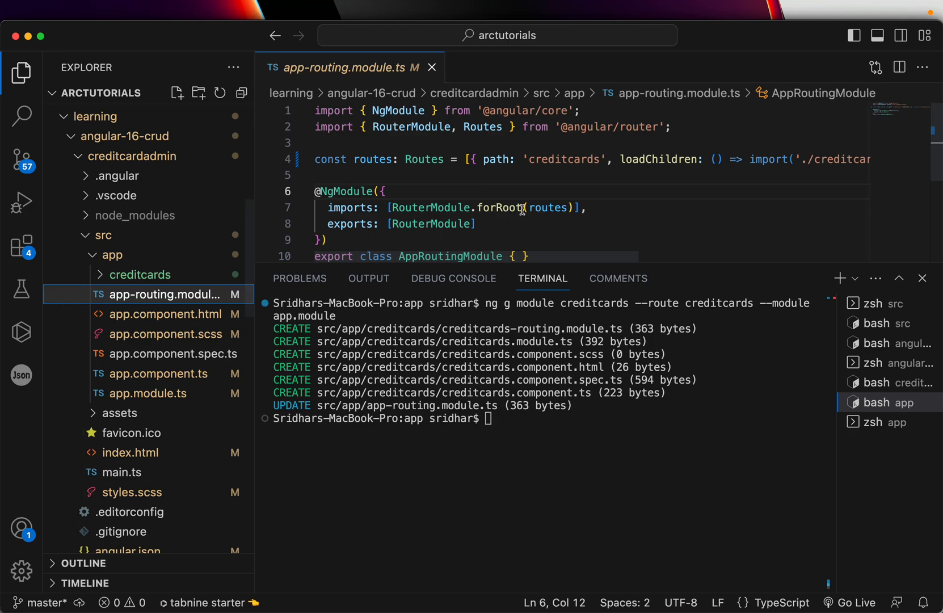
Inspect the lazy-loaded creditcards loadChildren route in app-routing.module.ts, then close it
left_click(22, 71)
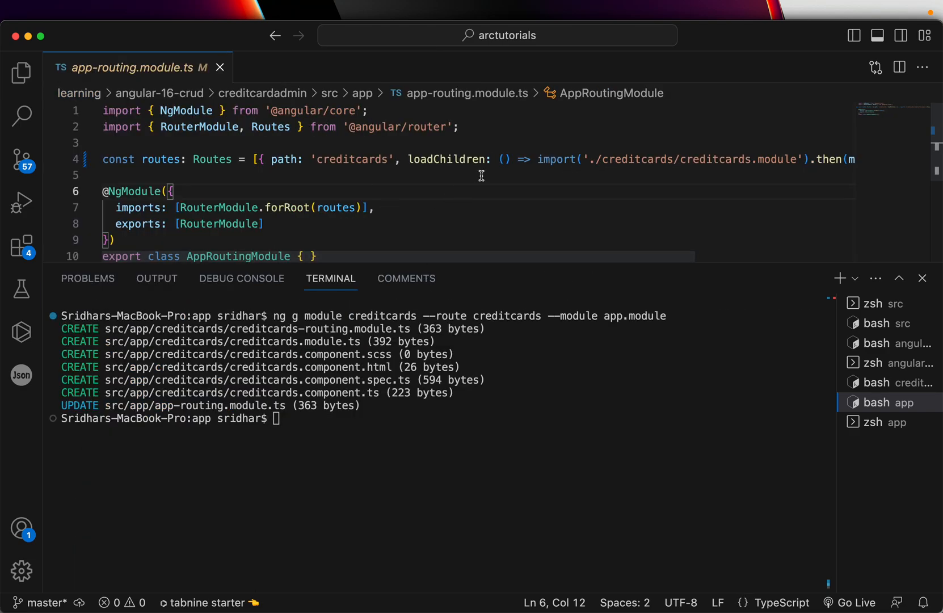
double_click(352, 159)
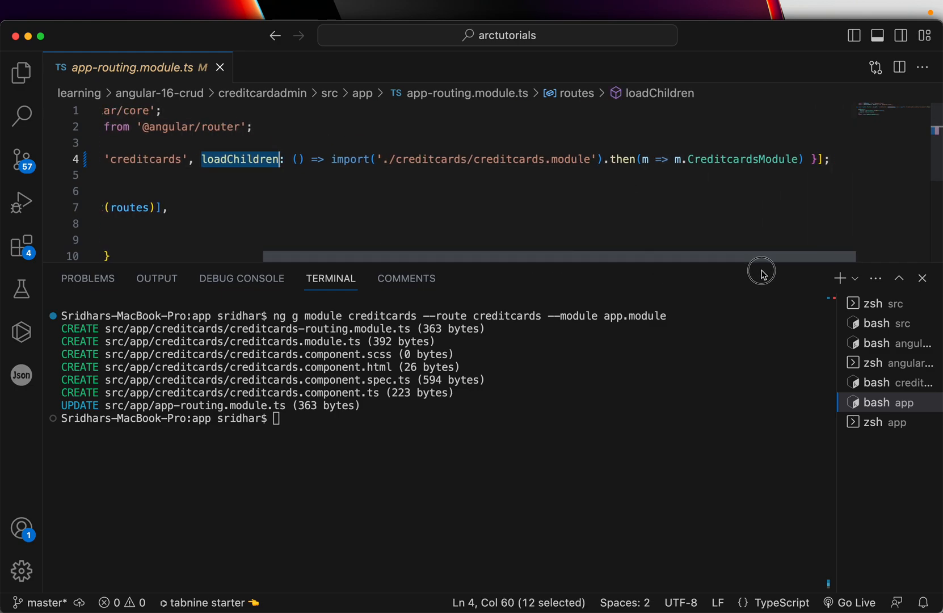
left_click(22, 72)
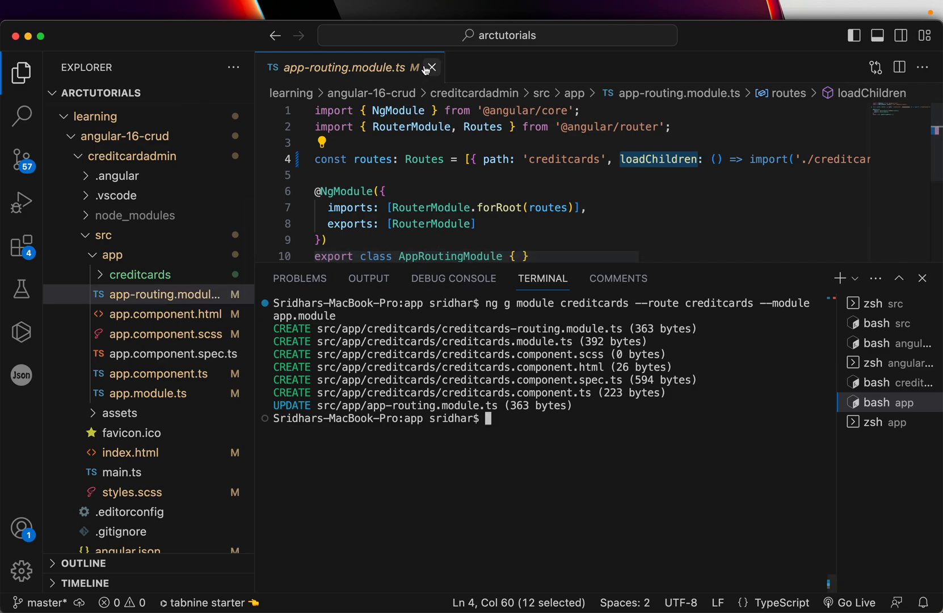
left_click(431, 68)
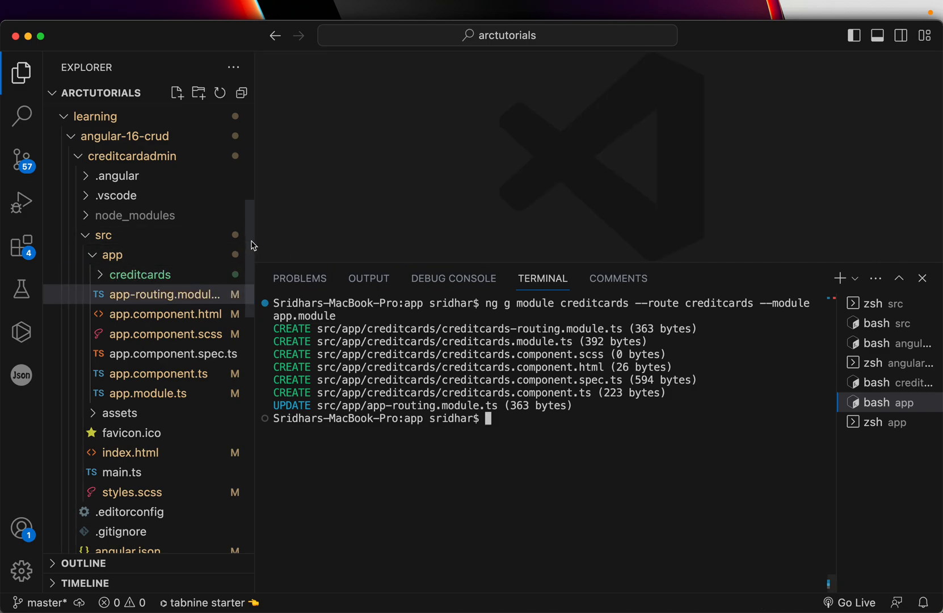
Expand the creditcards folder to see its generated files and clear the terminal
left_click(140, 274)
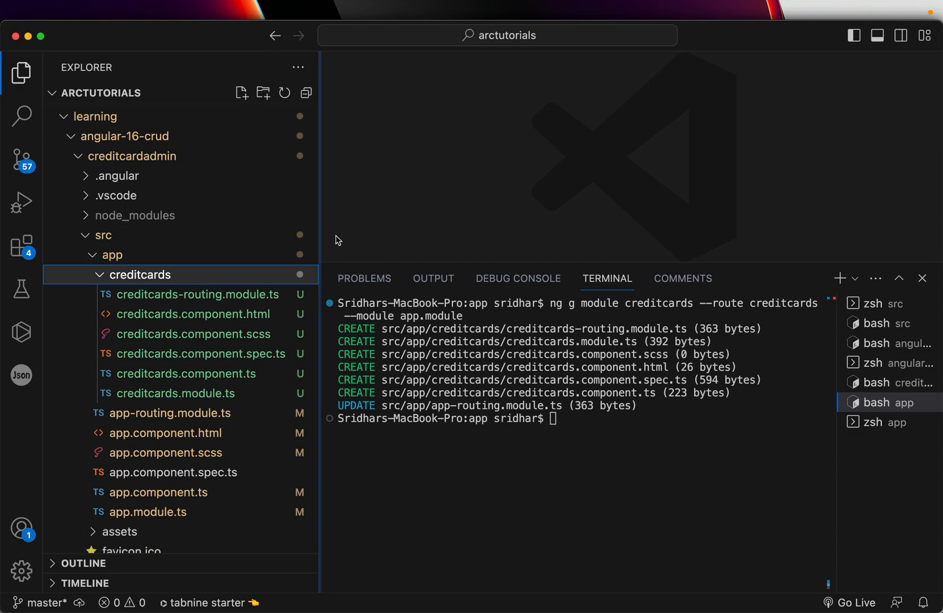
scroll("down", 3)
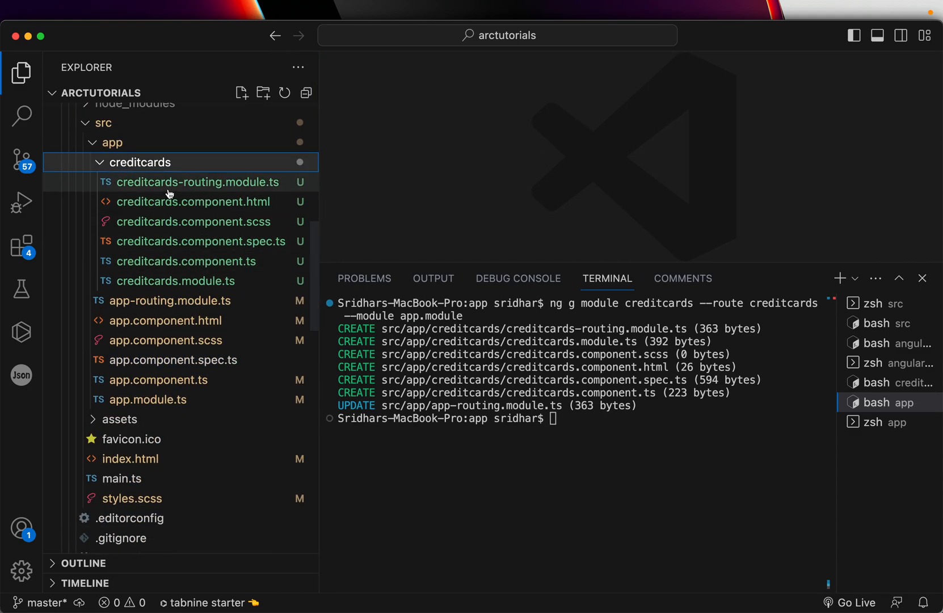
mouse_move(175, 281)
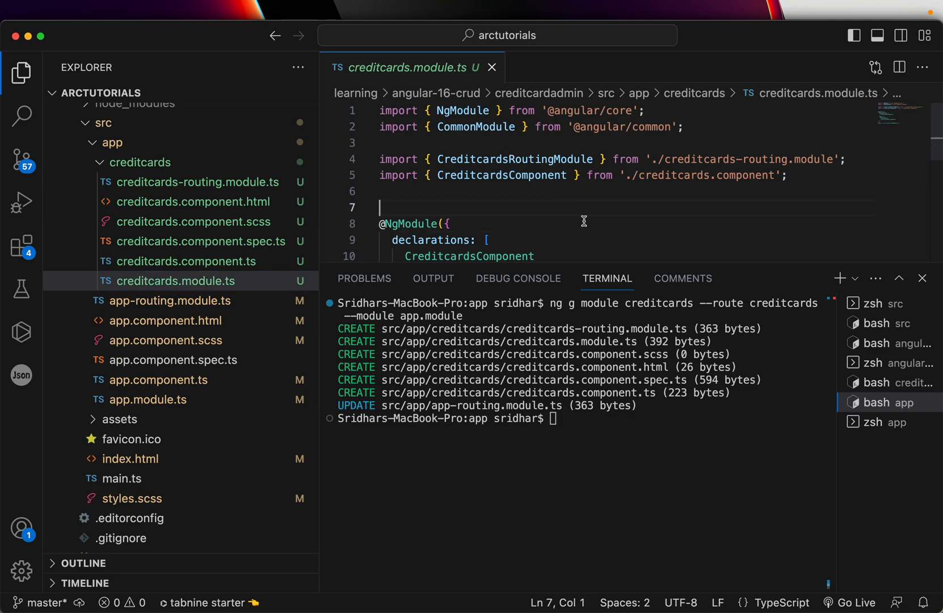
type("clear")
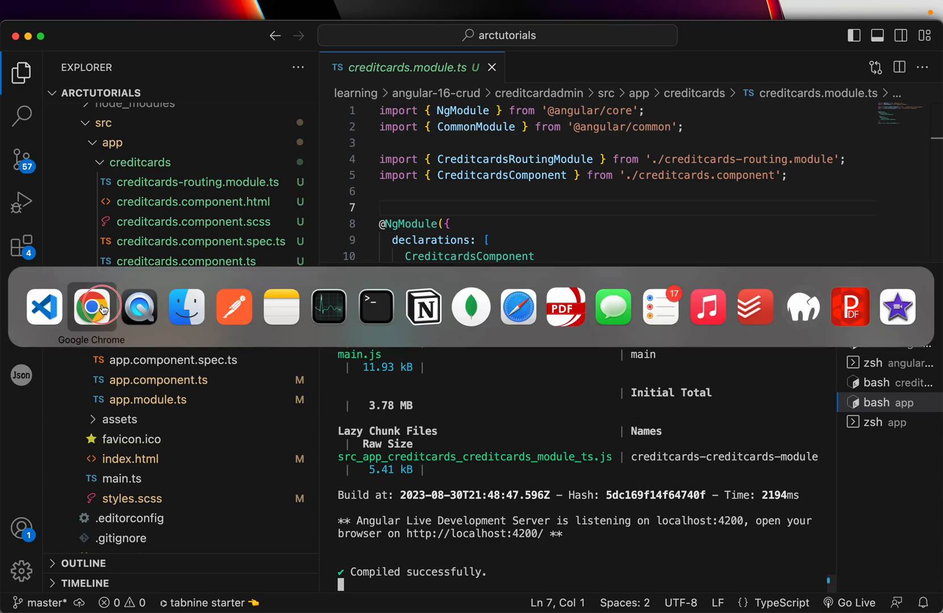
Go to localhost:4200/creditcards in Chrome to see 'creditcards works!'
left_click(91, 307)
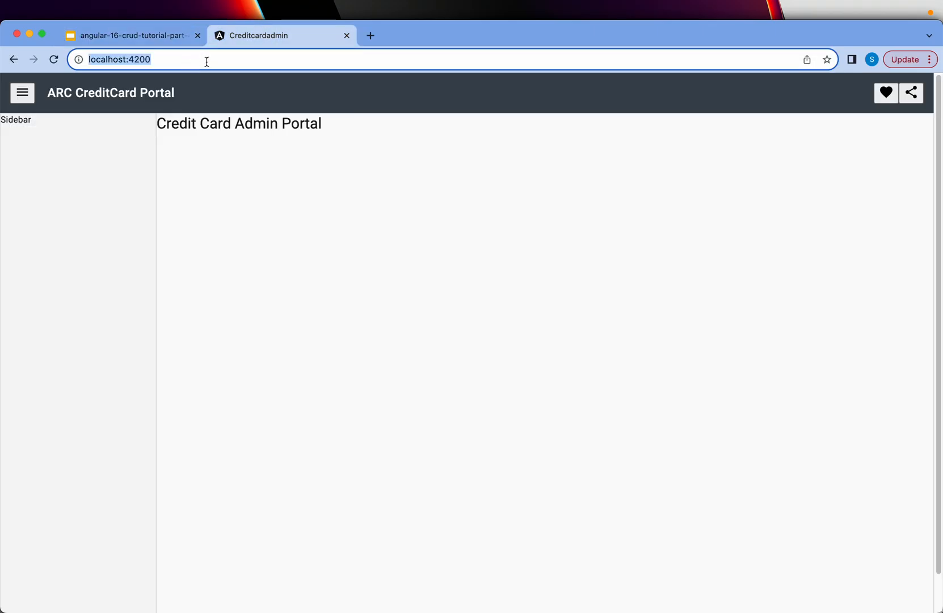
type("/creditcards")
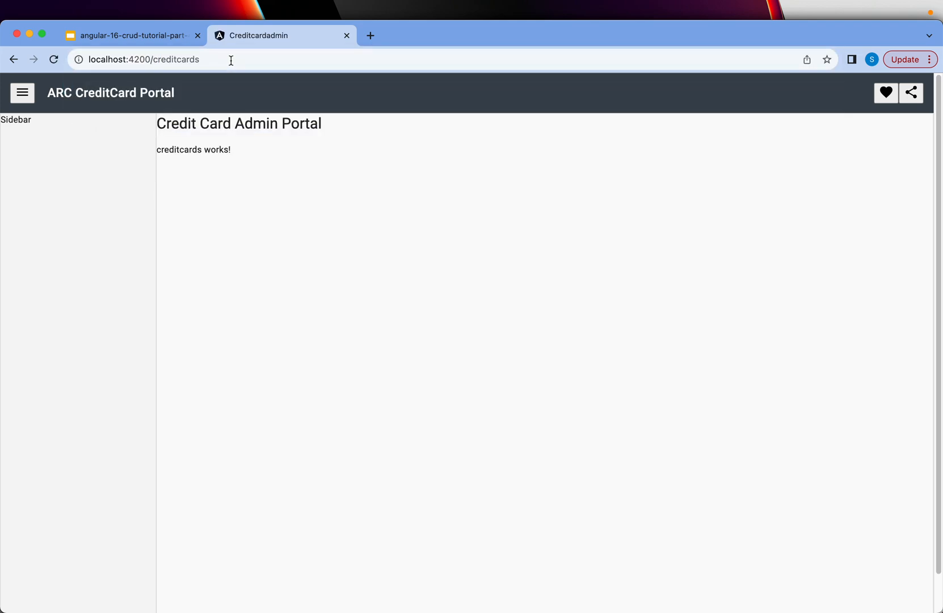
mouse_move(276, 180)
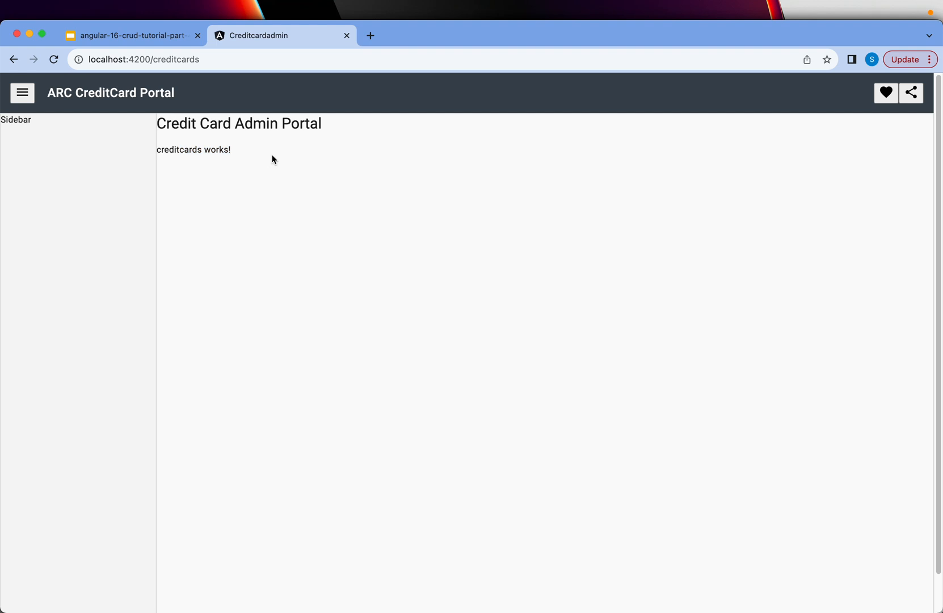
mouse_move(475, 202)
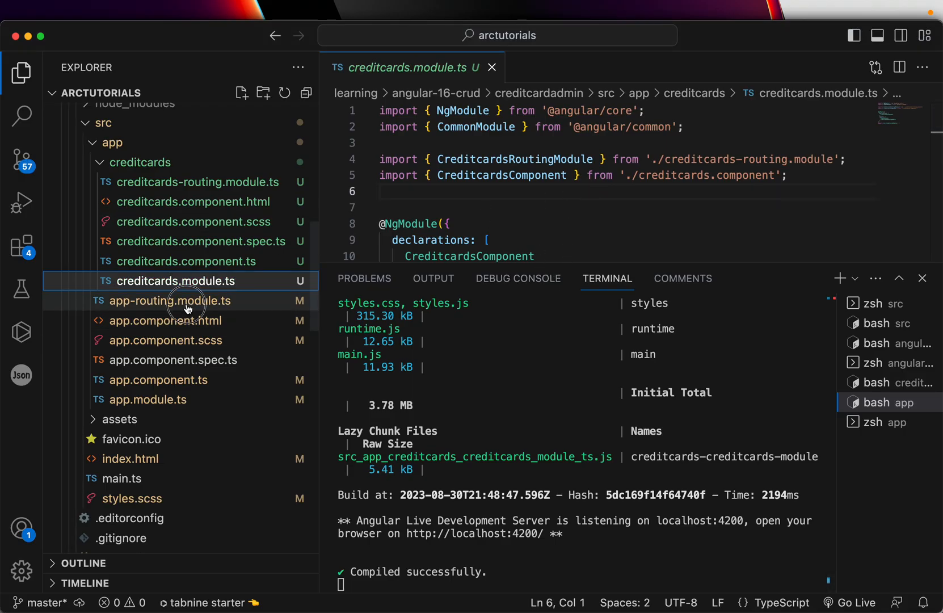
Open app-routing, creditcards-routing, creditcards.component.ts, then creditcards.component.html
left_click(183, 301)
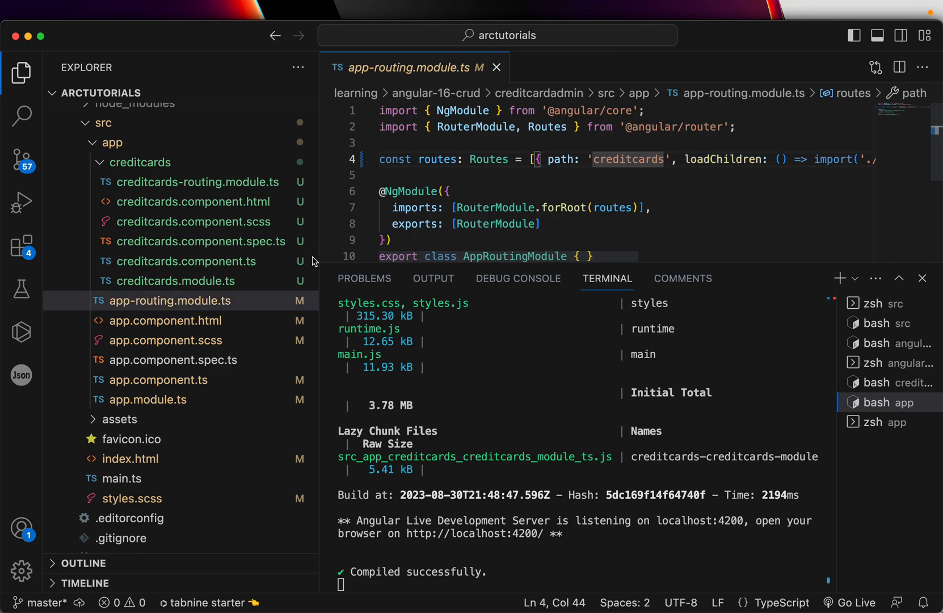
left_click(197, 181)
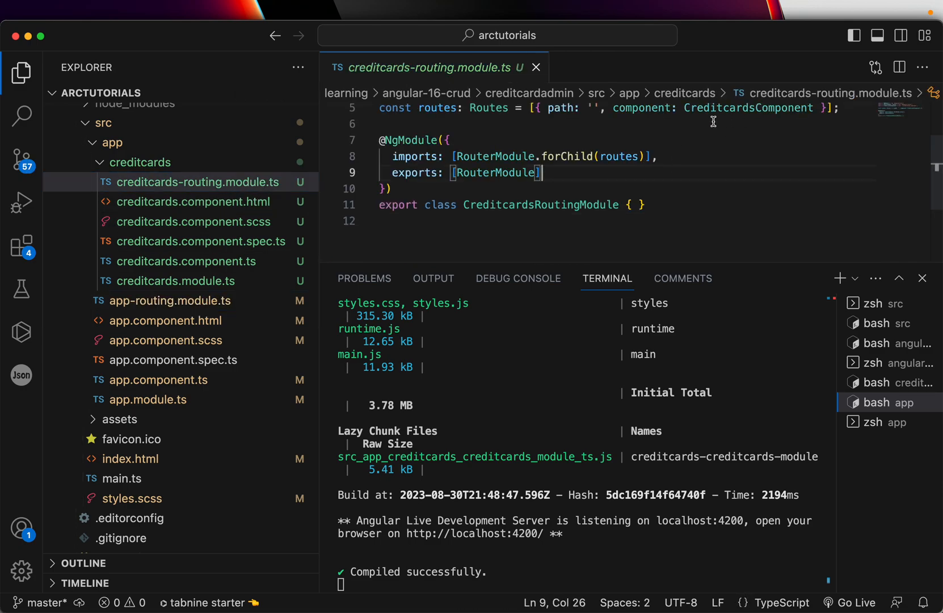
left_click(731, 110)
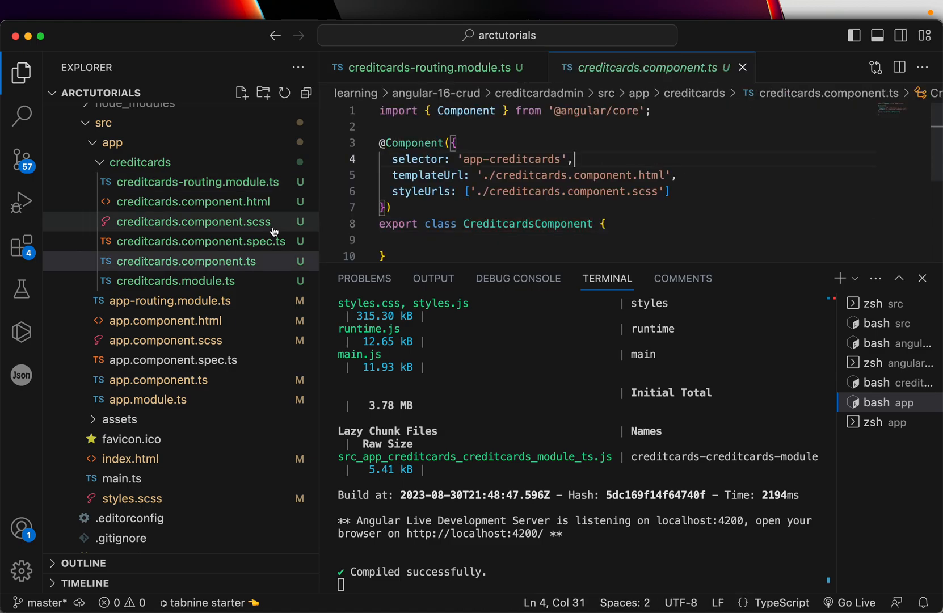
left_click(195, 201)
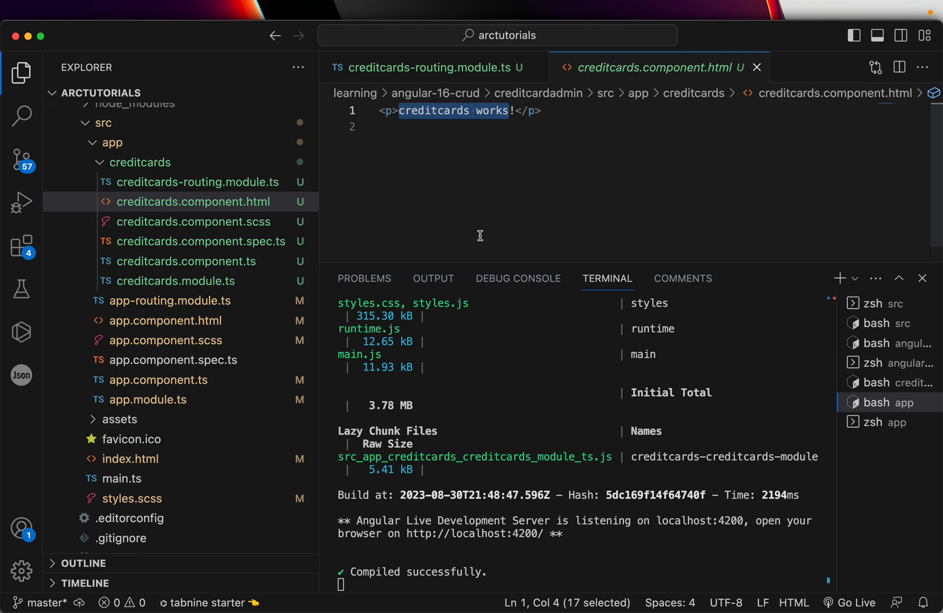
Change the template paragraph to 'Displaying All Credit Cards!' and close the file
type("Displaying All C!</p>")
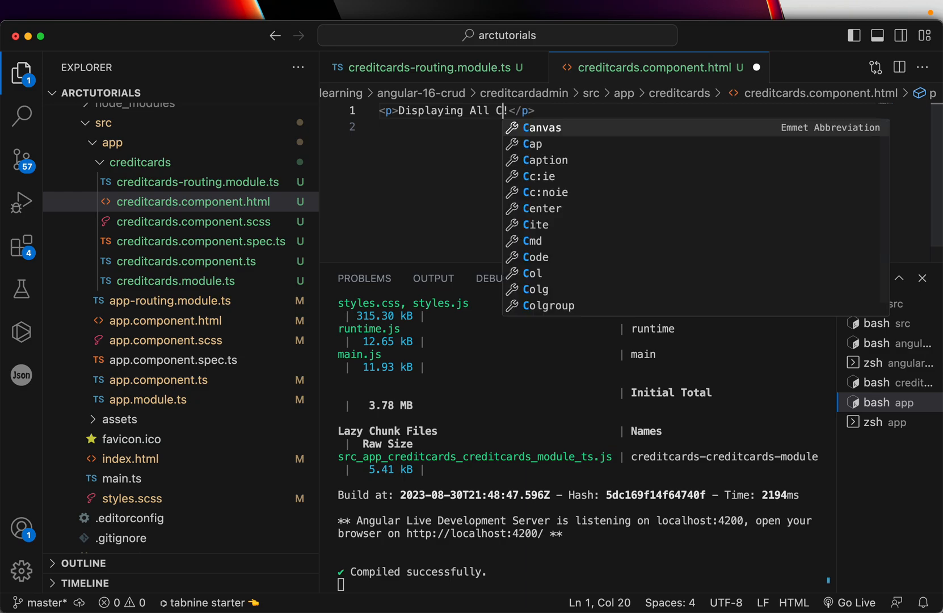
type("redit Cards!")
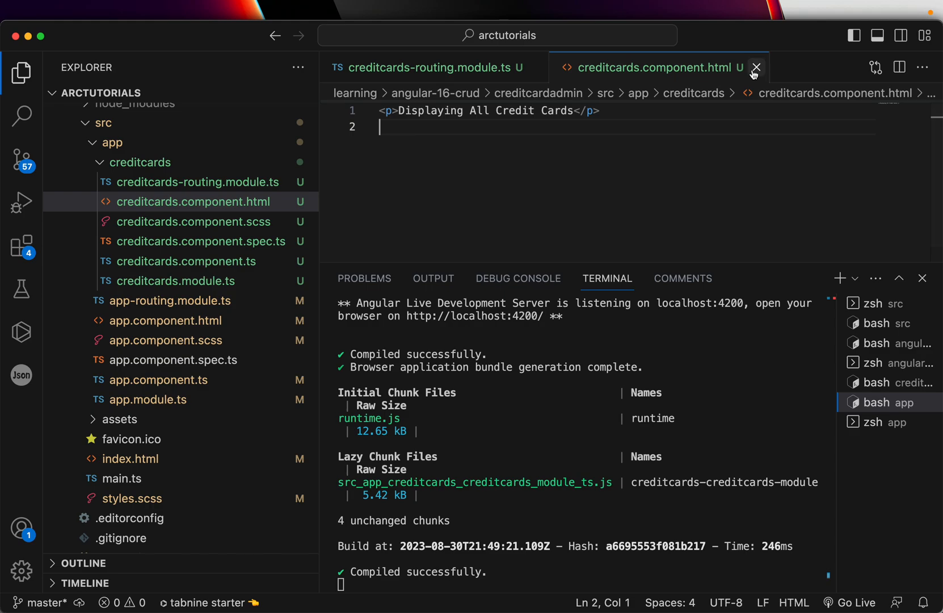
left_click(756, 67)
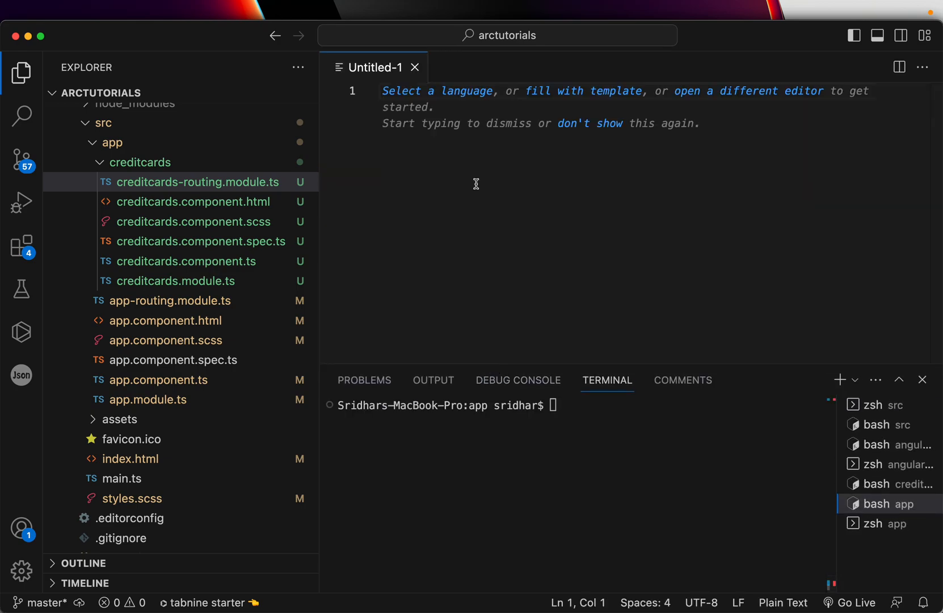
Draft a CreditcardsModule outline: Routing, AddCreditCard, ViewCreditCard, DeleteCreditCard, EditCreditCard
type("Creditcards")
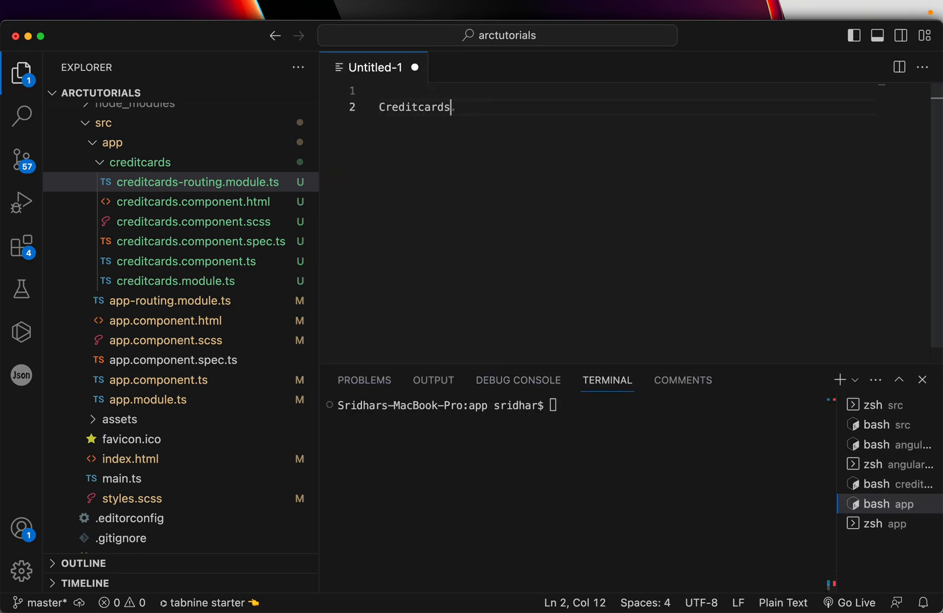
type("Ruot")
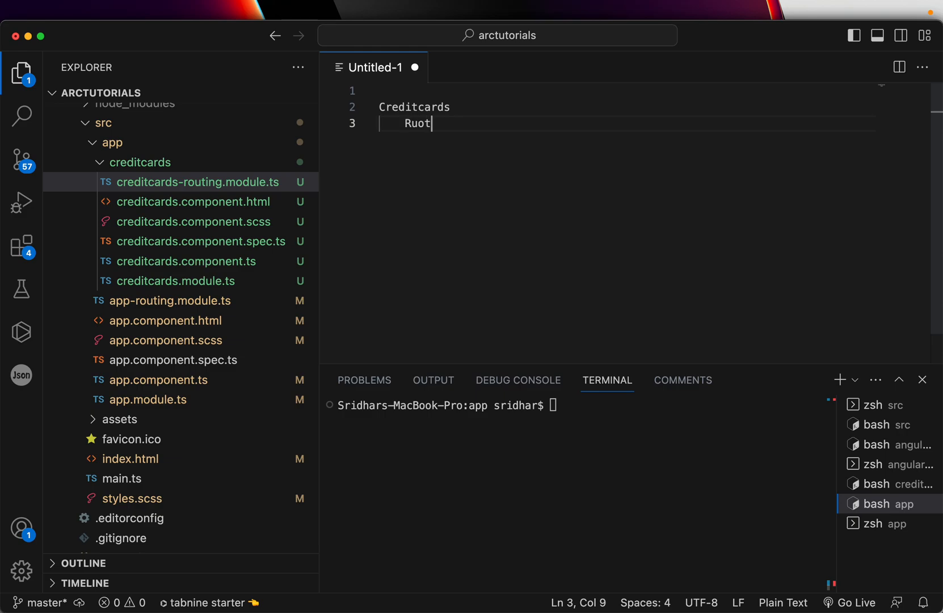
key("BackSpace")
type("outing")
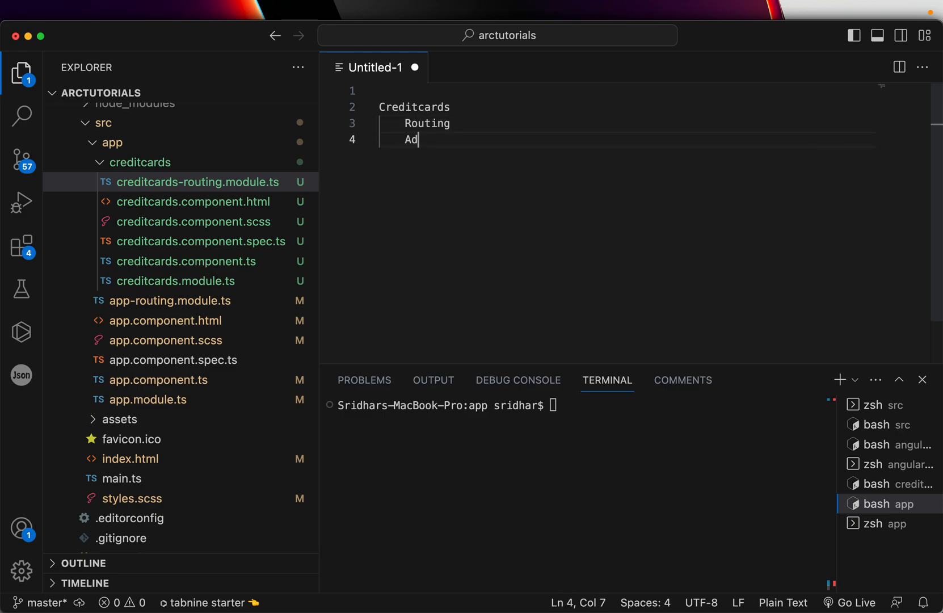
type("dCreditCard")
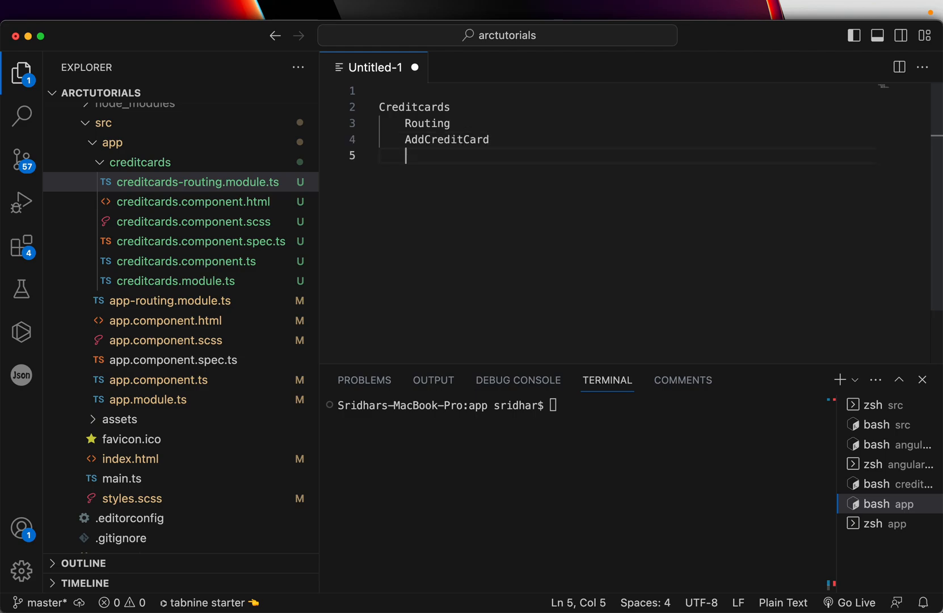
type("ViewCreditCard")
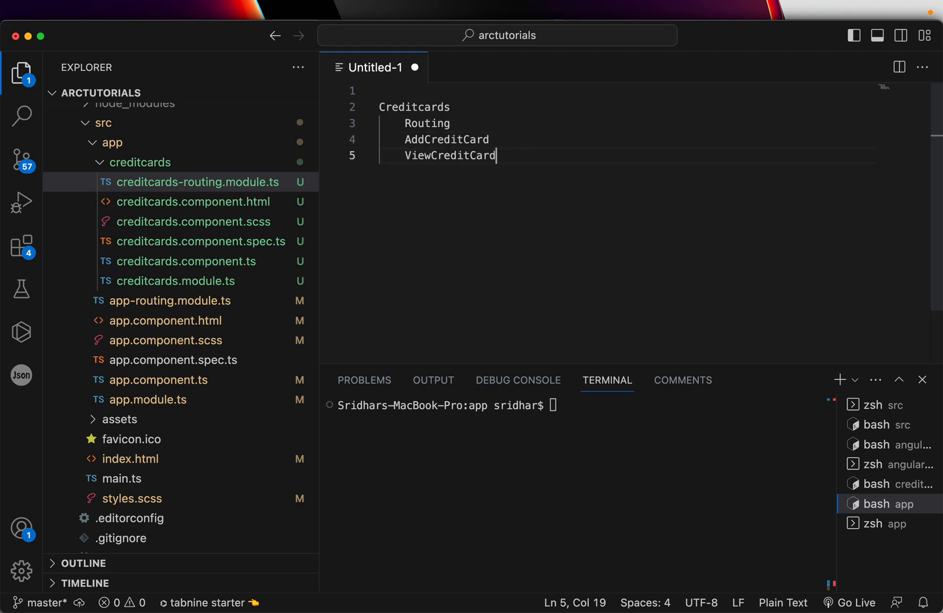
type("Delete")
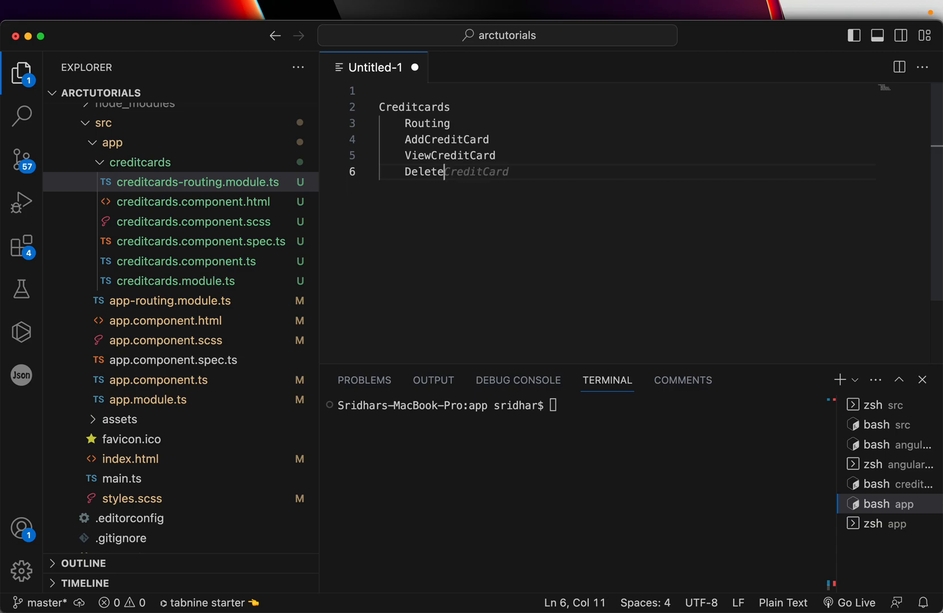
type("EditCreditCard")
left_click(628, 107)
type(" -")
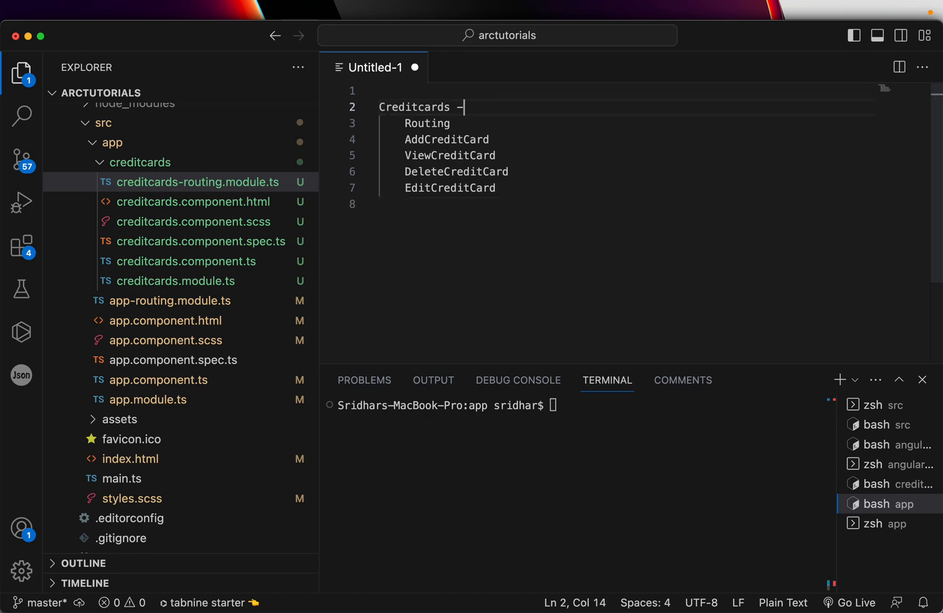
type("Module")
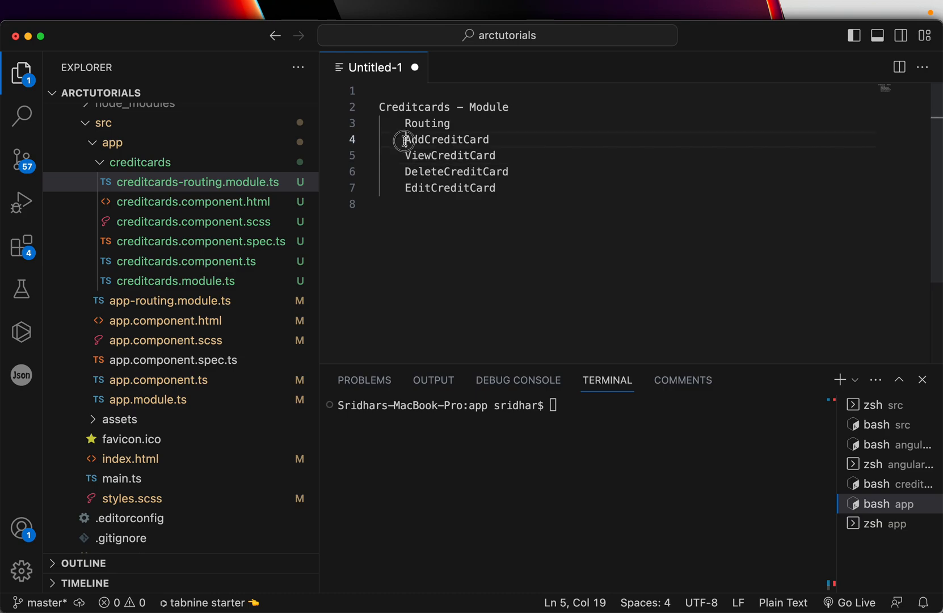
left_click_drag(402, 140, 495, 188)
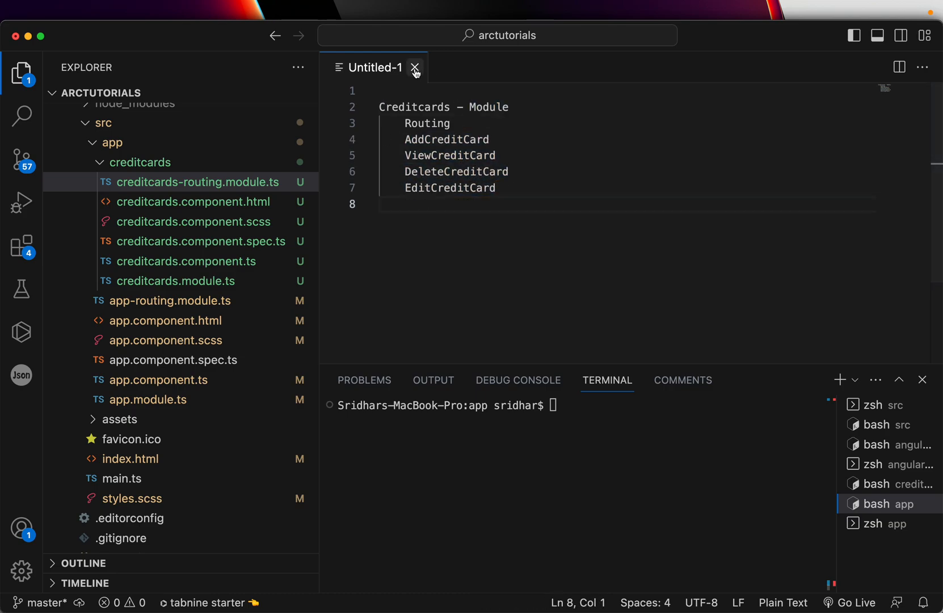
left_click(414, 67)
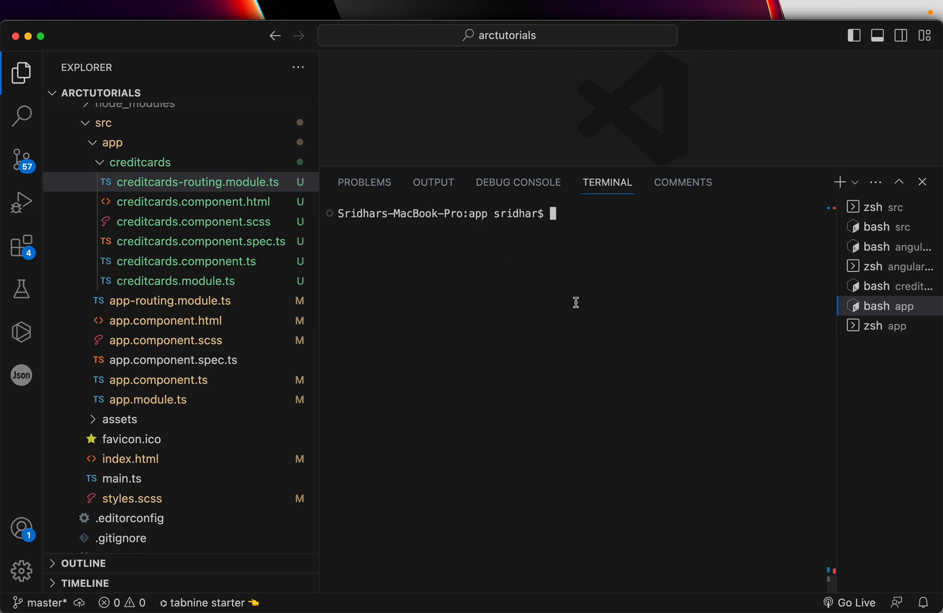
Run ng g c creditcards/add --module creditcards/creditcards.module.ts in the terminal
type("ng g")
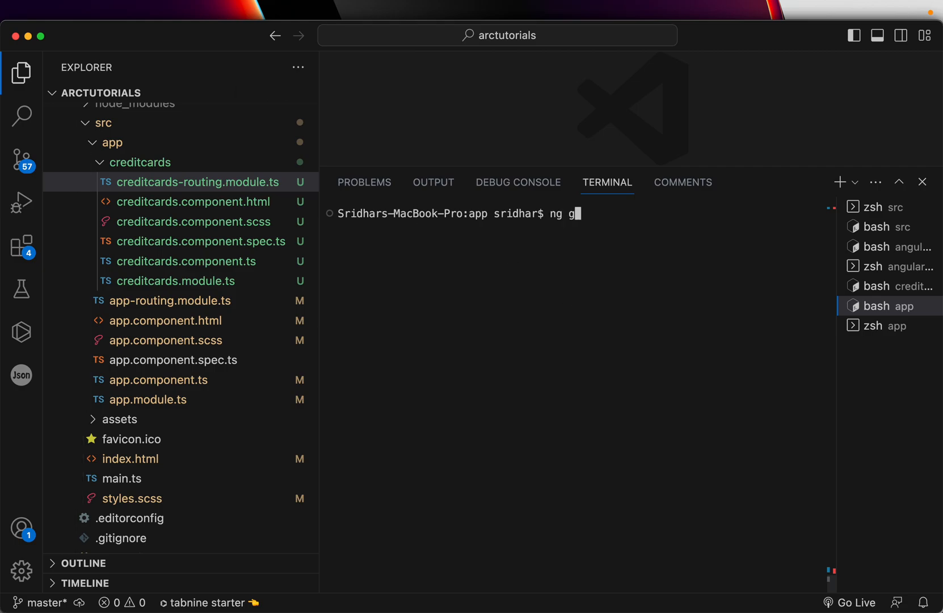
type("c")
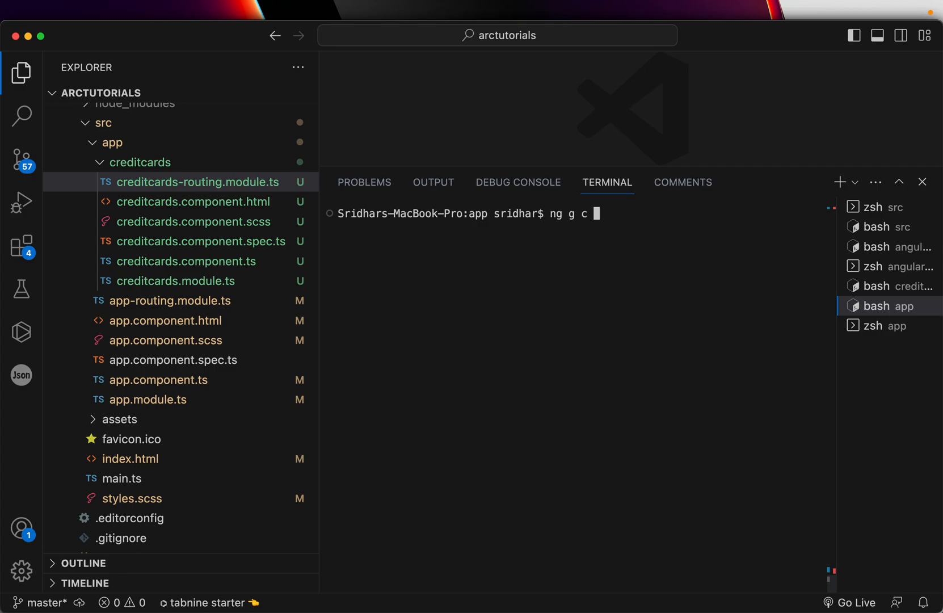
type("ompo")
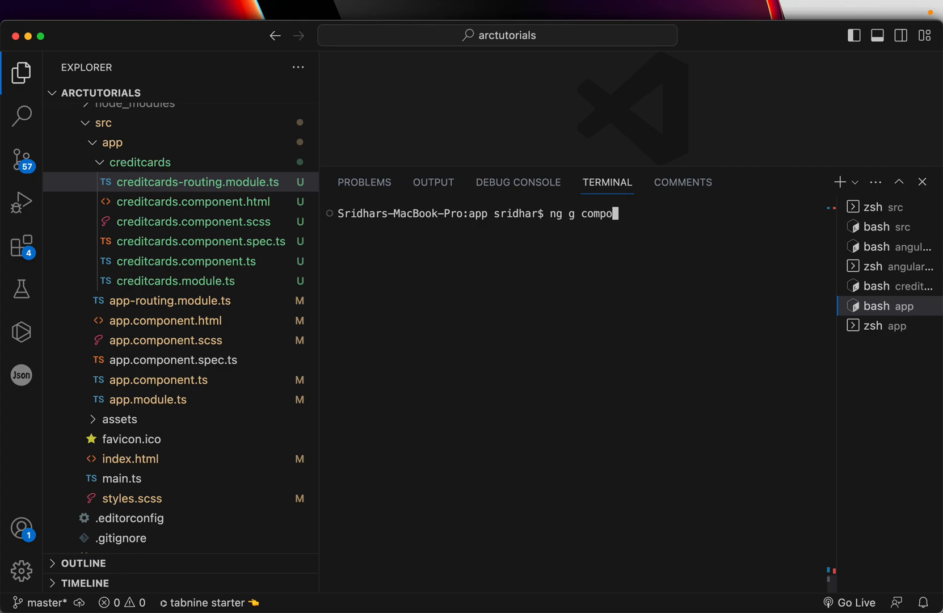
key("Backspace")
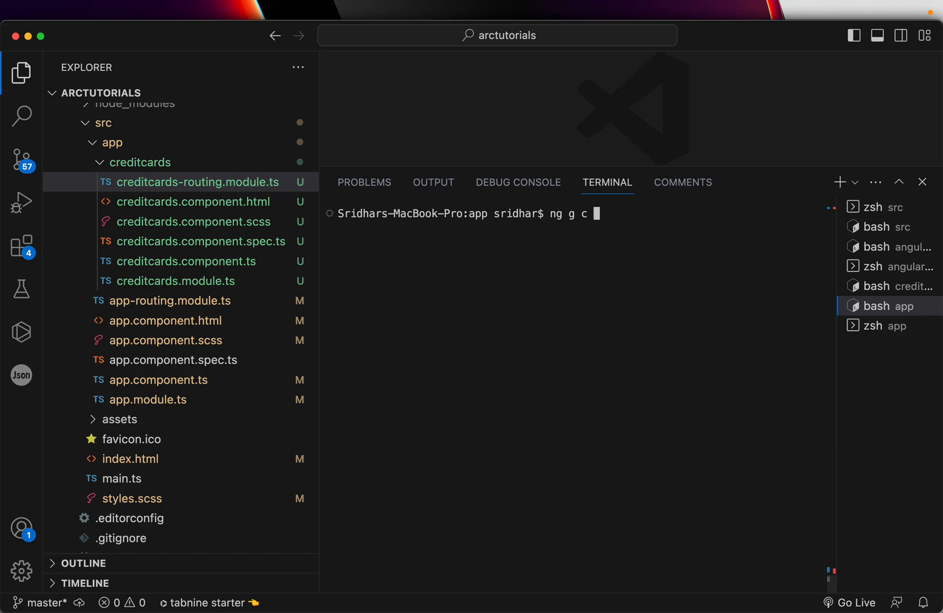
type("creditcards/")
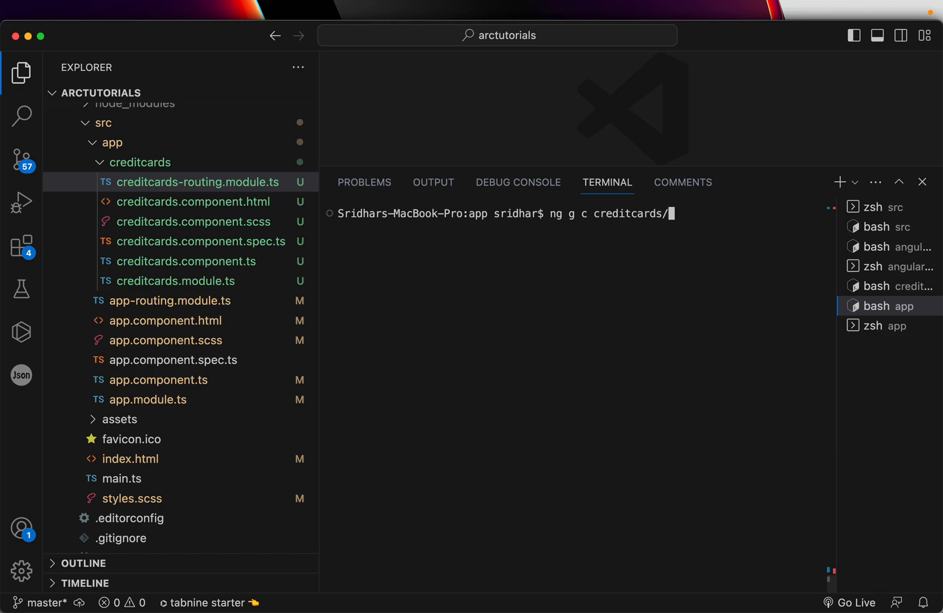
type("a")
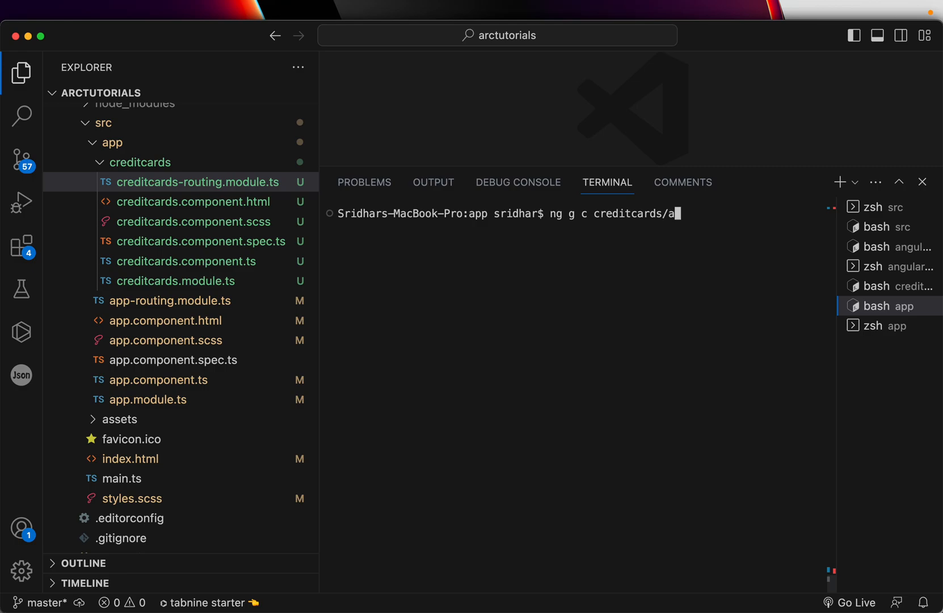
type("dd")
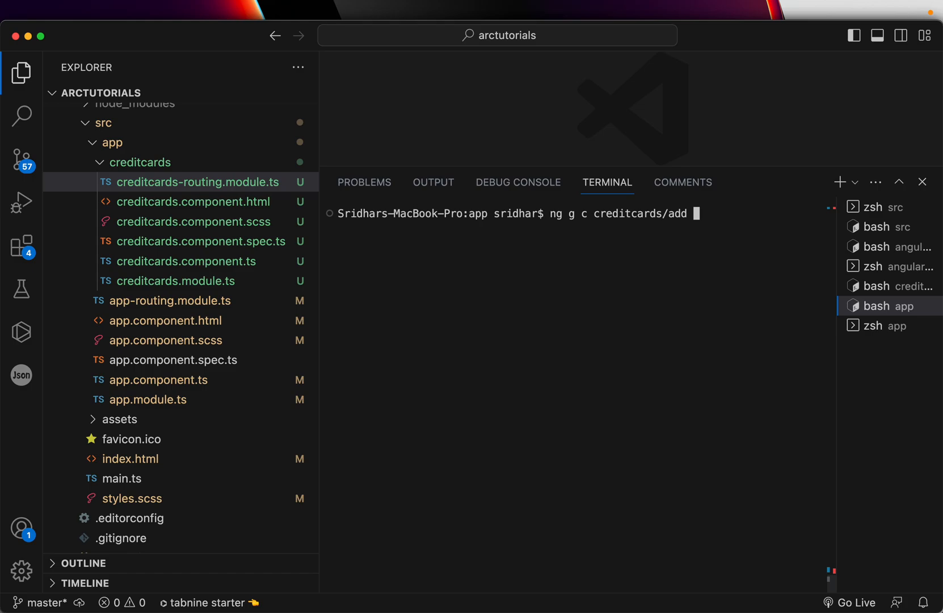
type("--module")
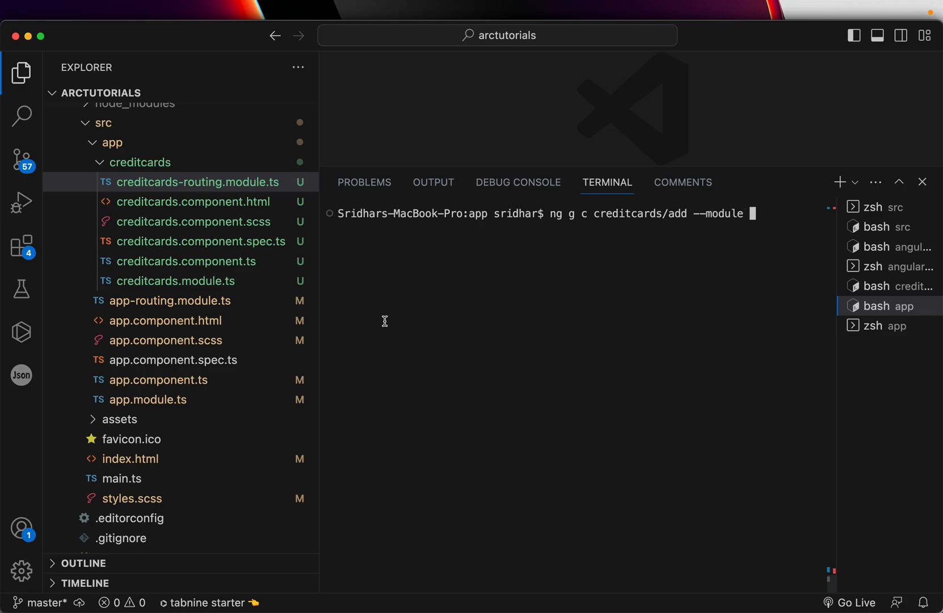
mouse_move(588, 247)
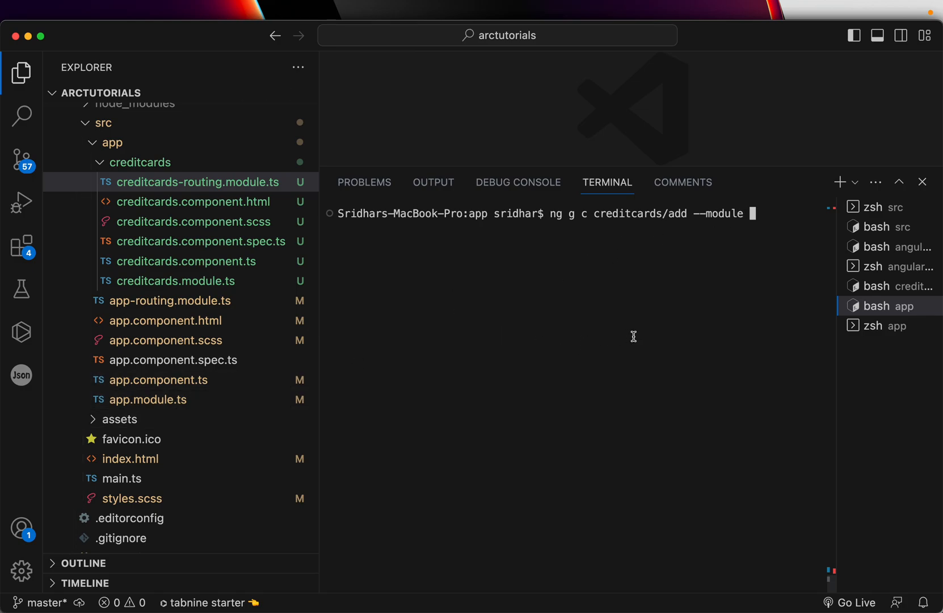
type("creditcards/")
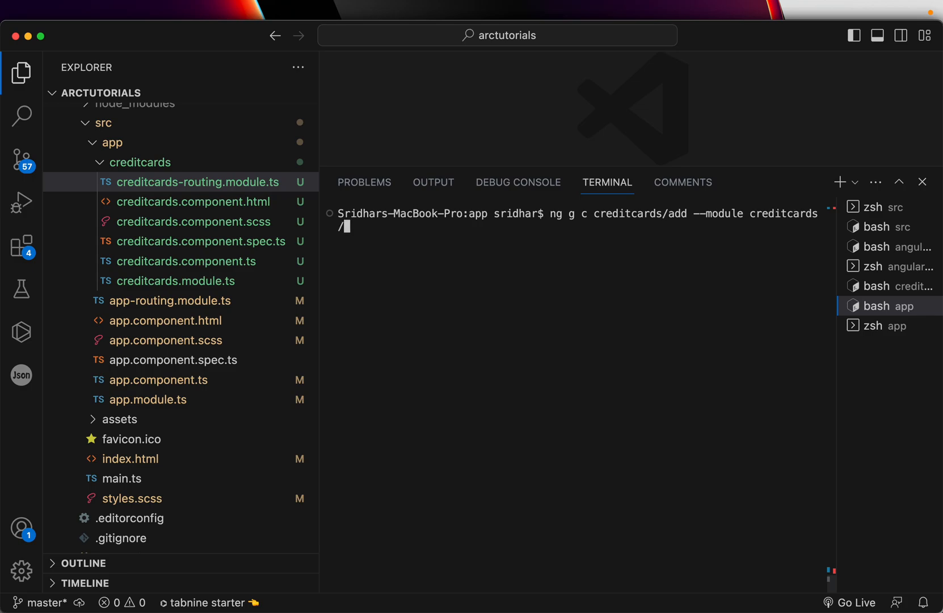
type("creditcards.module.ts")
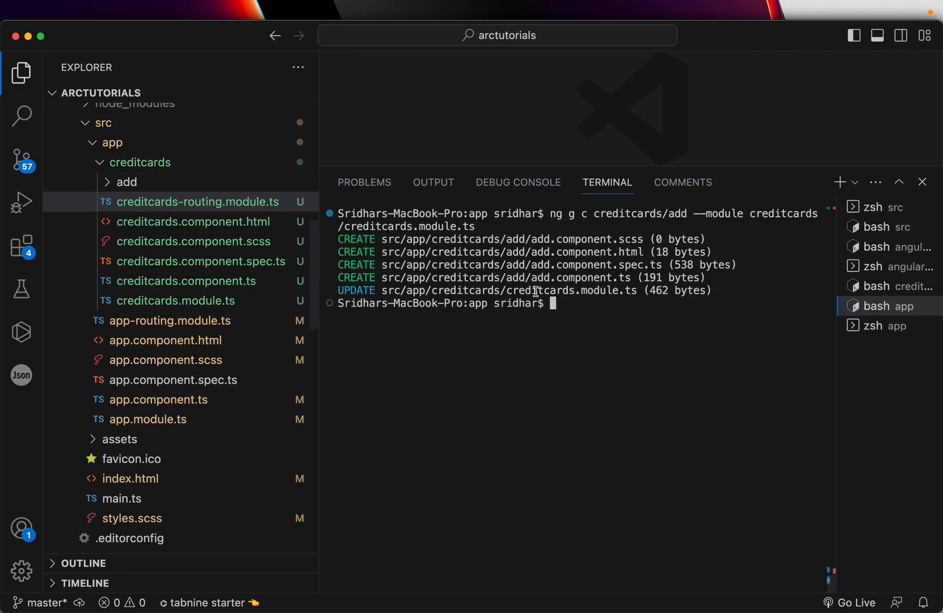
Rerun the generate command to create view, edit and delete components in creditcards
left_click(126, 182)
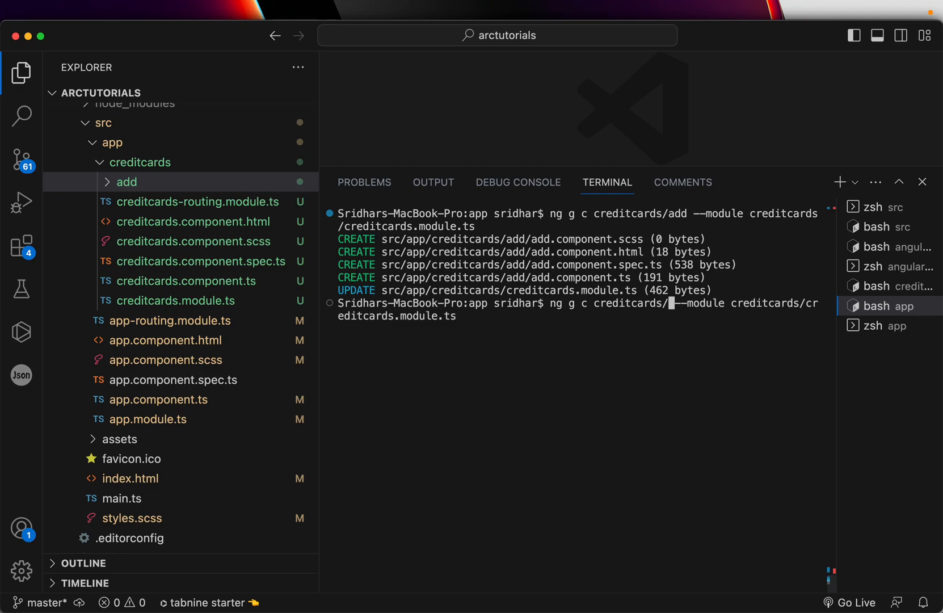
type("edit")
key("Enter")
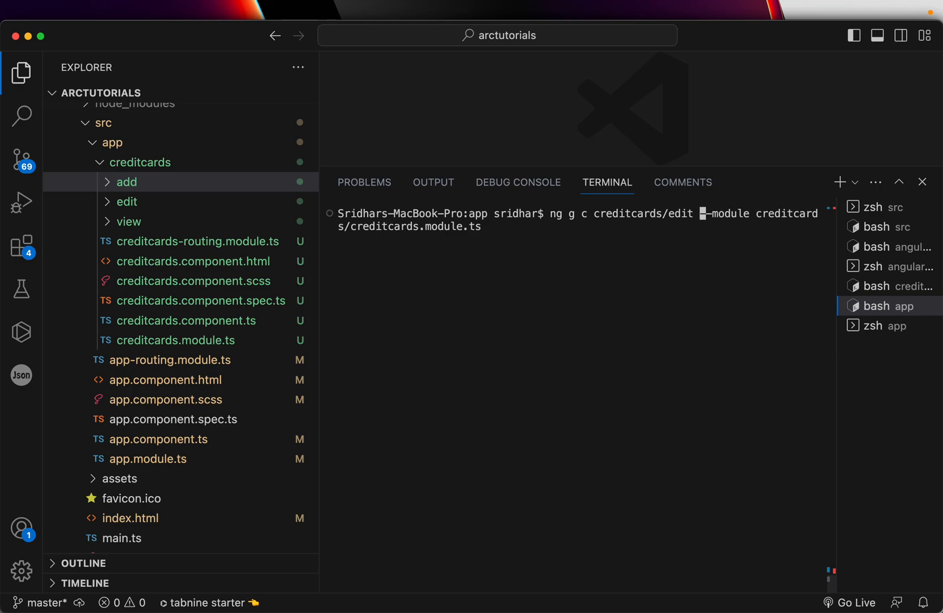
type("delete")
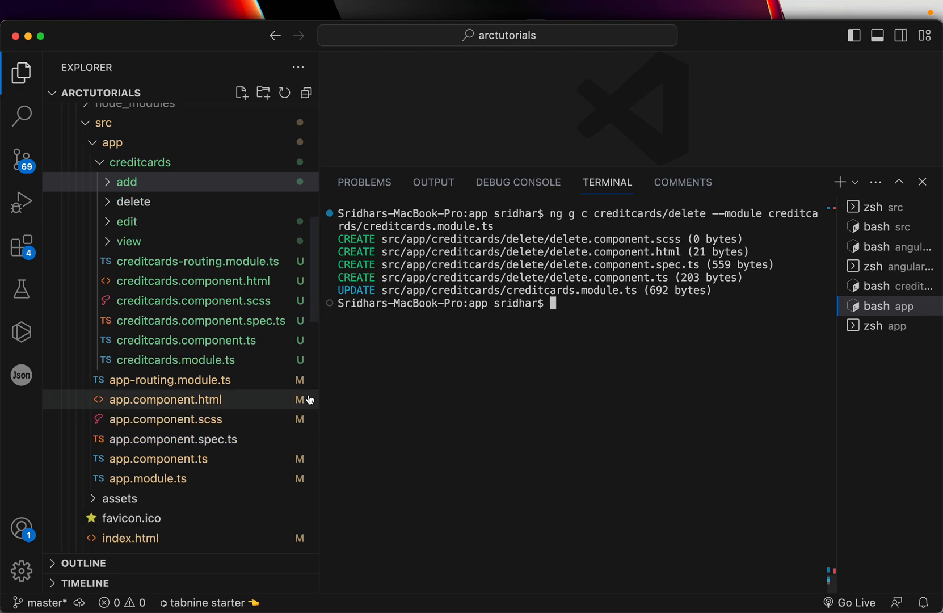
mouse_move(157, 202)
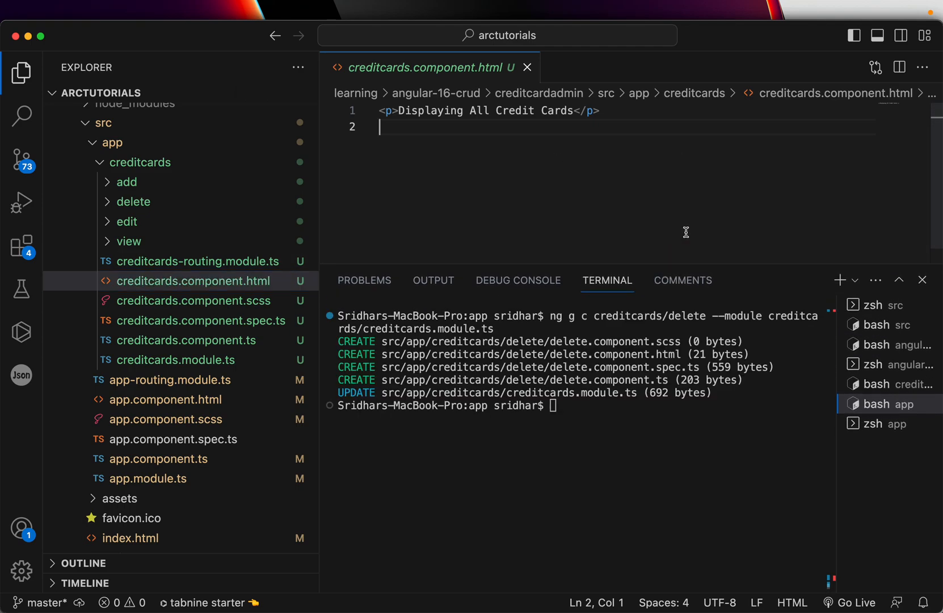
mouse_move(473, 214)
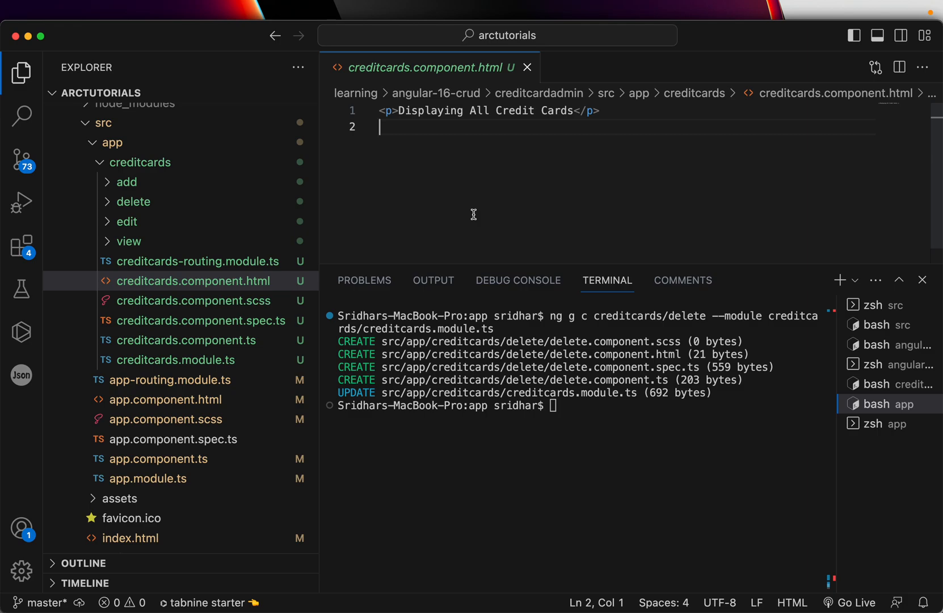
type("c")
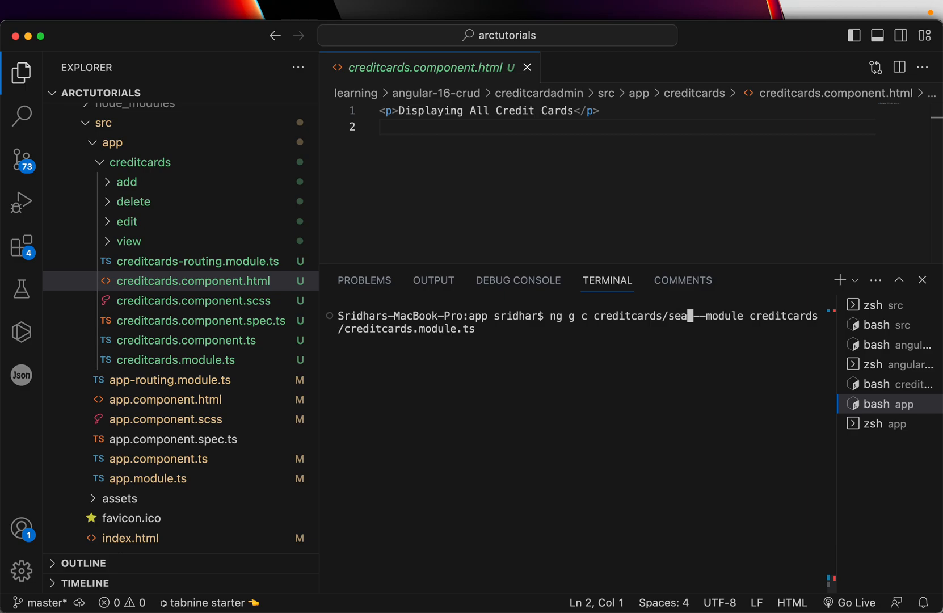
type("clear")
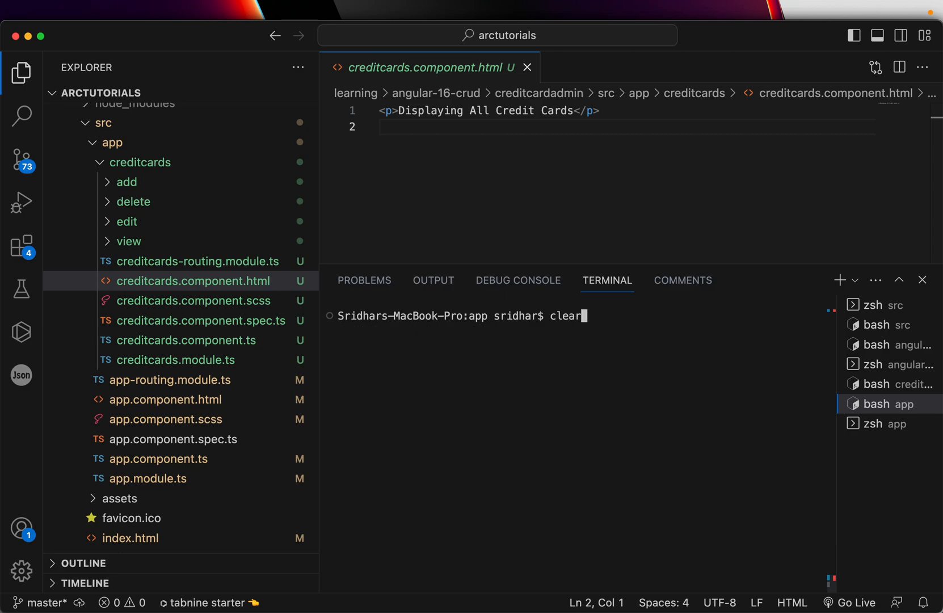
Clear the terminal output and begin typing a new ng command
key("Enter")
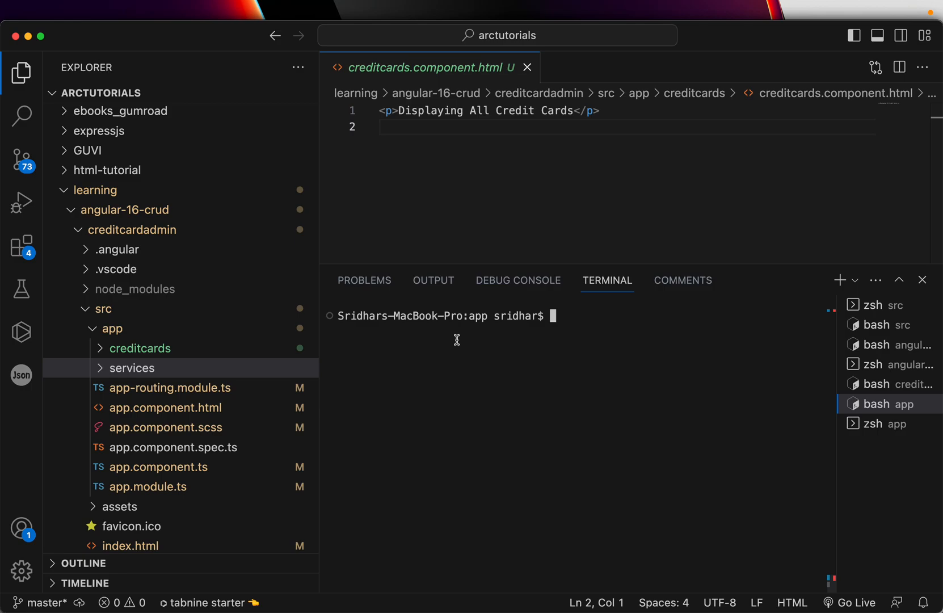
type("ng")
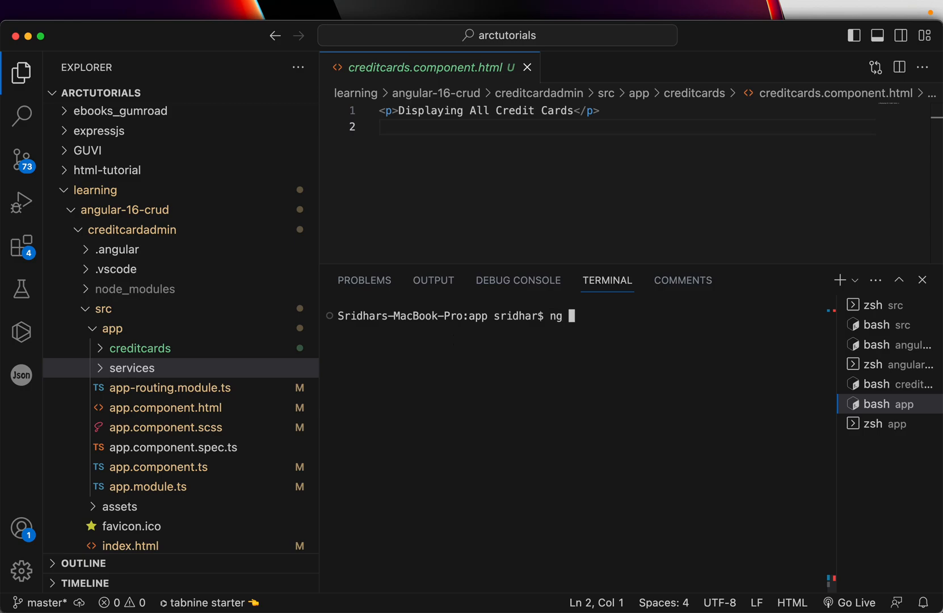
Generate the creditcards service with 'ng g service services/creditcards' and view creditcards.service.ts
type("g serv")
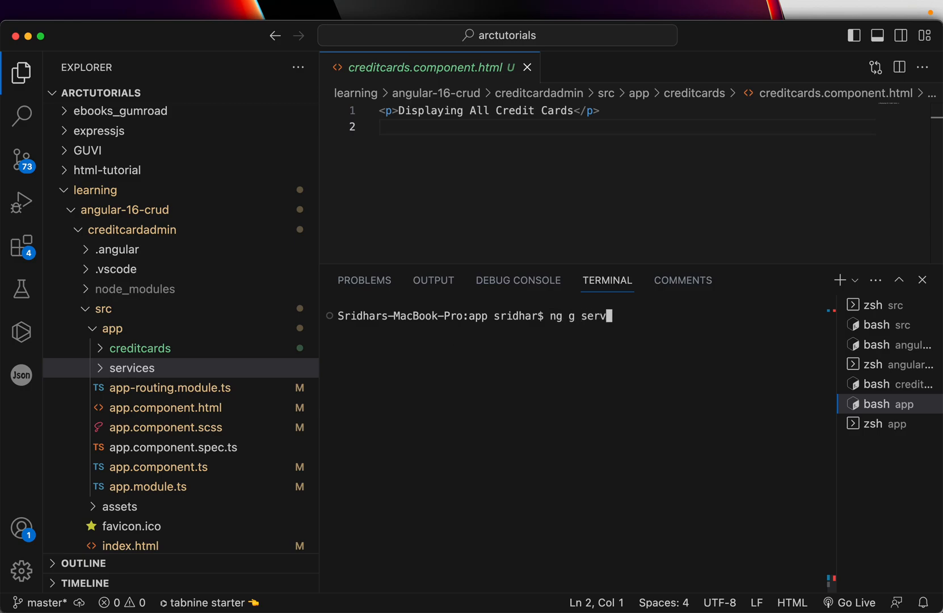
type("ice services/")
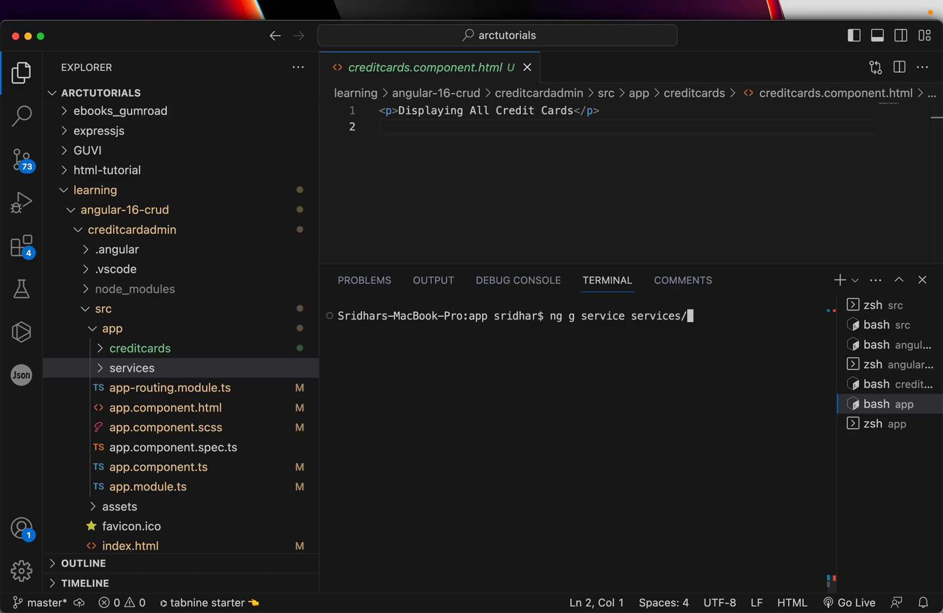
type("creditc")
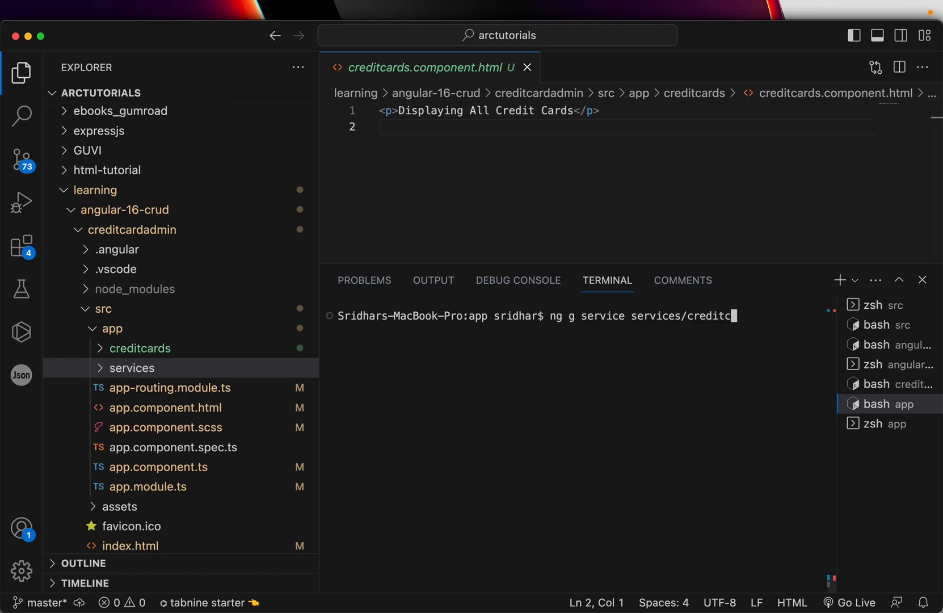
type("ards.")
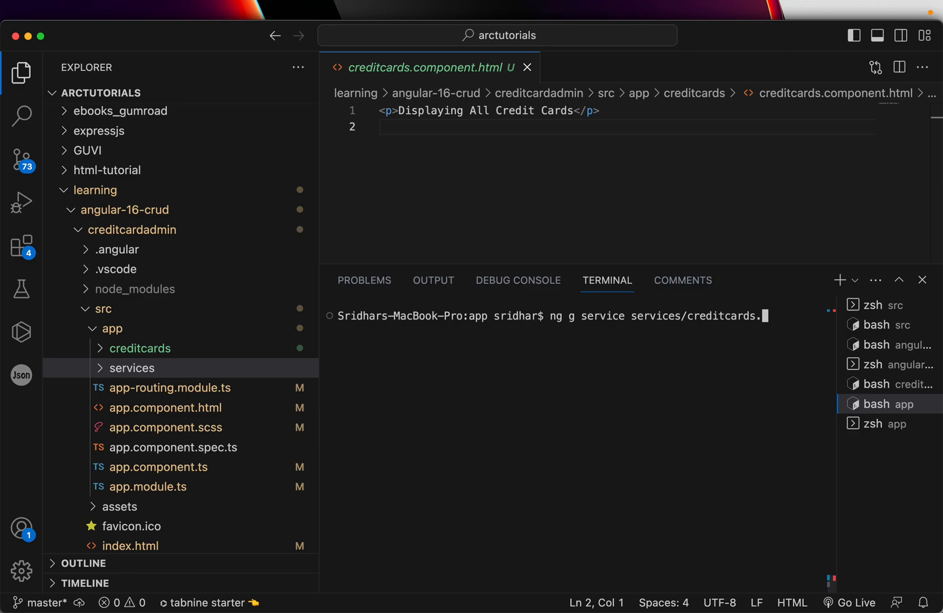
key("Backspace")
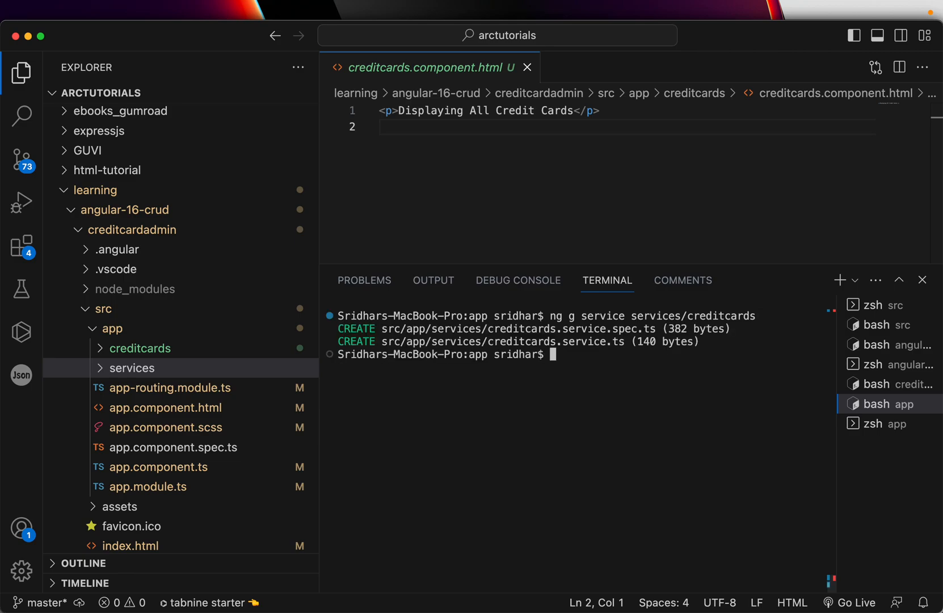
left_click(131, 368)
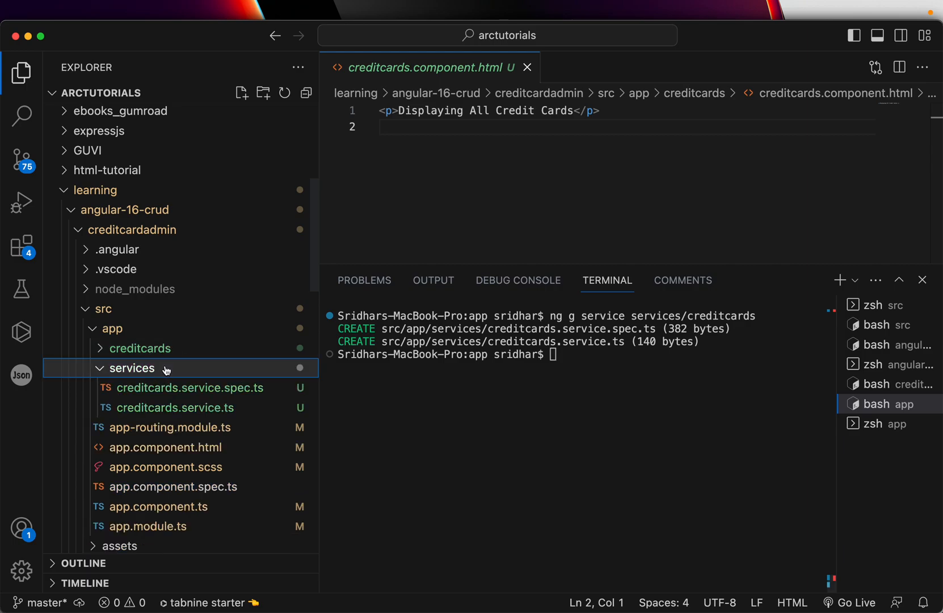
left_click(175, 408)
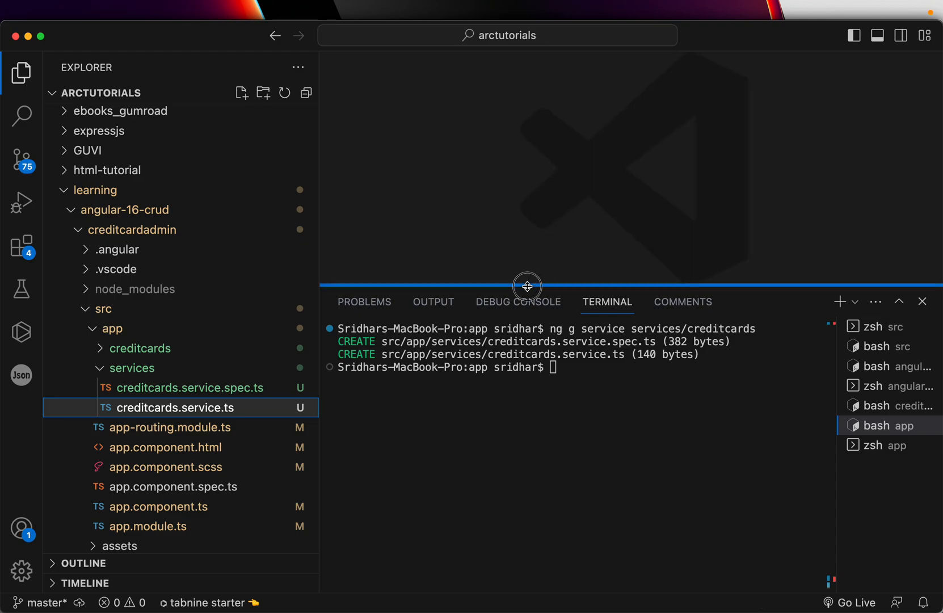
Clear the terminal, re-expand the creditcards folder and open creditcards-routing.module.ts
type("clea")
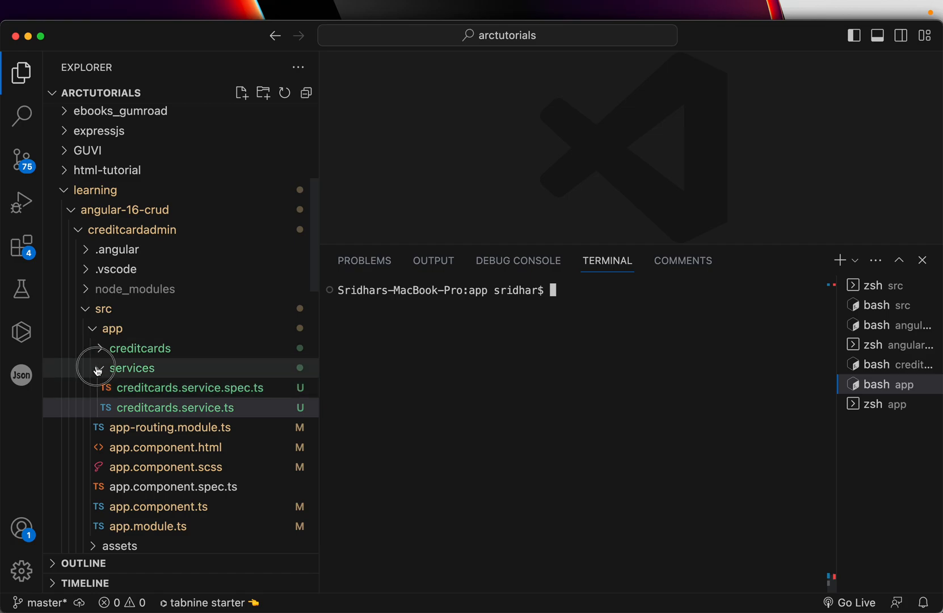
left_click(140, 347)
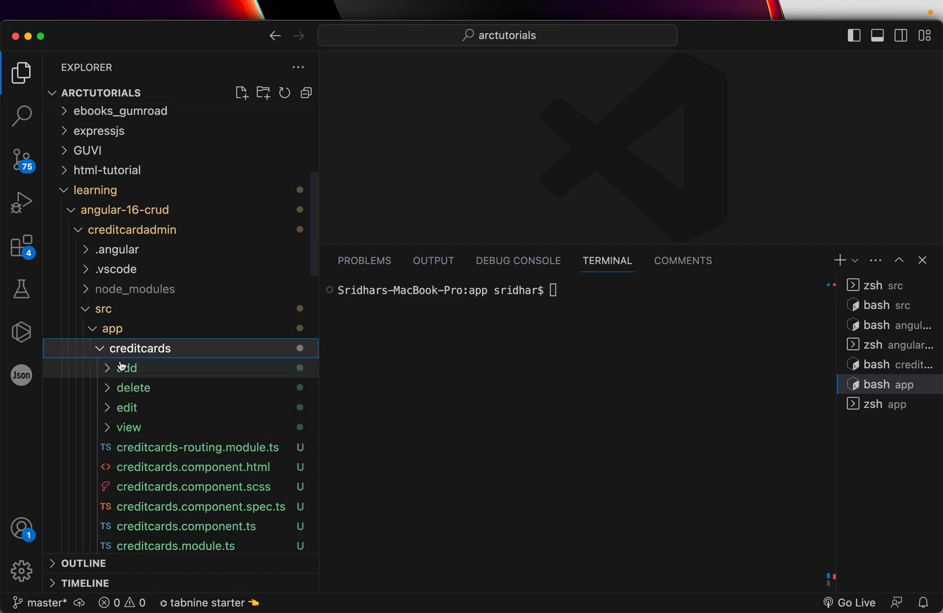
left_click(140, 347)
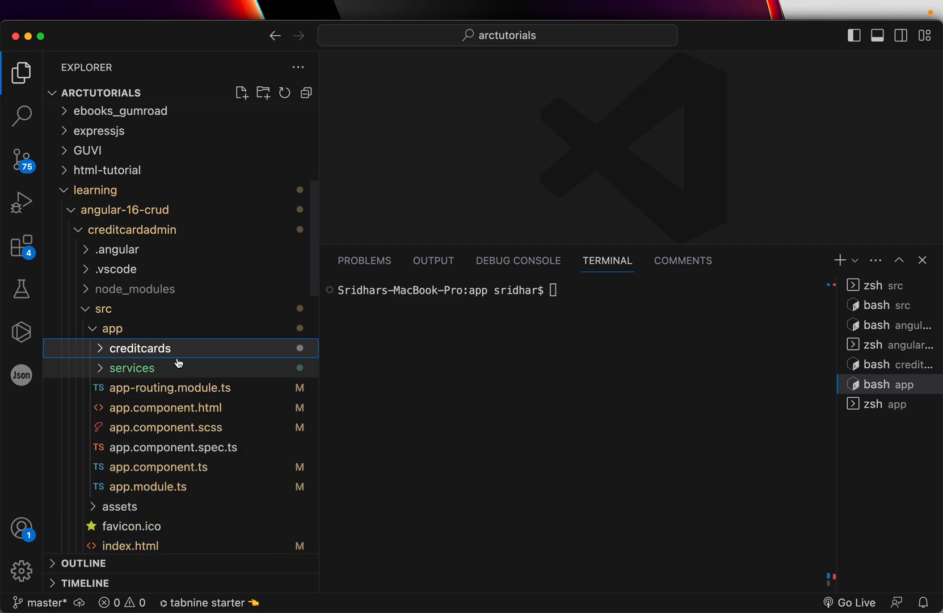
left_click(139, 348)
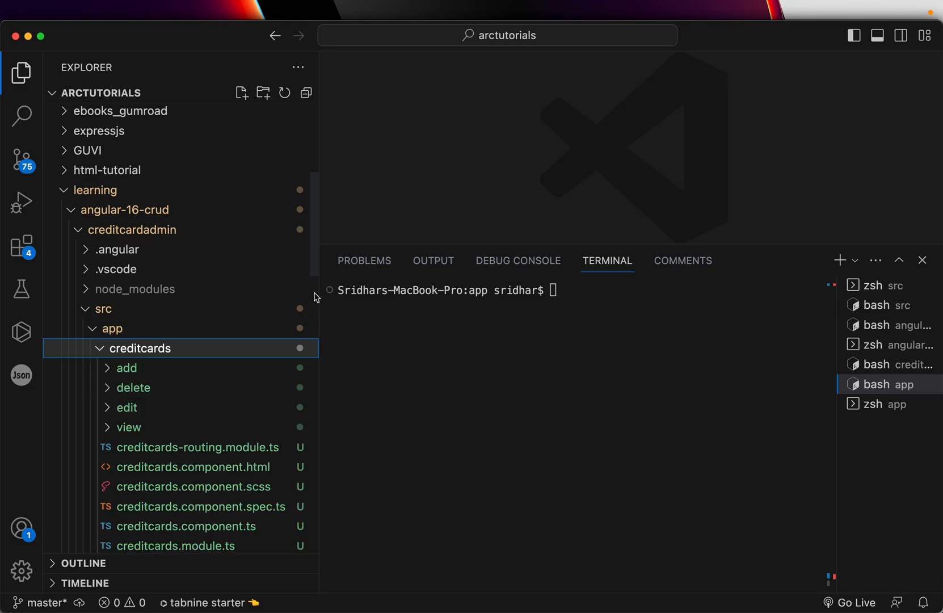
scroll("down", 3)
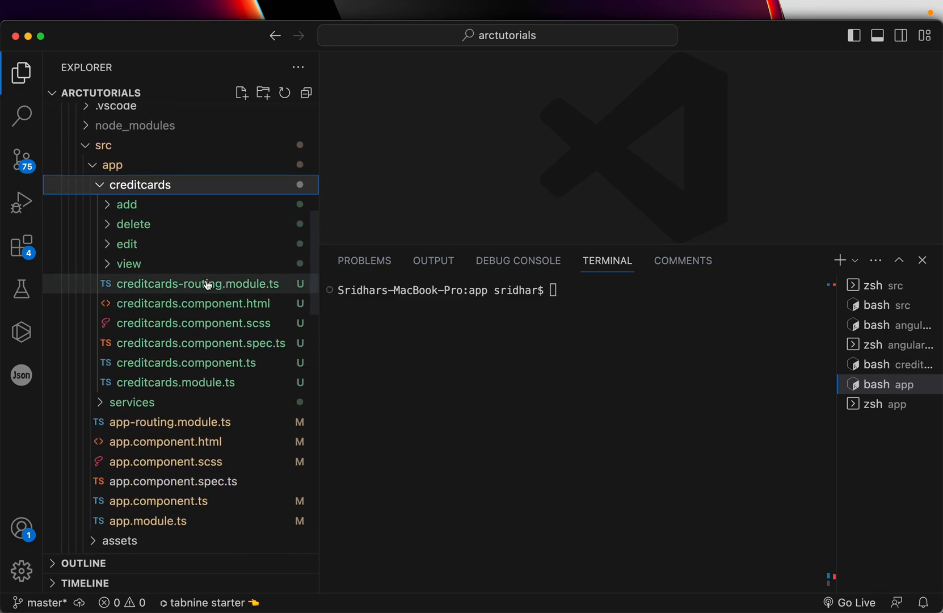
left_click(198, 283)
type("{ path: '', component: CreditcardsComponent }")
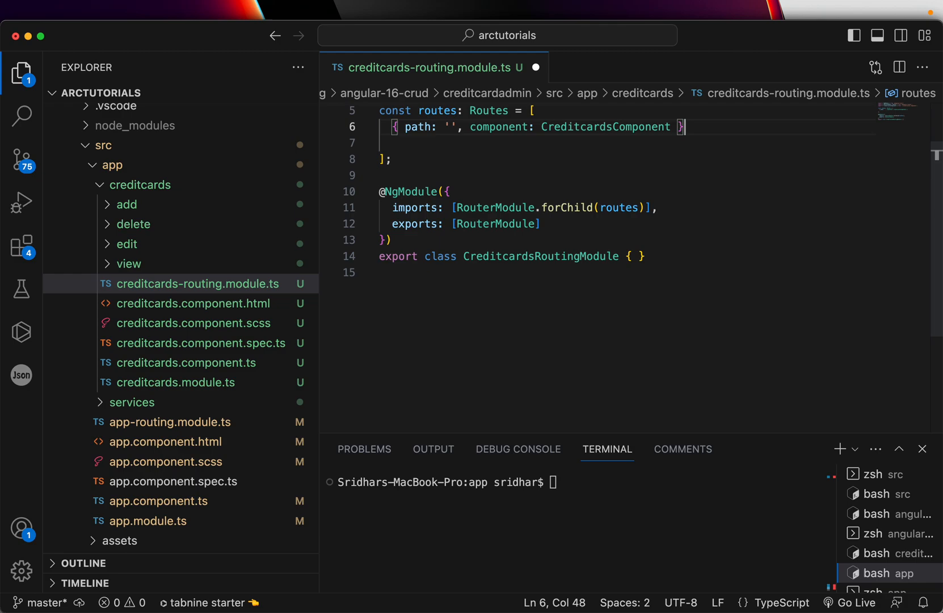
mouse_move(664, 191)
type("children: [")
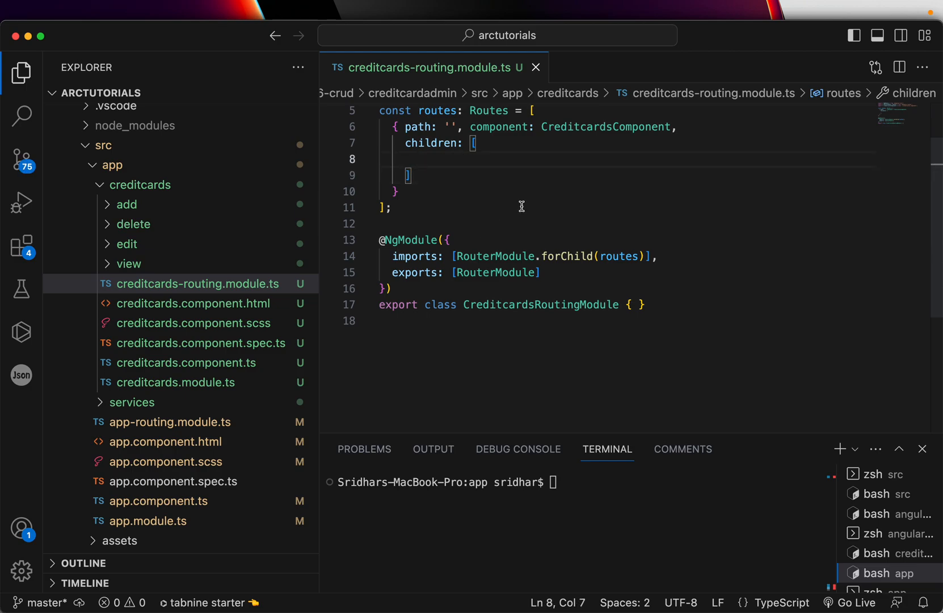
mouse_move(552, 150)
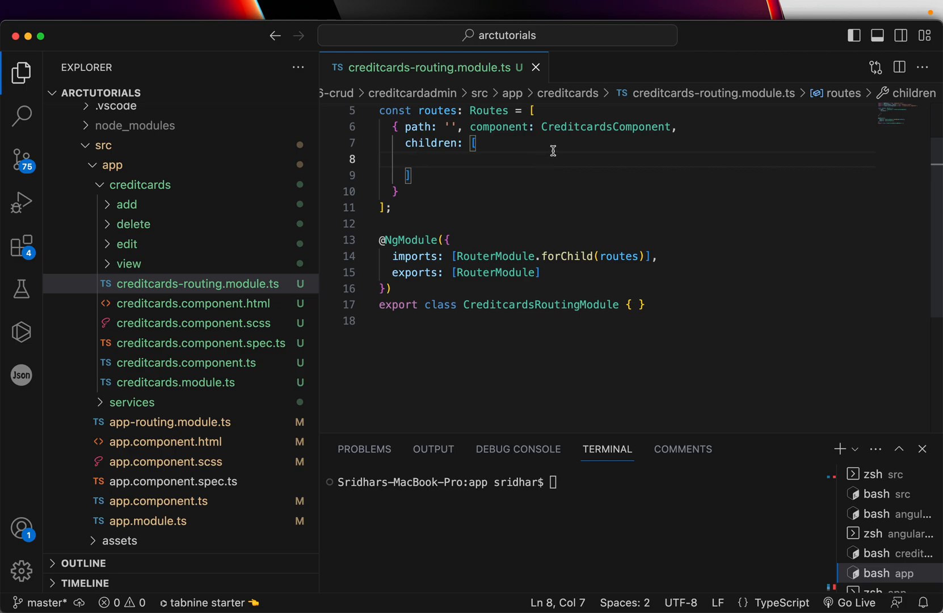
Draft a 'card' route with a nested view/:id child route
type("{path: 'card', component: Credit")
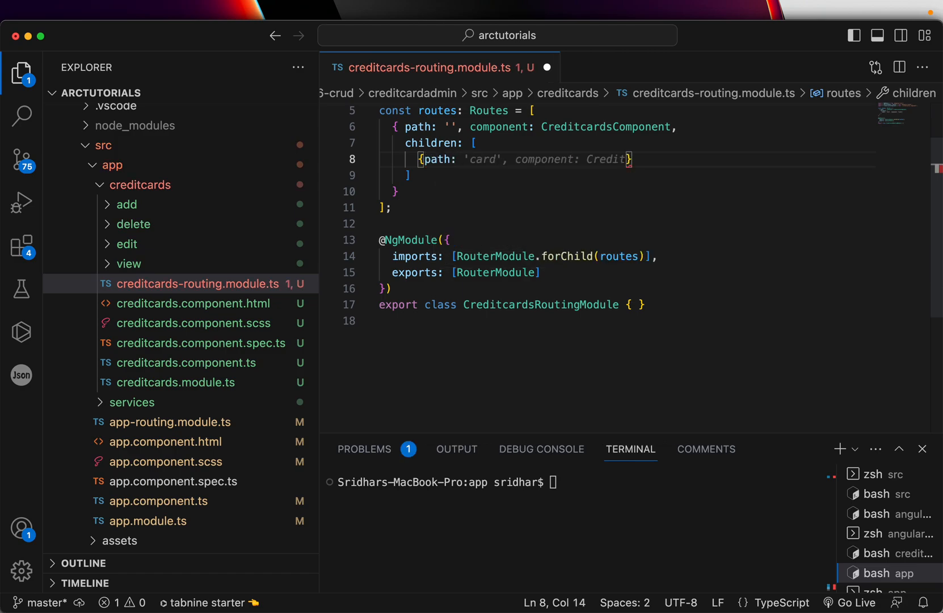
type("view/'")
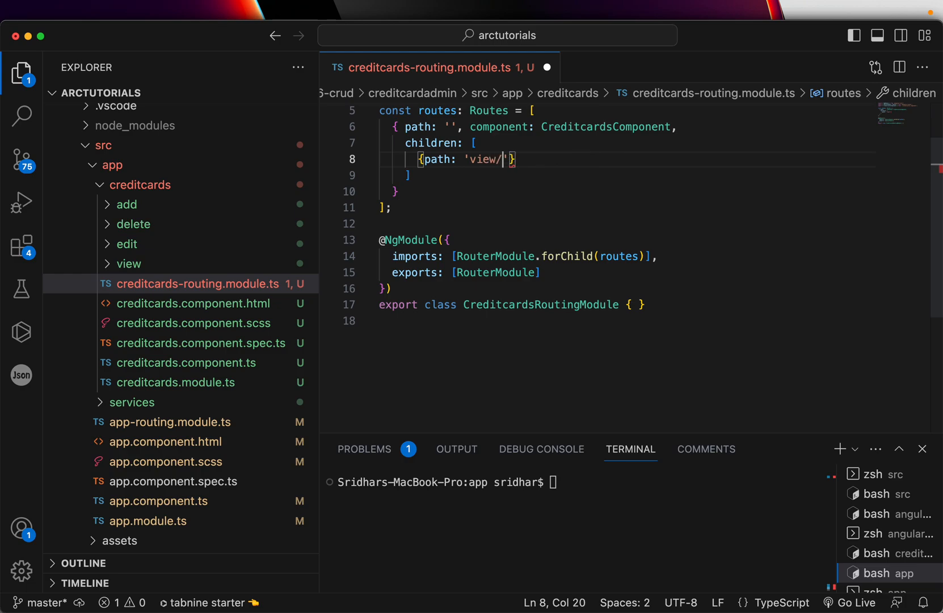
type(":id', component:")
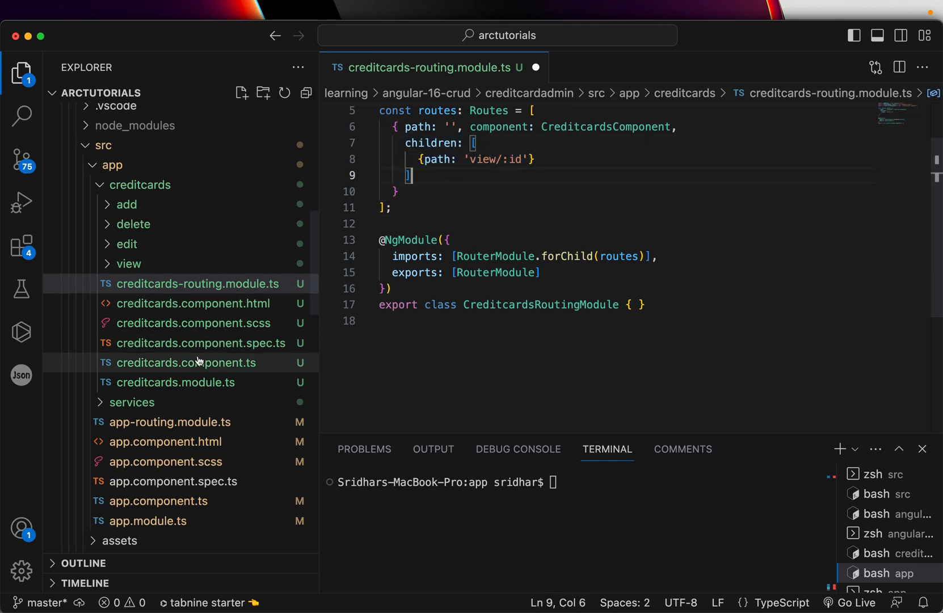
Check the creditcards template, then delete the drafted children block from the routes
left_click(193, 303)
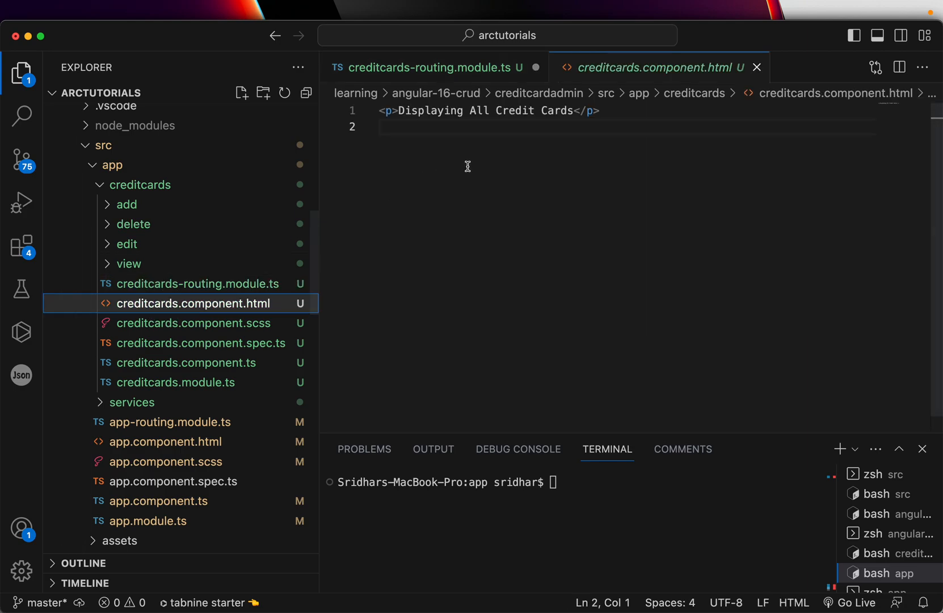
left_click(427, 68)
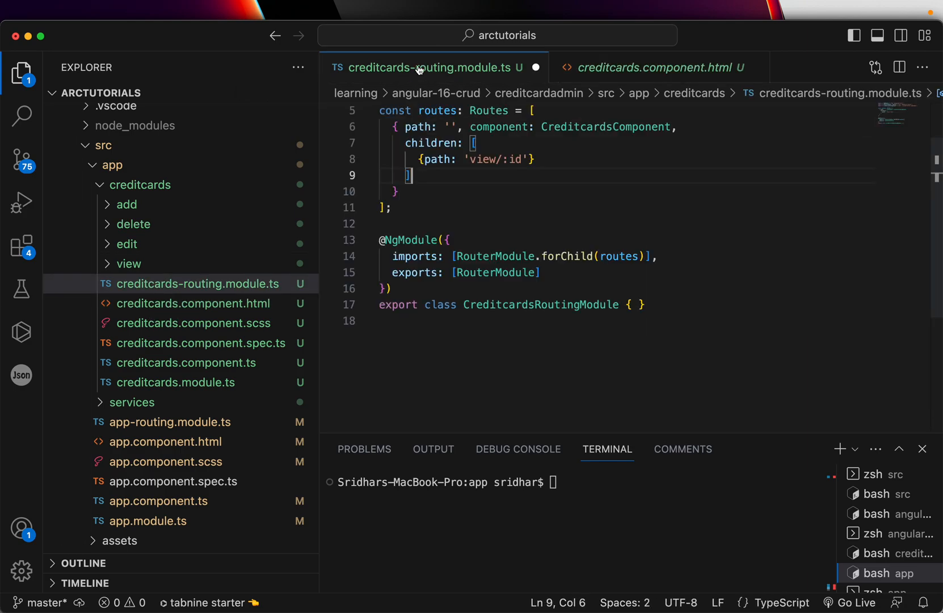
left_click_drag(404, 143, 409, 175)
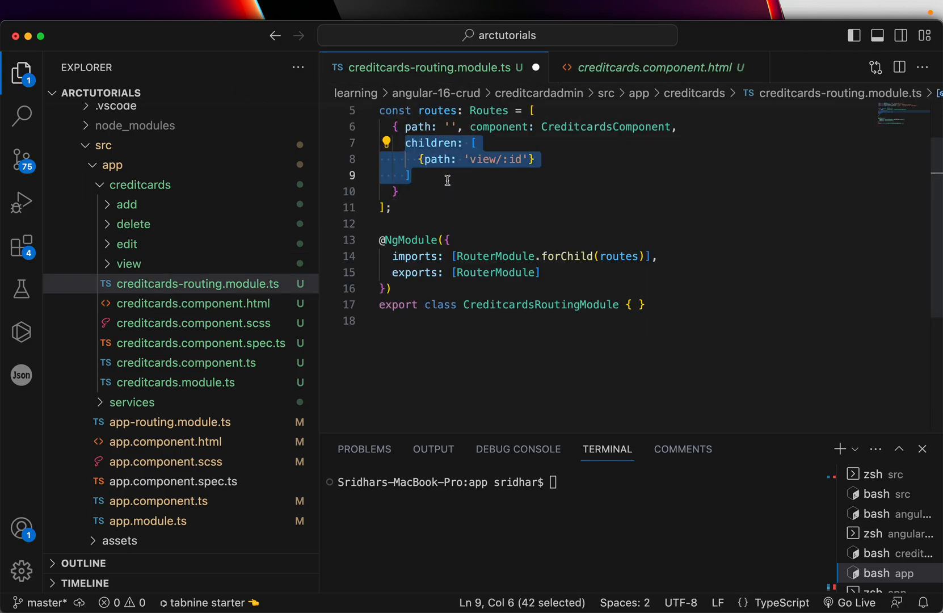
key("Delete")
type("}")
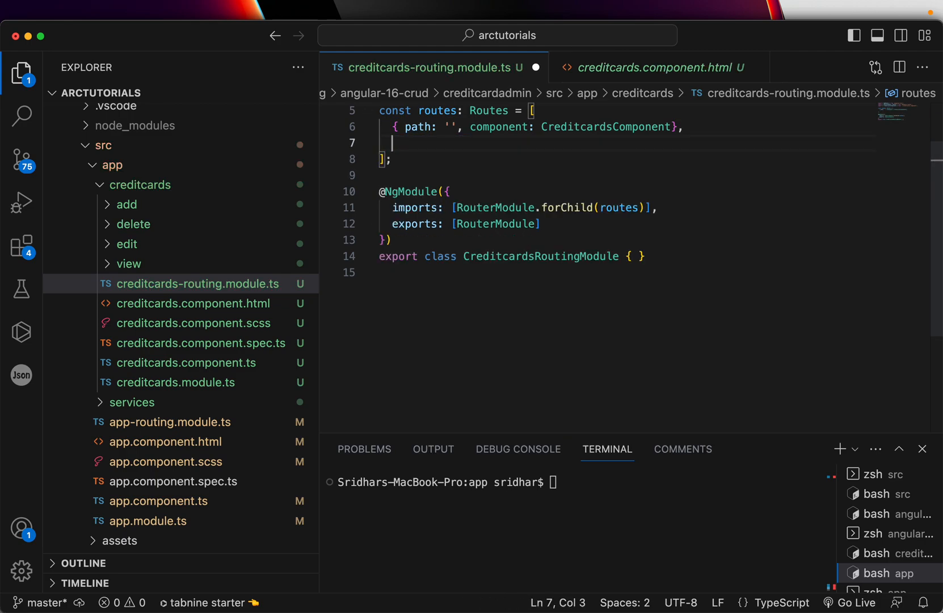
Add a view/:id route to ViewComponent, accepting its auto-import
type("{path:")
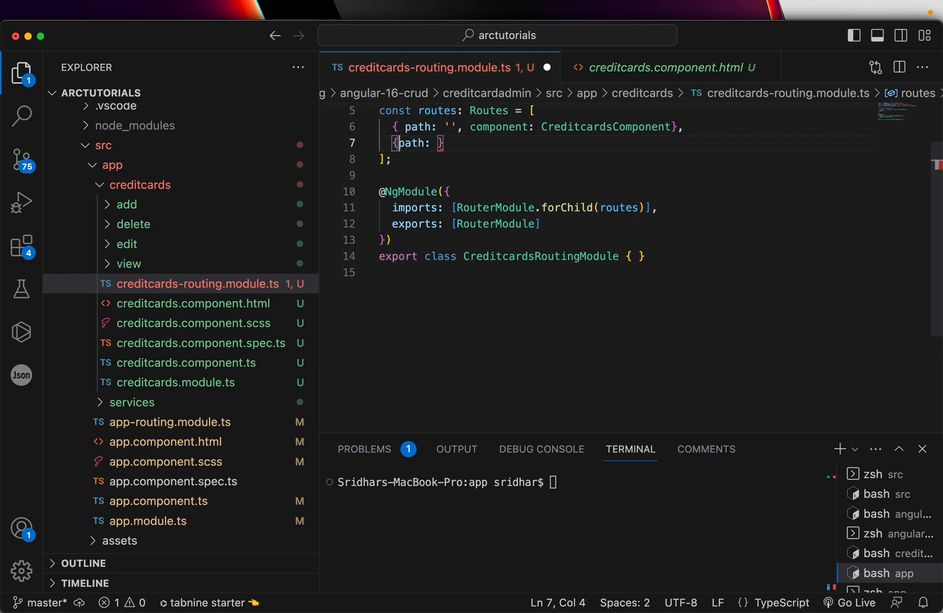
type("card', component: Credit")
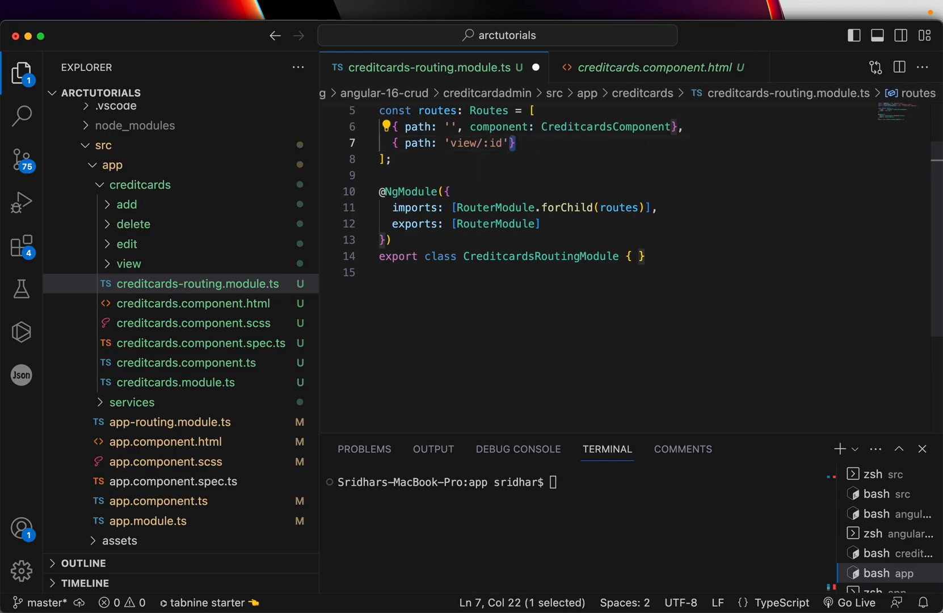
type(", v")
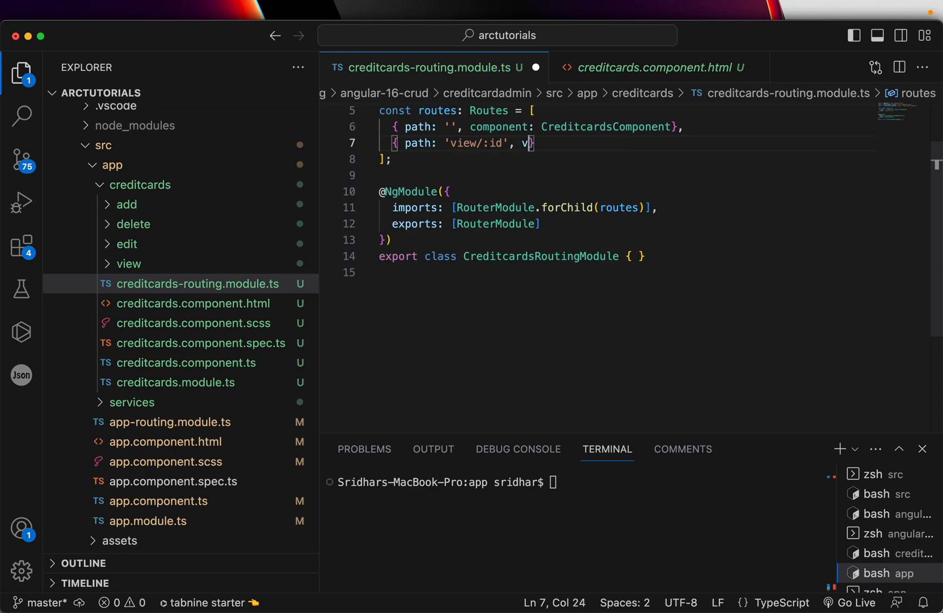
type("component:")
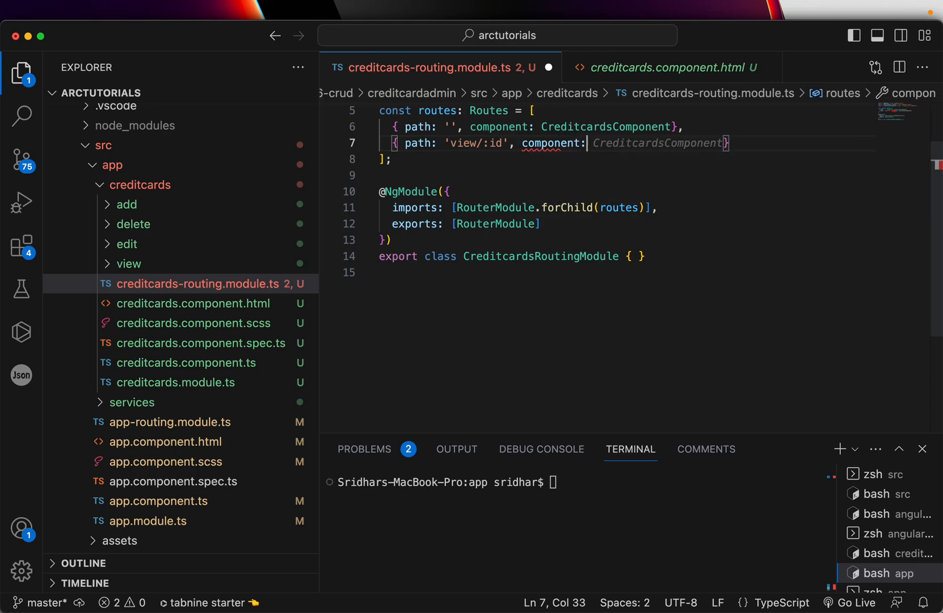
type("View")
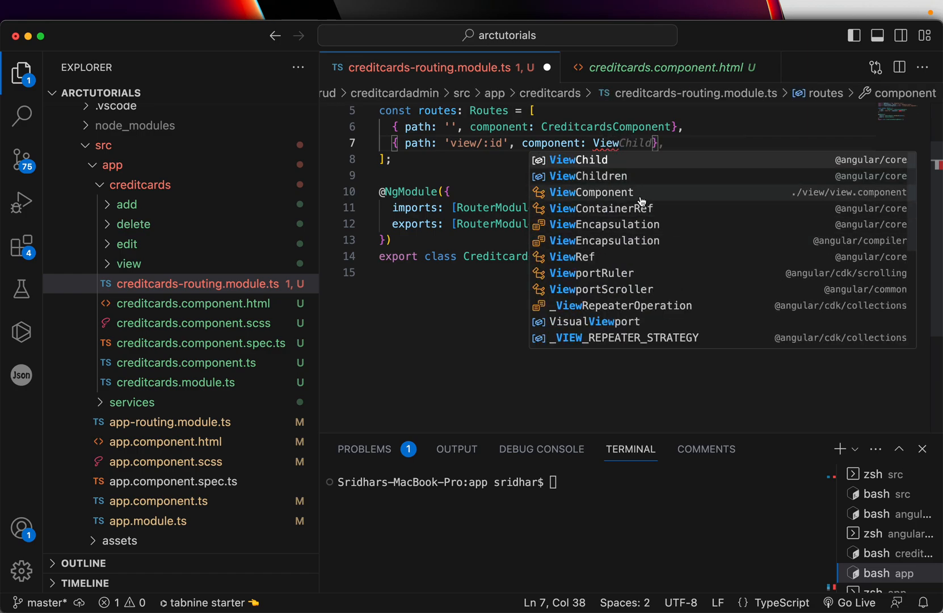
left_click(592, 191)
type("{path: 'edit/:id', component: ")
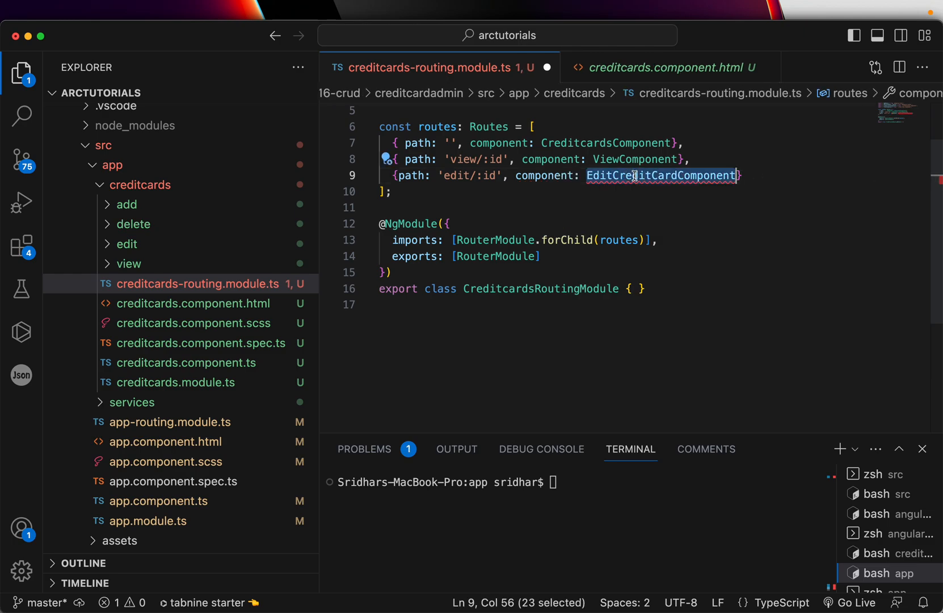
Add edit/:id and delete/:id routes for EditComponent and DeleteComponent
type("EditComponent")
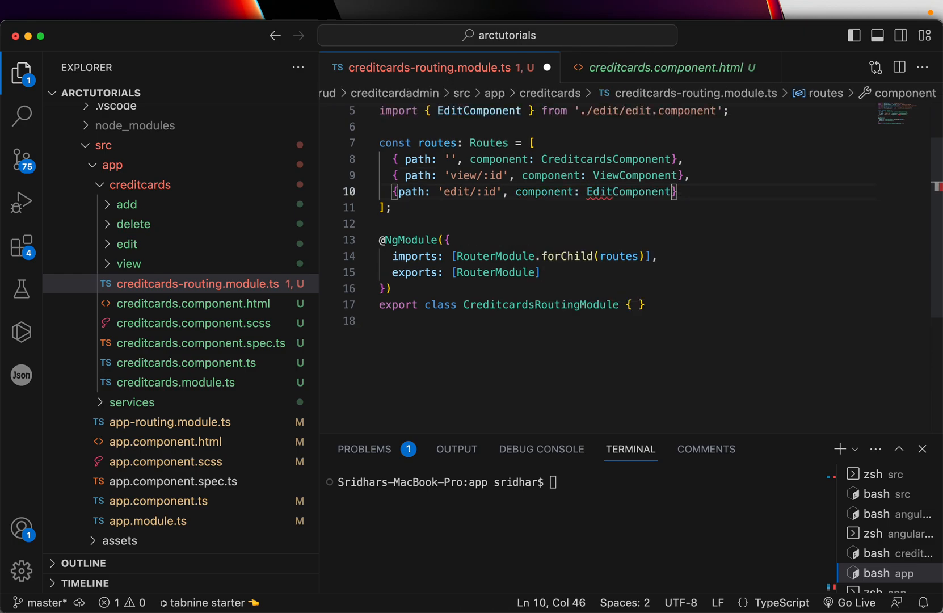
key("Enter")
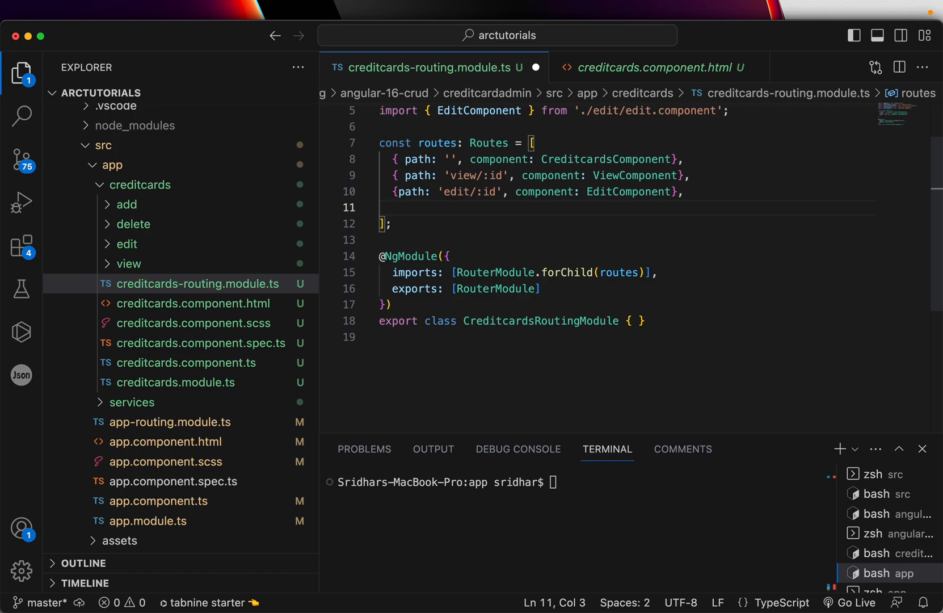
type("{path: 'delete'}")
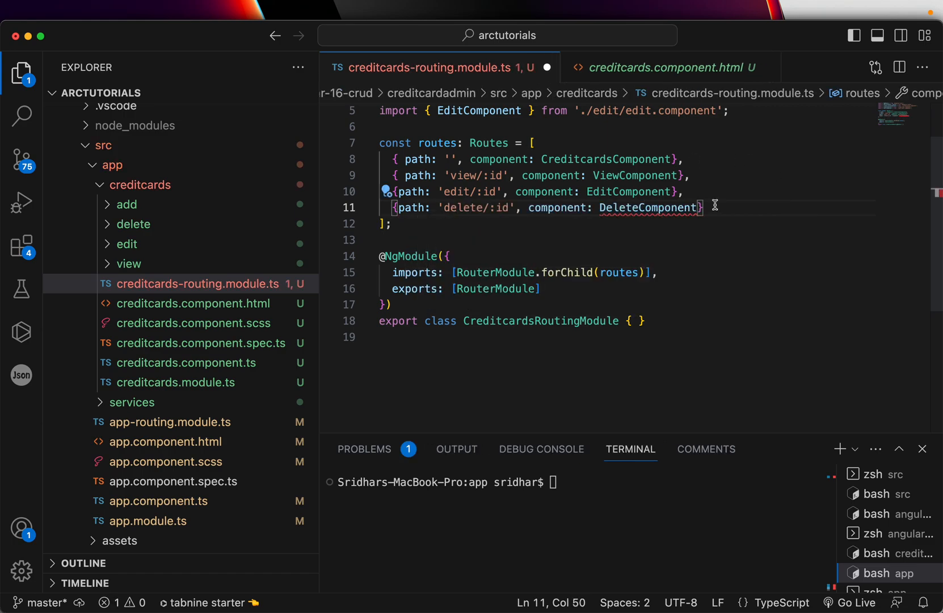
key("Backspace")
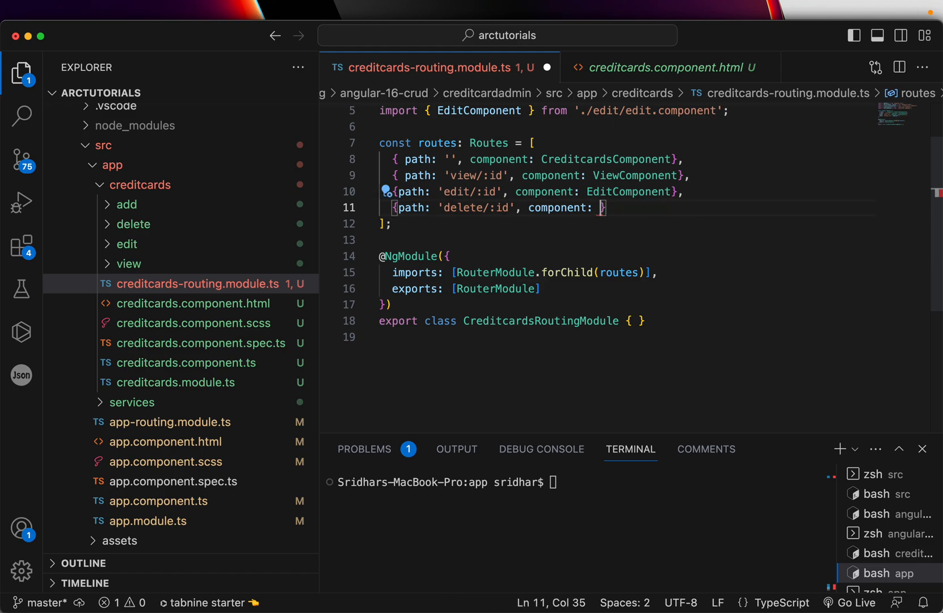
type("DeleteComponent")
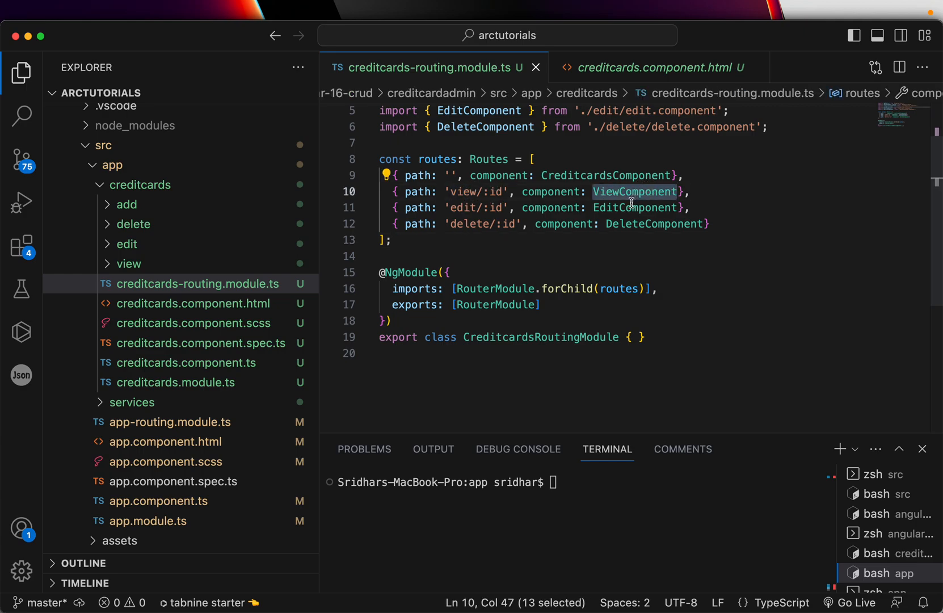
double_click(654, 223)
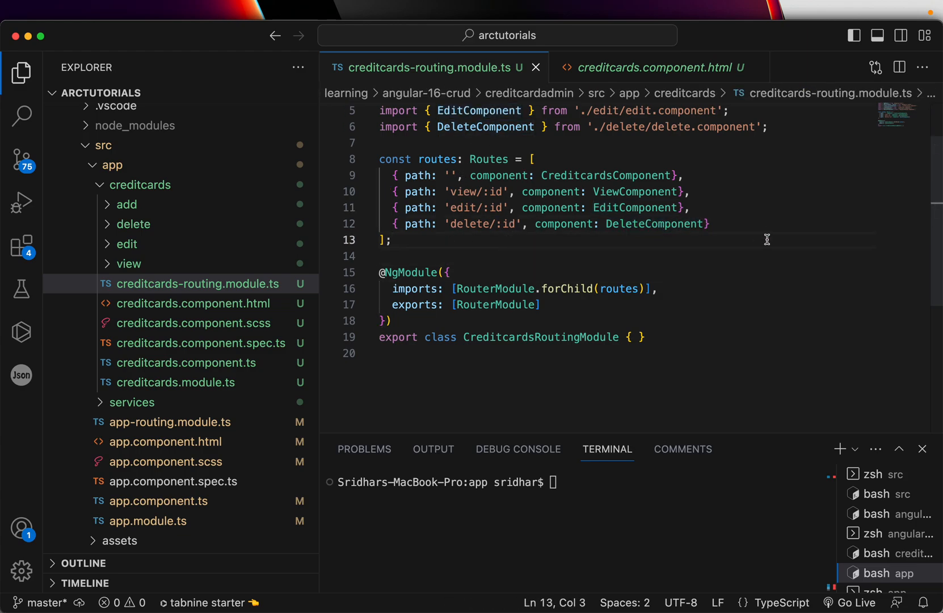
Start a '**' wildcard route entry and run 'ng g c PageNotFound' in the terminal
type(",")
type("{ path: '")
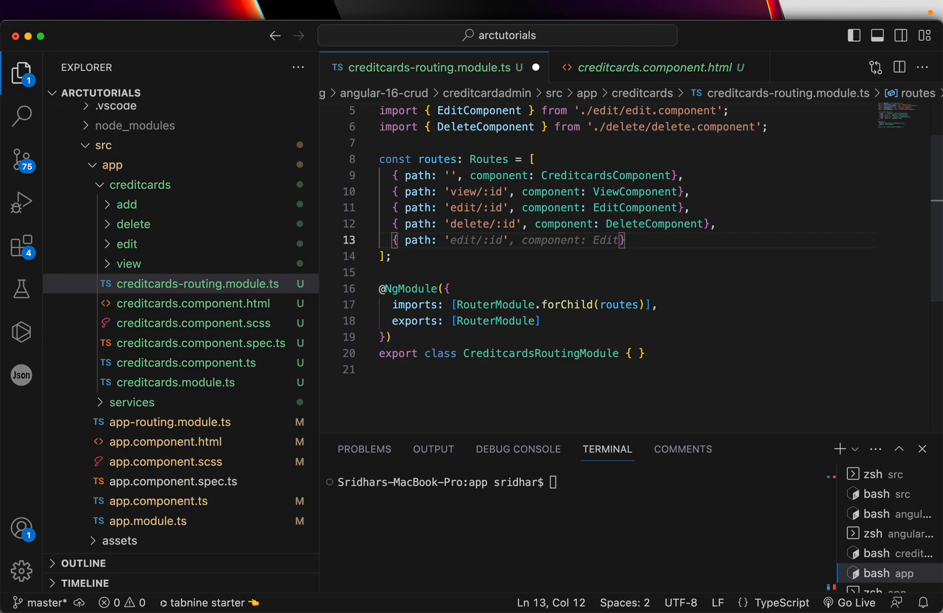
type("'**',")
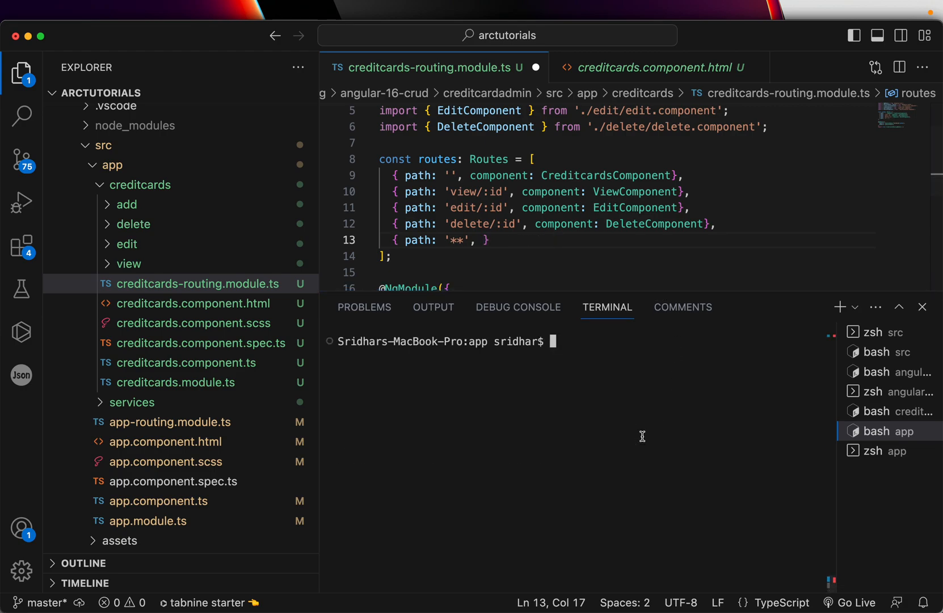
type("ng g c")
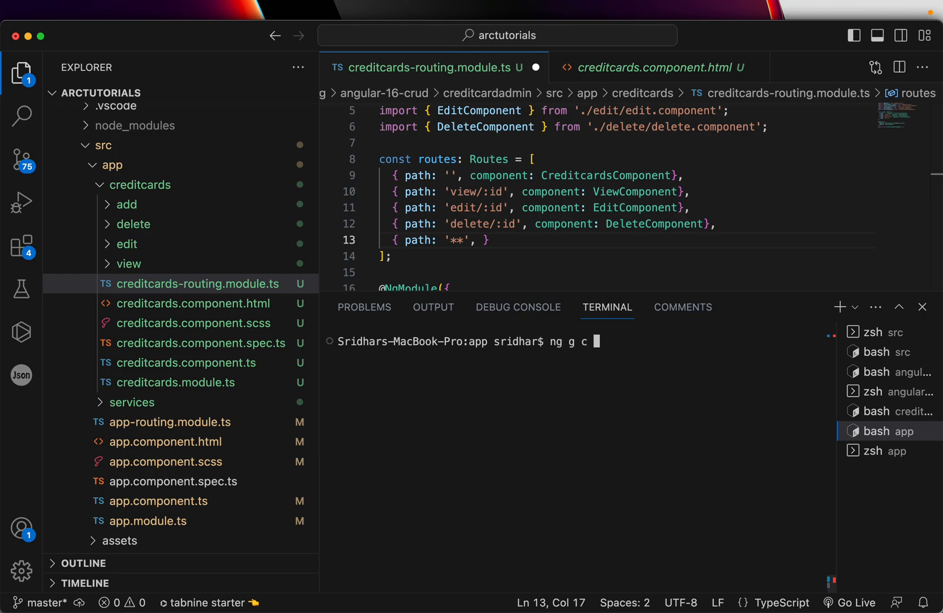
type("PageNotFound")
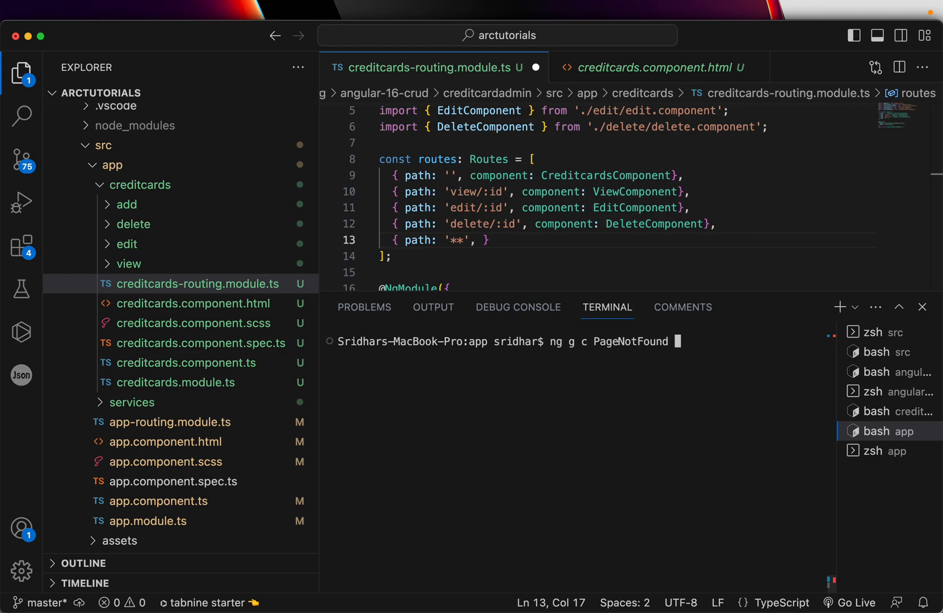
key("enter")
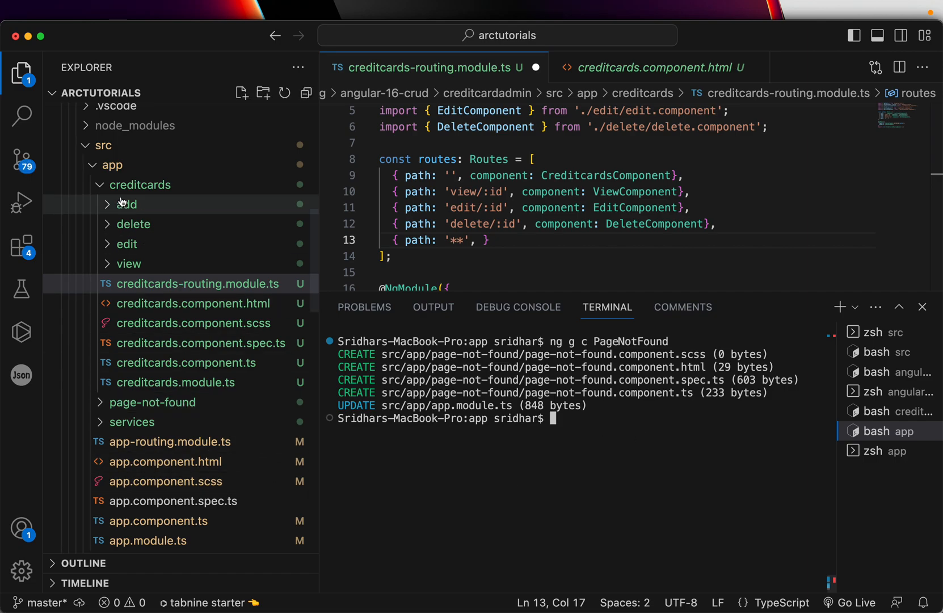
Set the '**' route's component to PageNotFoundComponent with its auto-import
left_click(140, 185)
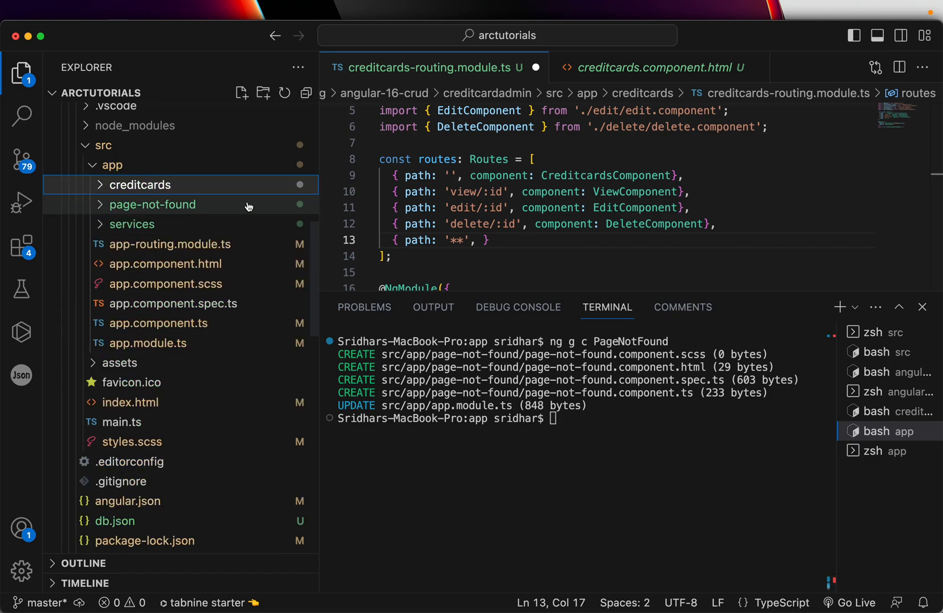
left_click(152, 204)
type("component: PageNotFoundComponent")
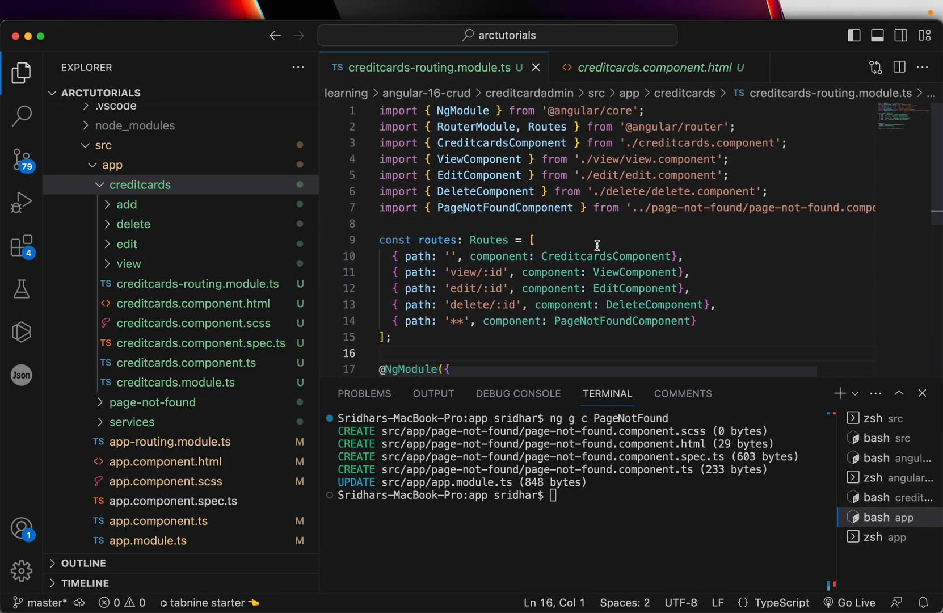
double_click(607, 255)
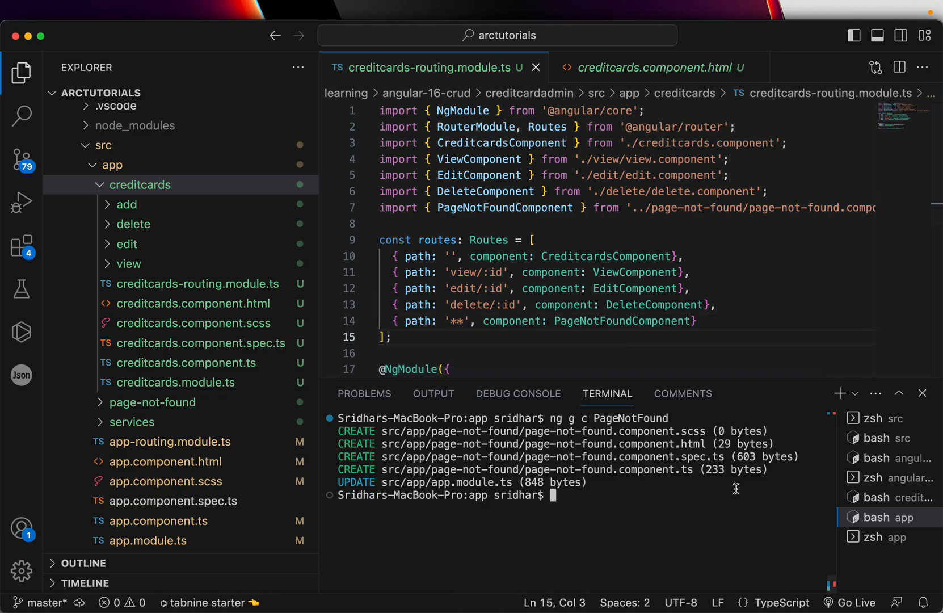
Serve the app with ng s and load localhost:4200/creditcards in Chrome
type("ng s")
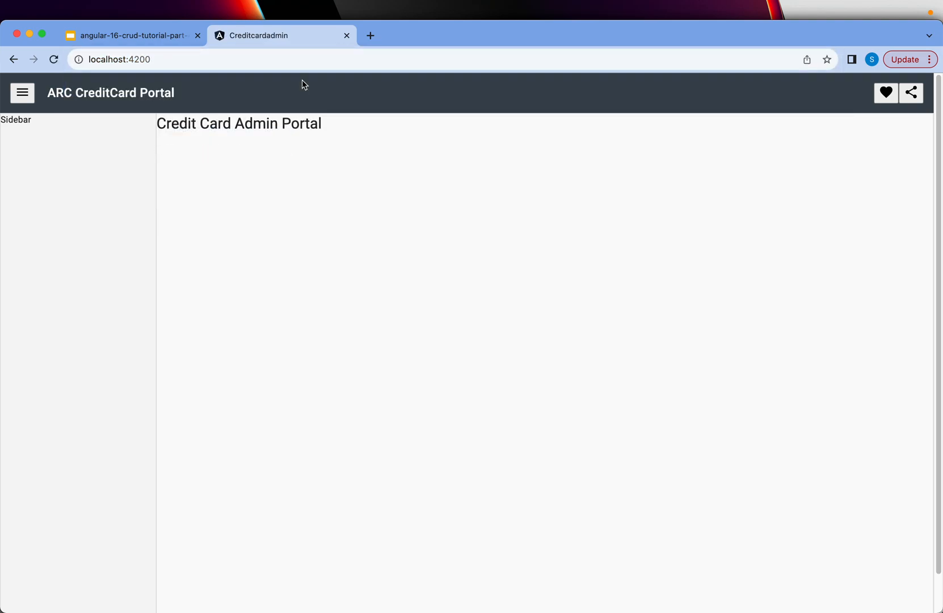
left_click(184, 59)
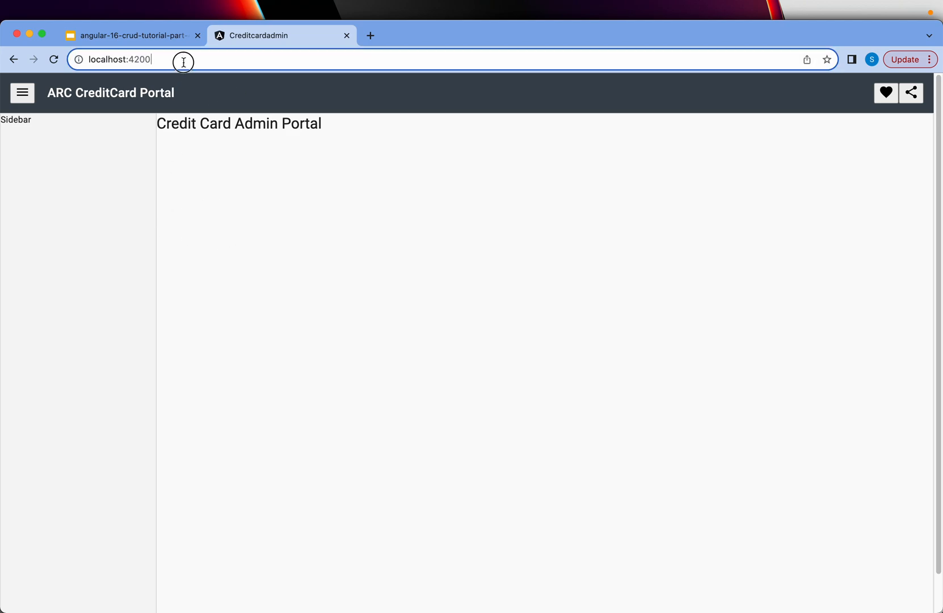
type("/creditcards")
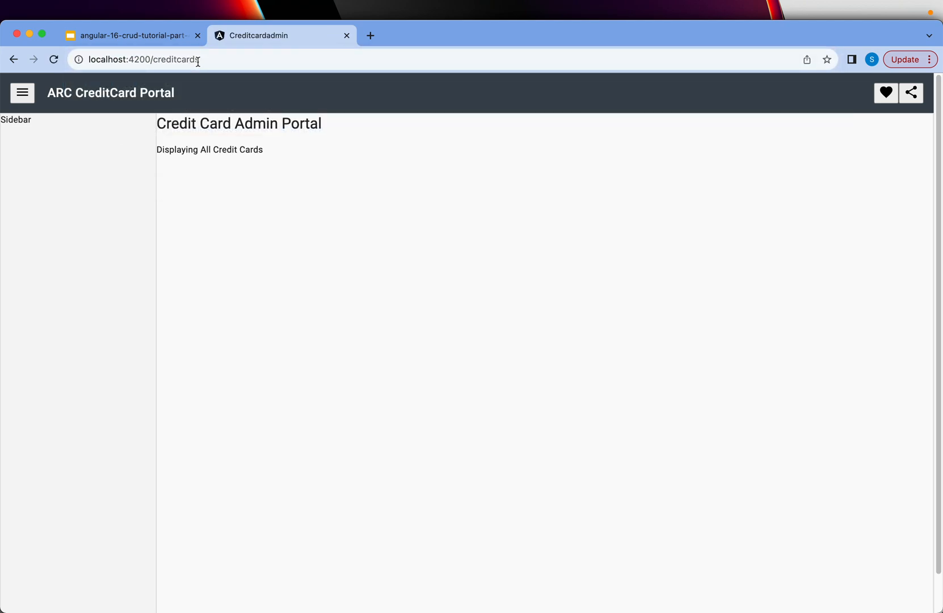
left_click_drag(171, 150, 263, 149)
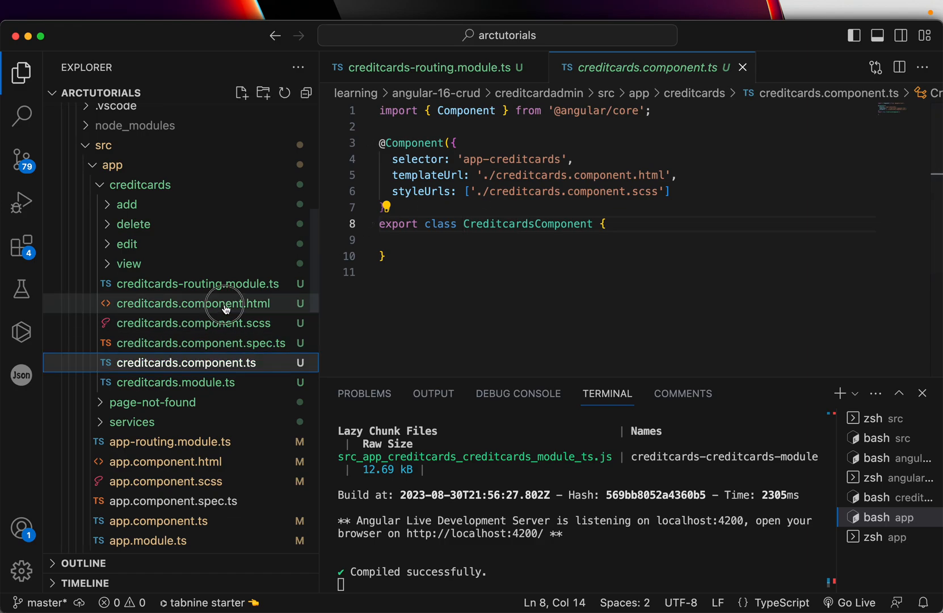
Add a 'Working as expected' paragraph to the creditcards, view and edit templates
left_click(200, 303)
type("<")
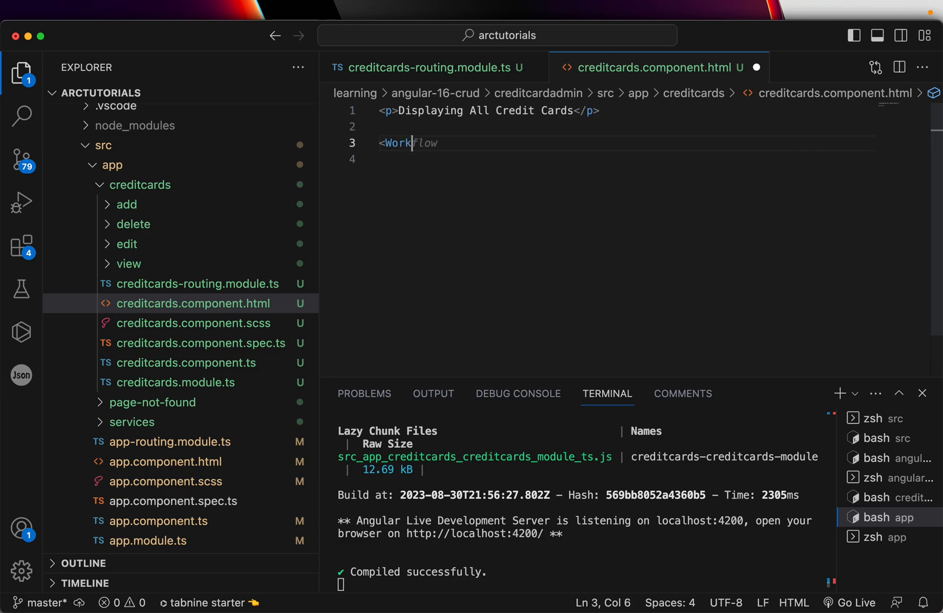
type("Working")
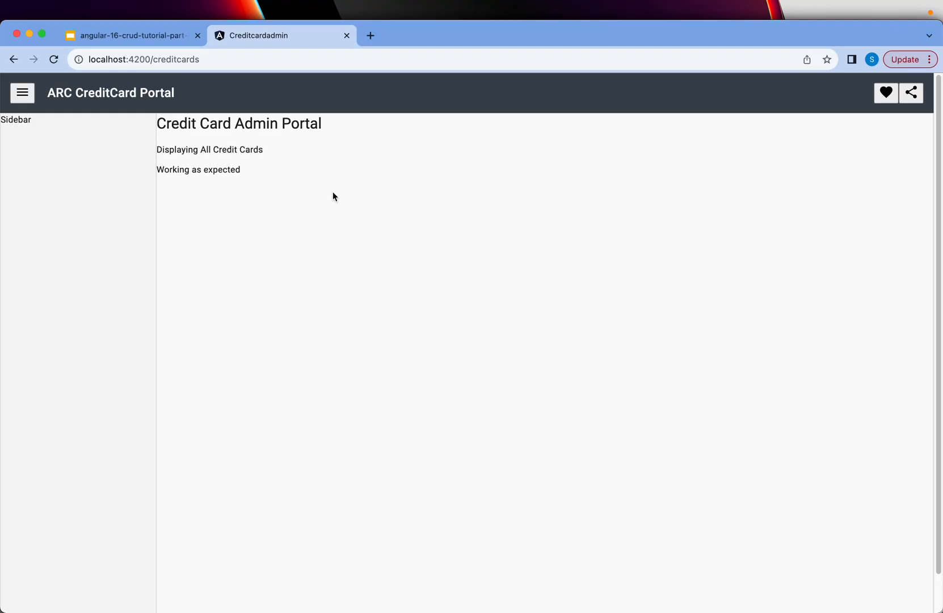
mouse_move(252, 73)
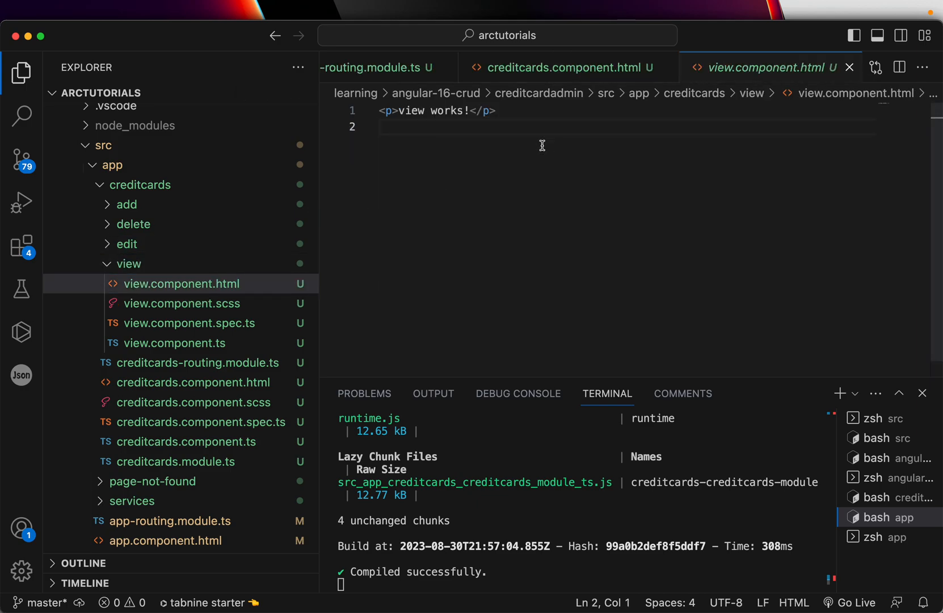
type("Working as ex")
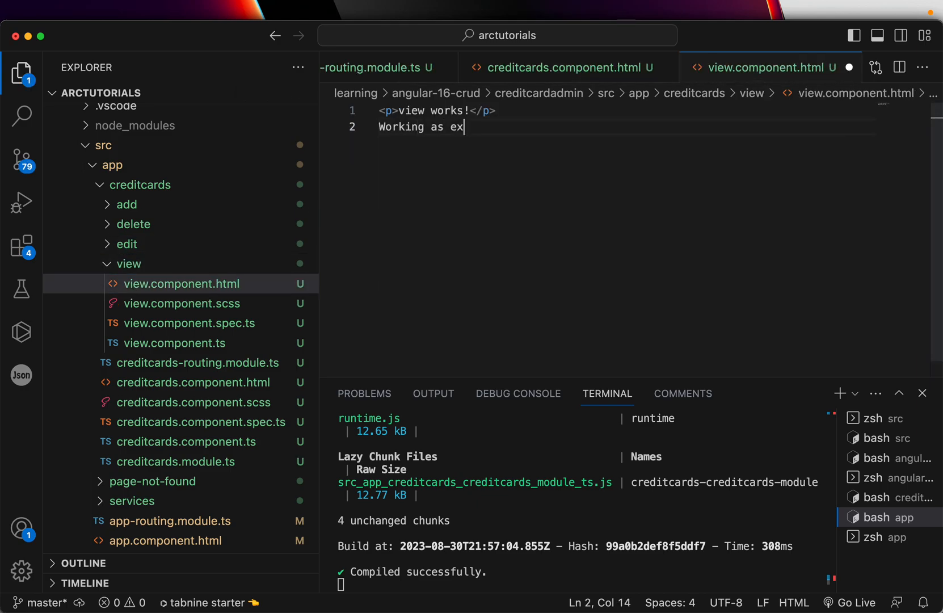
type("pected")
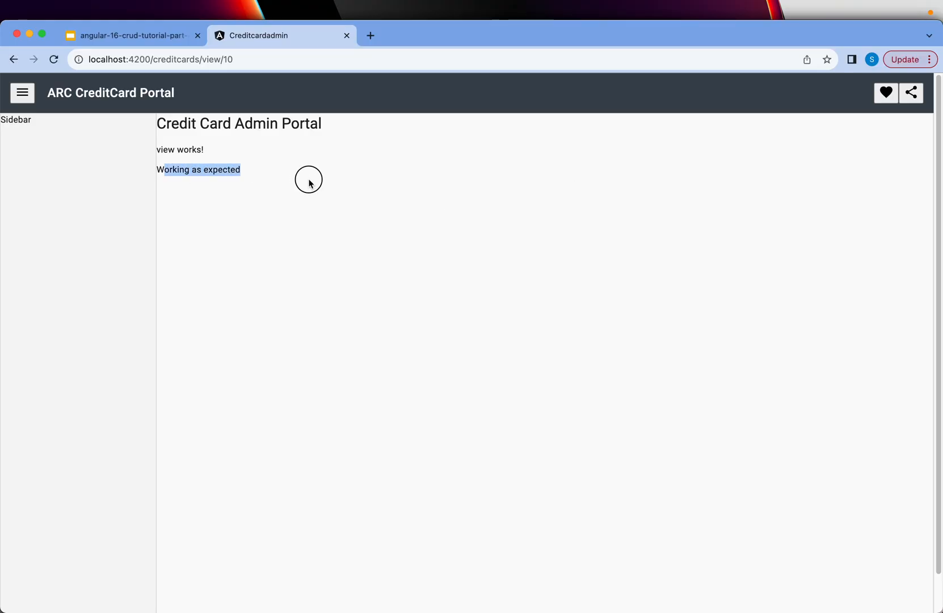
left_click(303, 192)
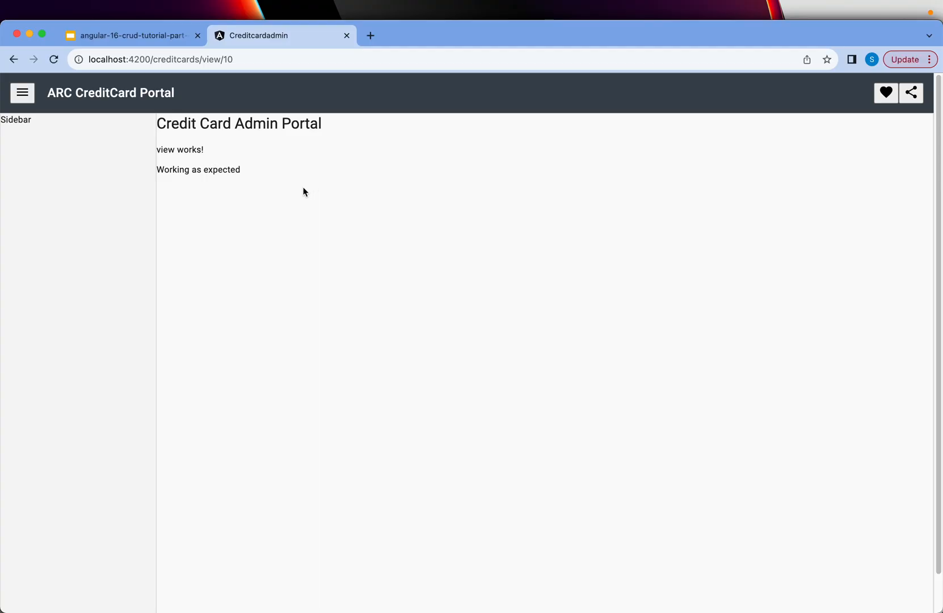
double_click(211, 59)
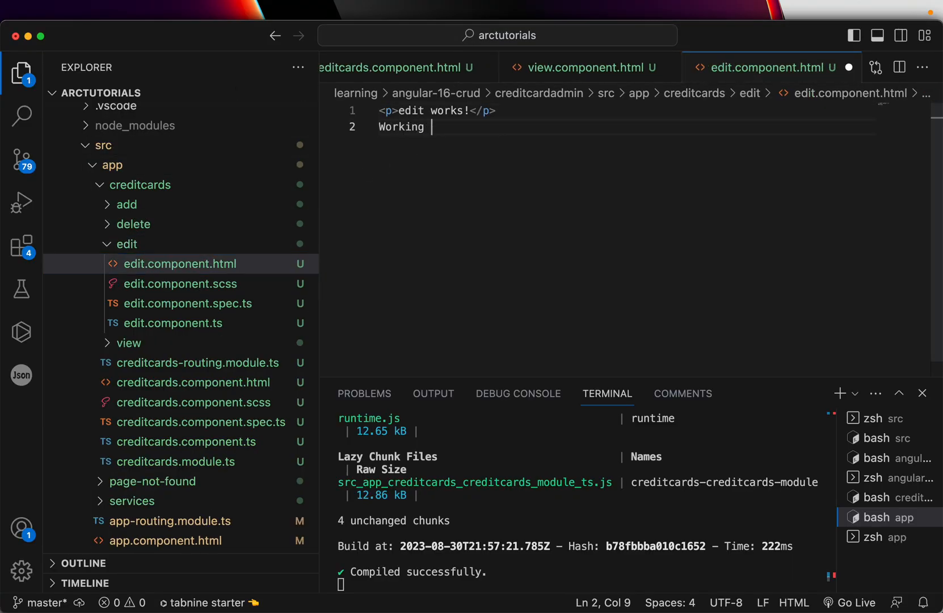
type("as expected.</p")
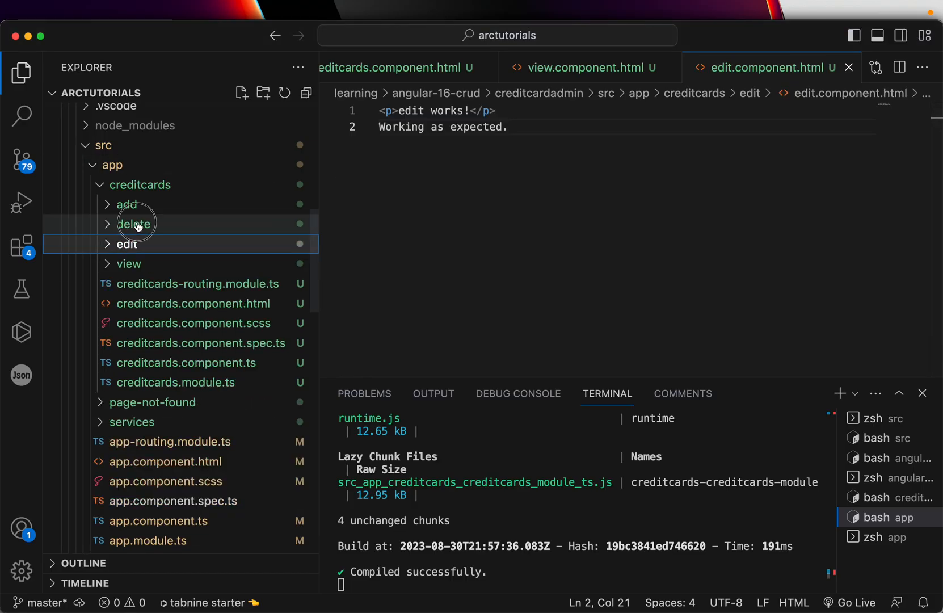
Open the delete and add templates and add a 'Working as expected' line to page-not-found
left_click(133, 223)
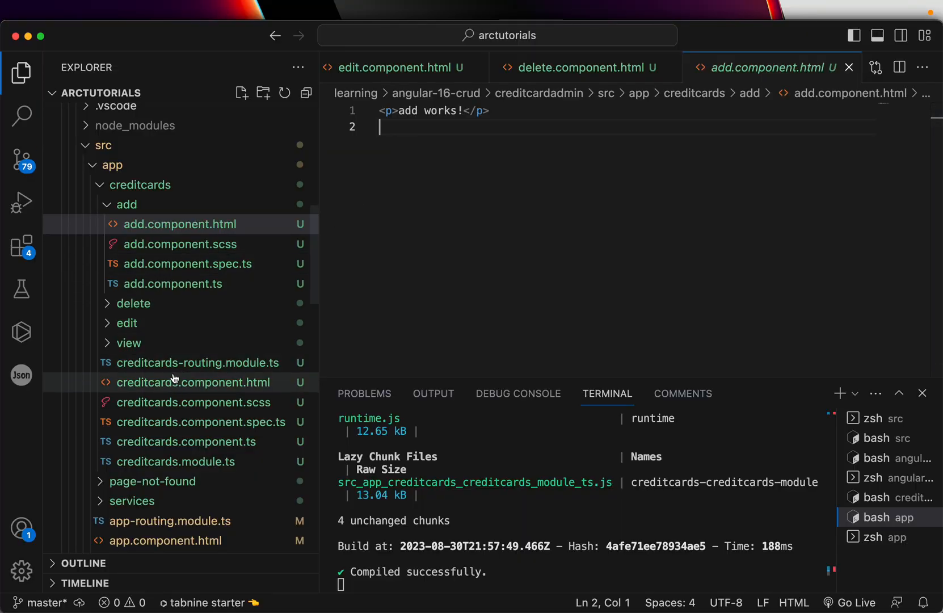
left_click(197, 362)
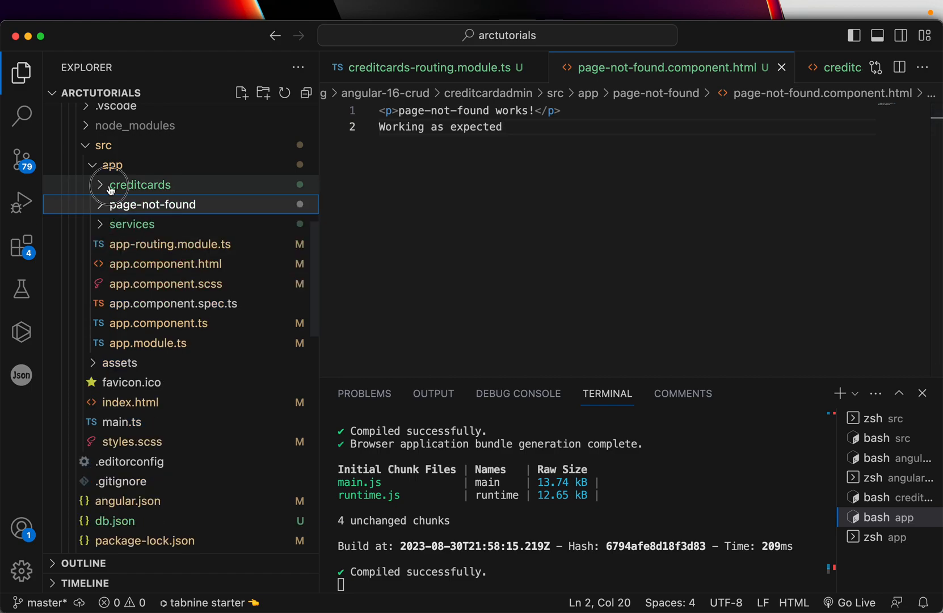
Point the 'add' route in creditcards-routing.module.ts to AddComponent
left_click(139, 184)
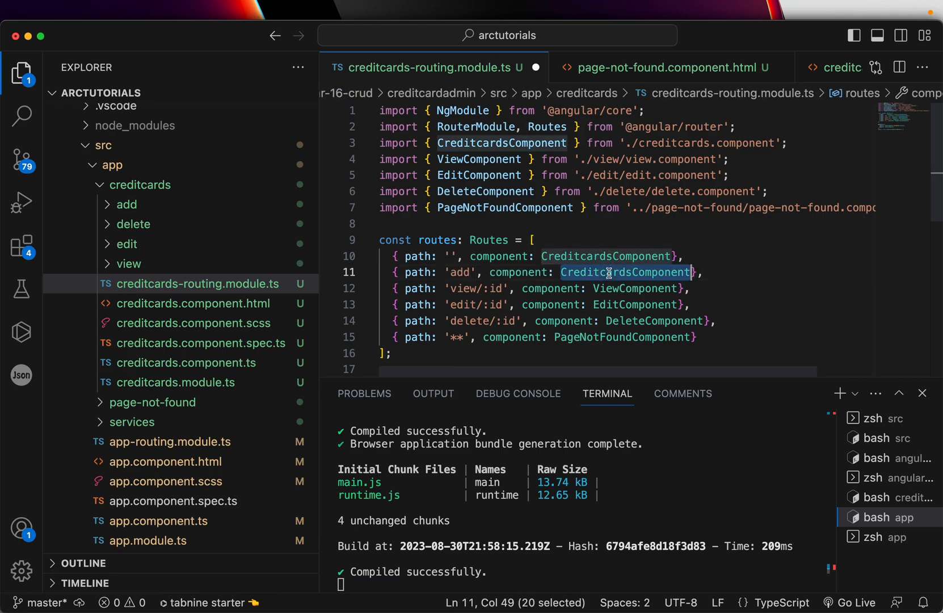
type("add")
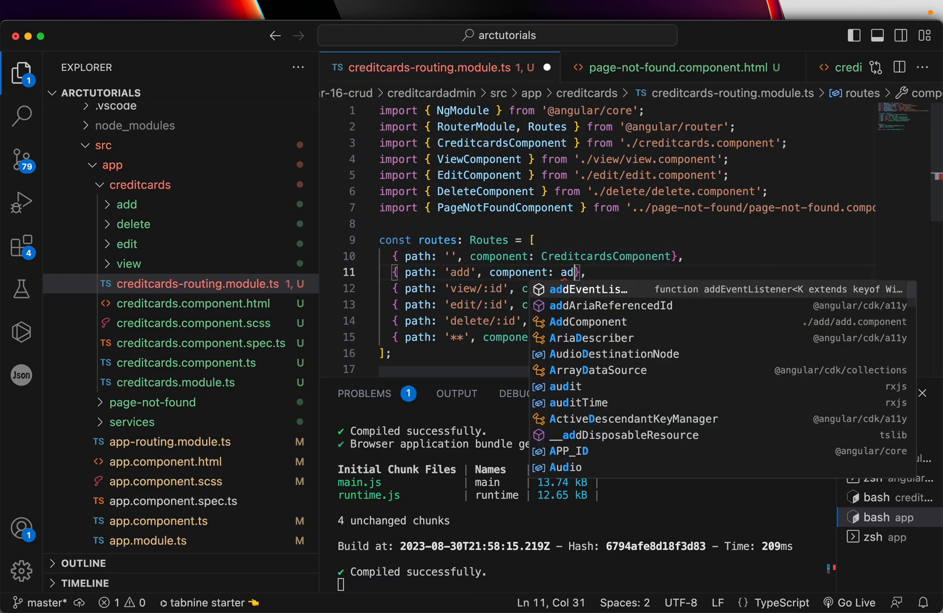
key("Enter")
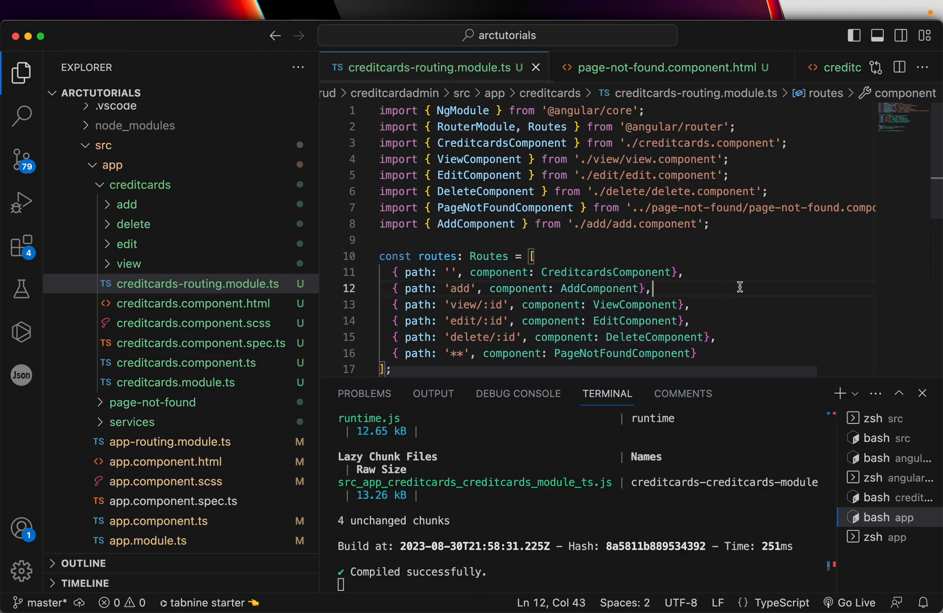
Type 'Add New Credit Cards to your account' in add.component.html
left_click(279, 35)
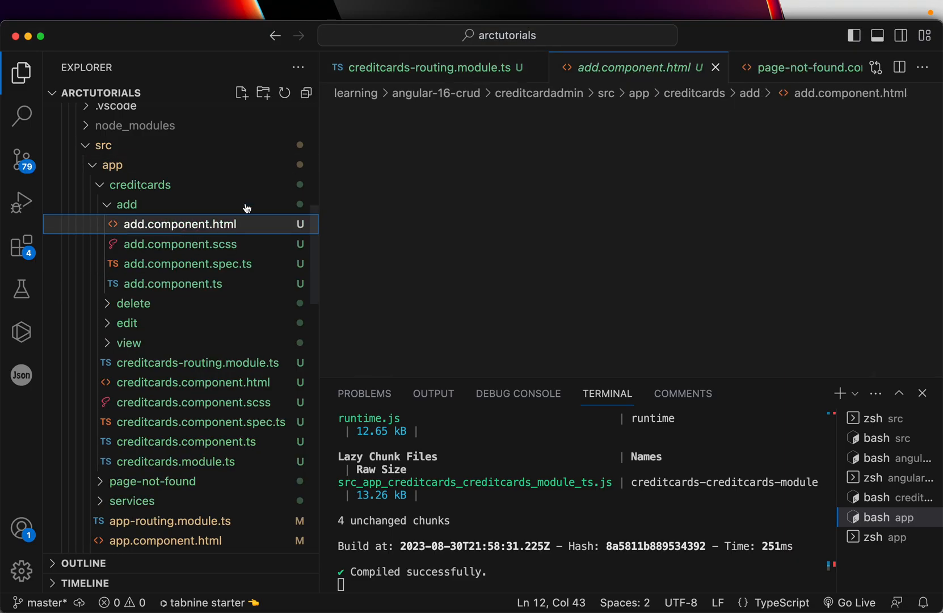
type("Add New C")
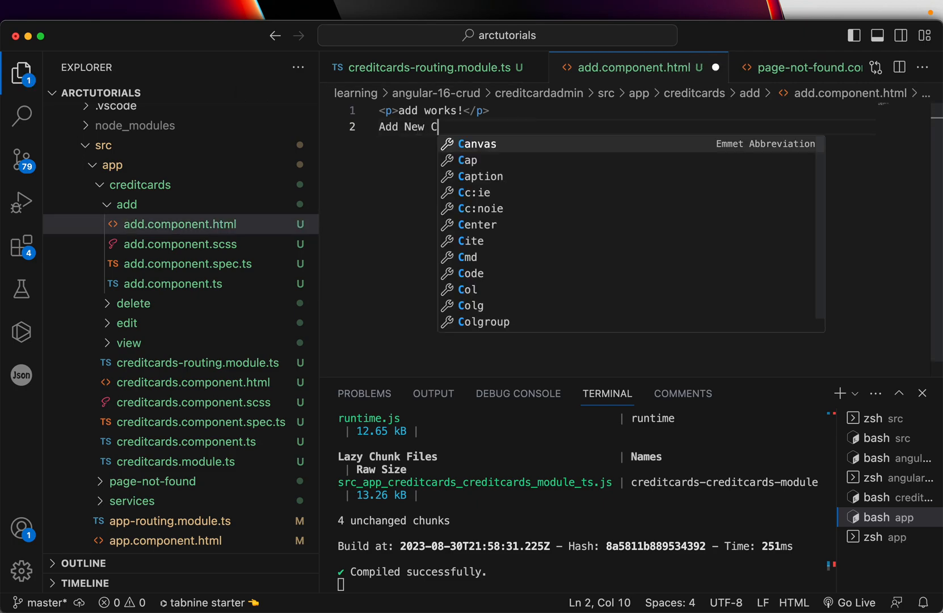
type("redit Cards to your account")
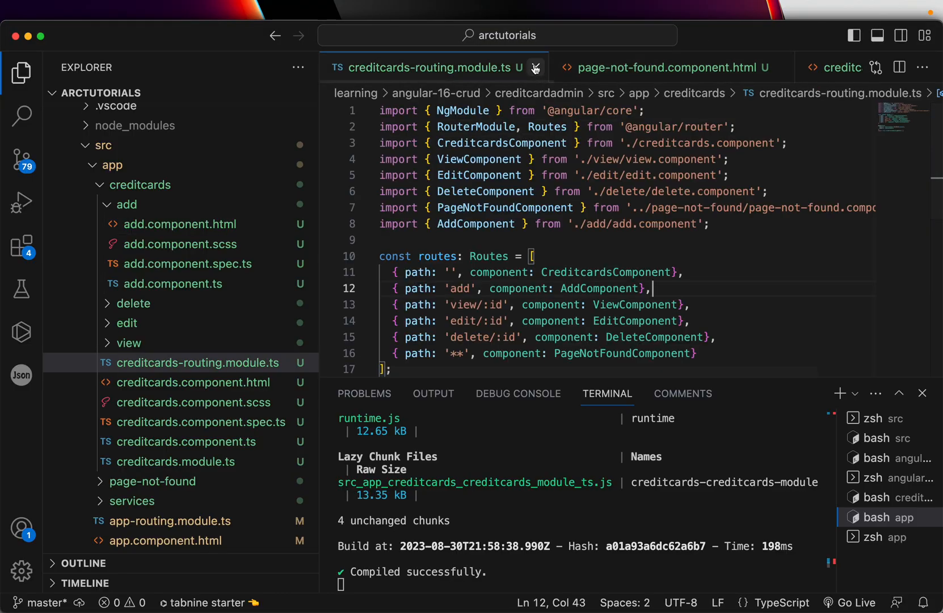
Close the routing module, creditcards and delete component editor tabs
left_click(534, 68)
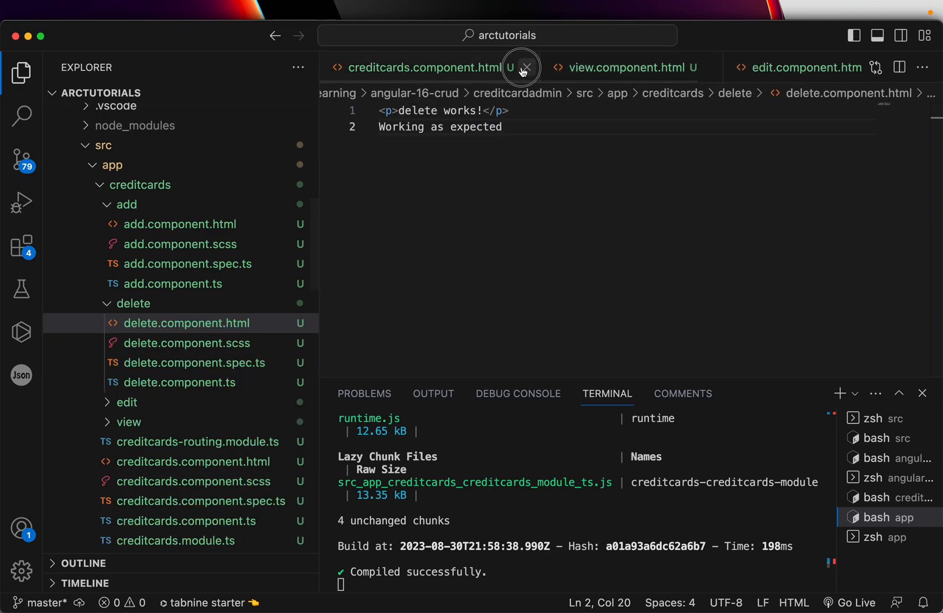
left_click(526, 67)
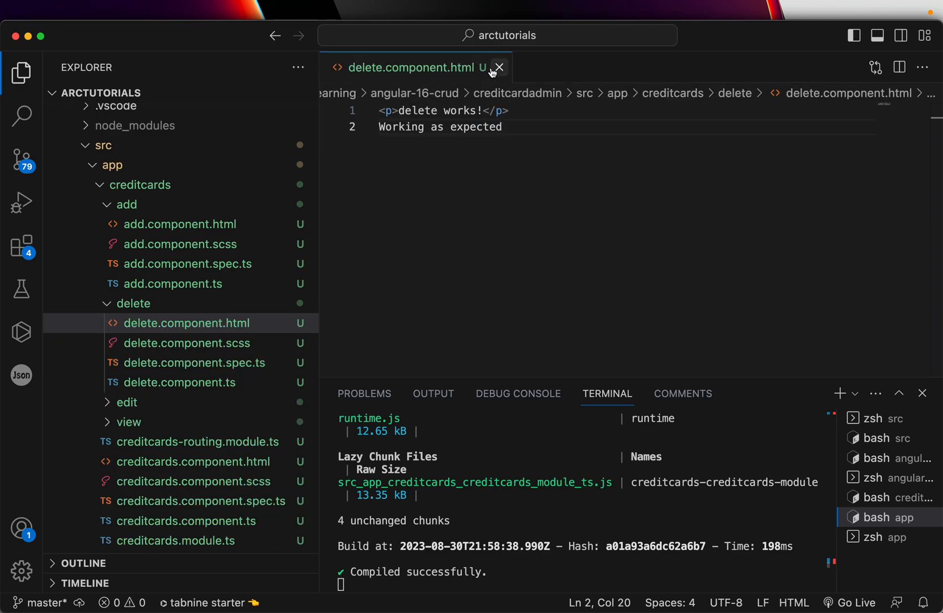
left_click(500, 68)
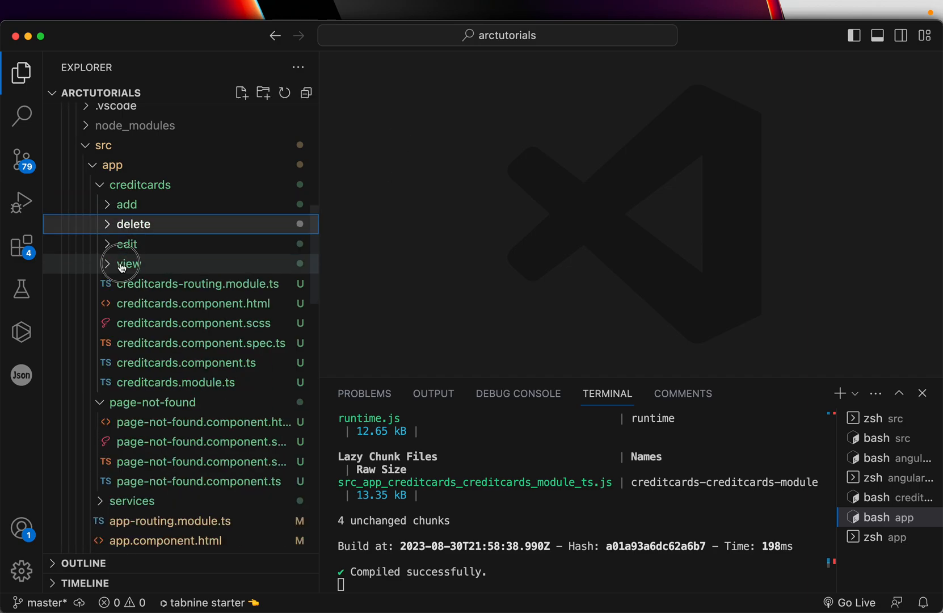
left_click(127, 244)
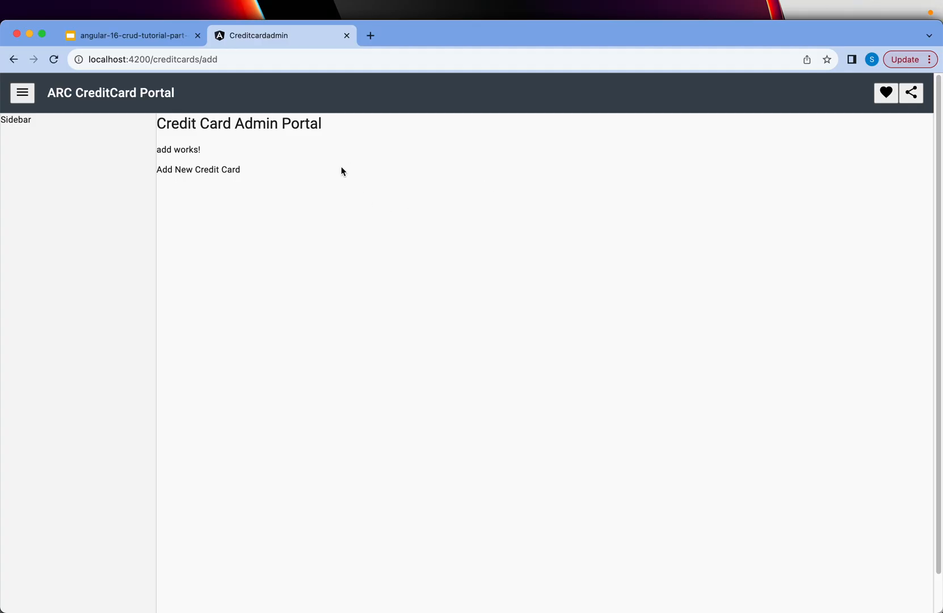
mouse_move(312, 191)
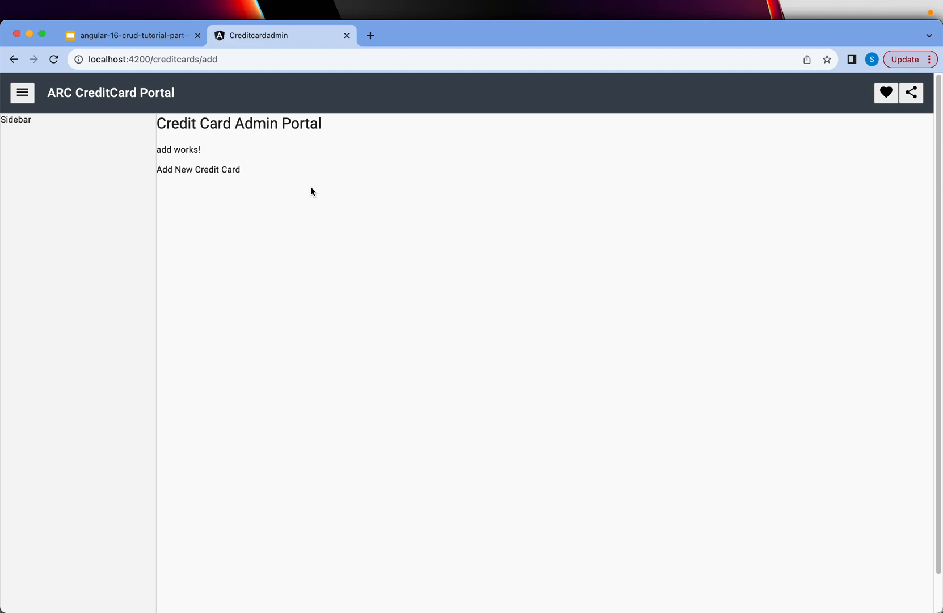
Switch from the add page to the Google Slides tutorial deck
left_click(130, 35)
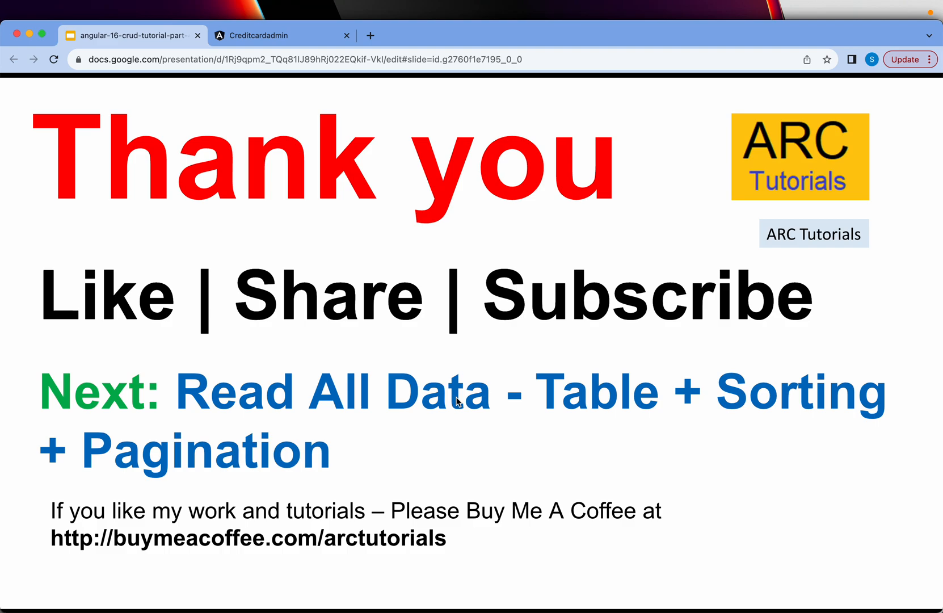
left_click(281, 34)
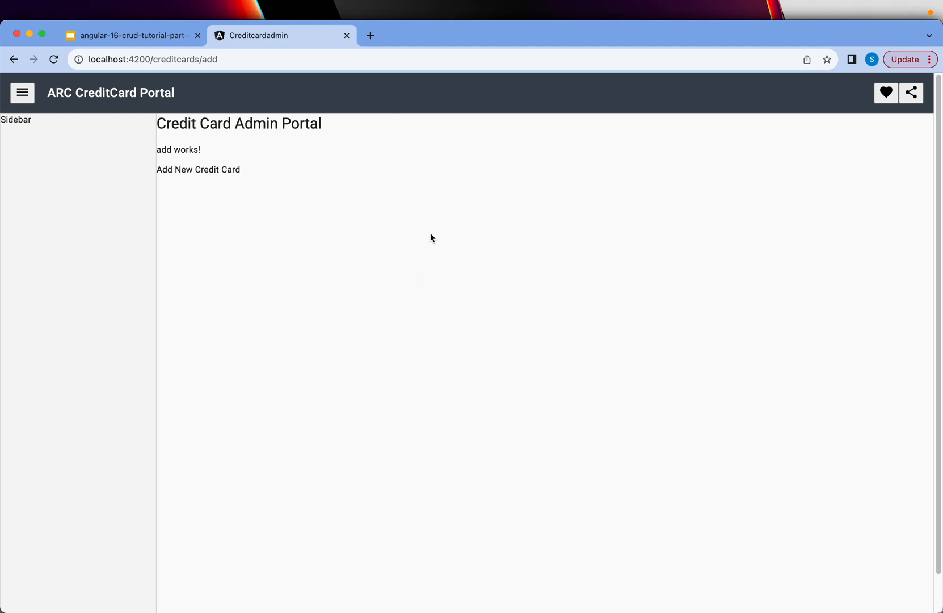
mouse_move(333, 268)
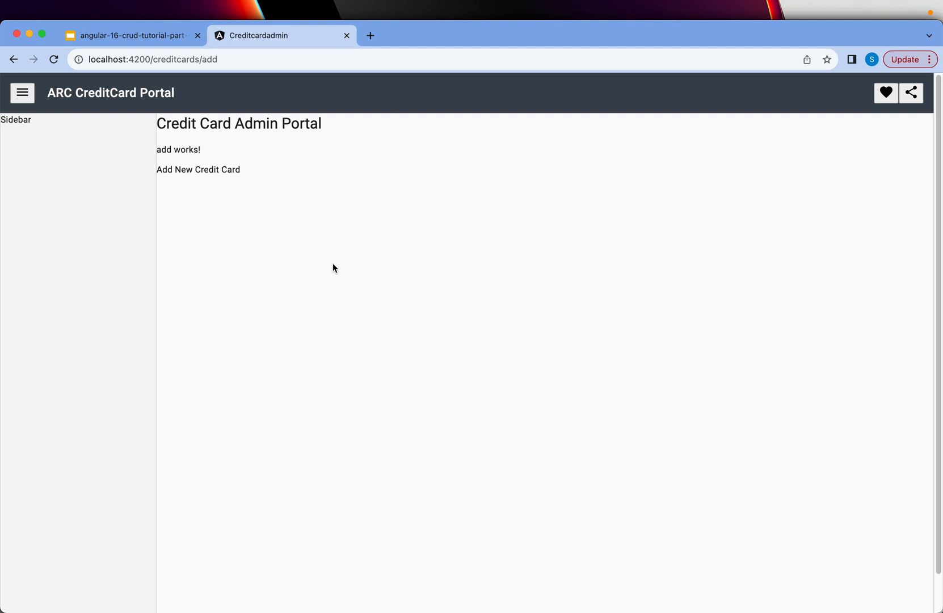
left_click(131, 35)
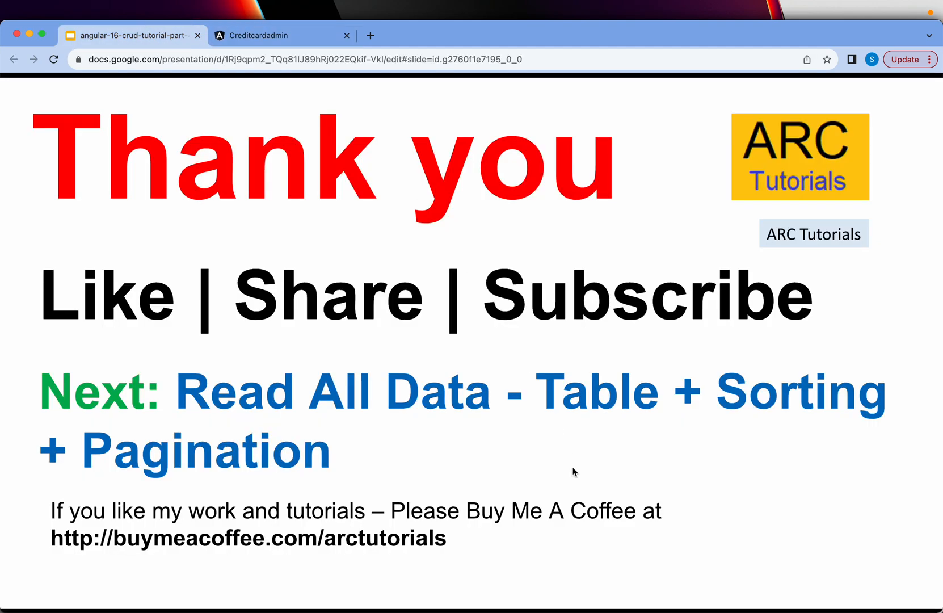
mouse_move(643, 467)
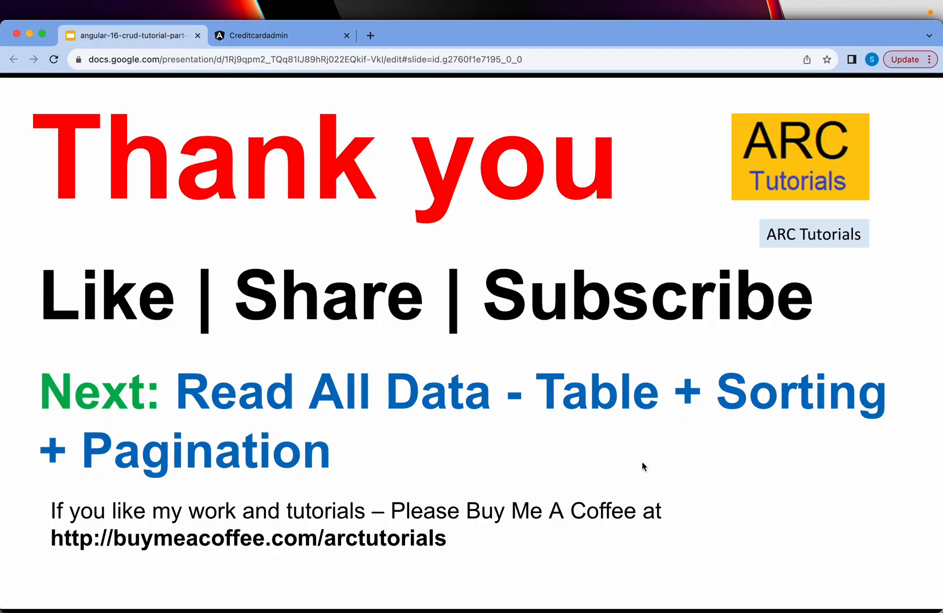